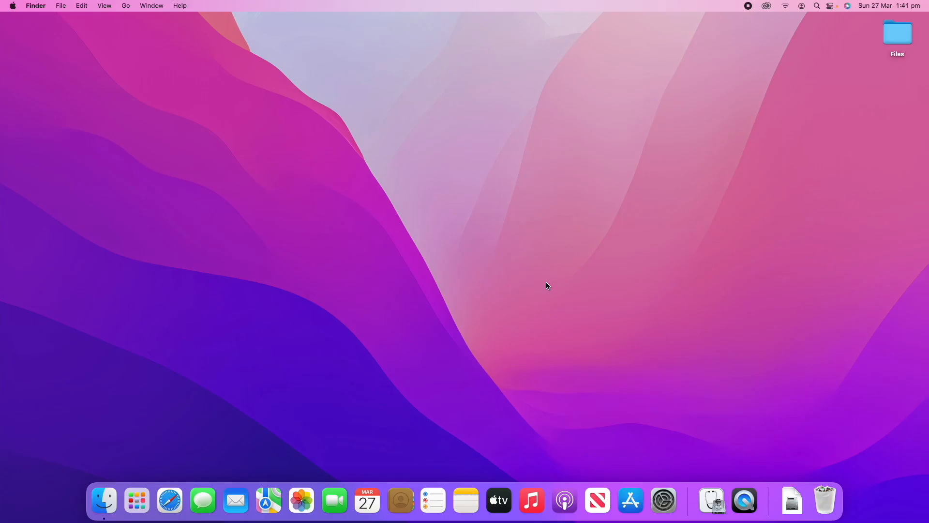
pyautogui.moveTo(679, 365)
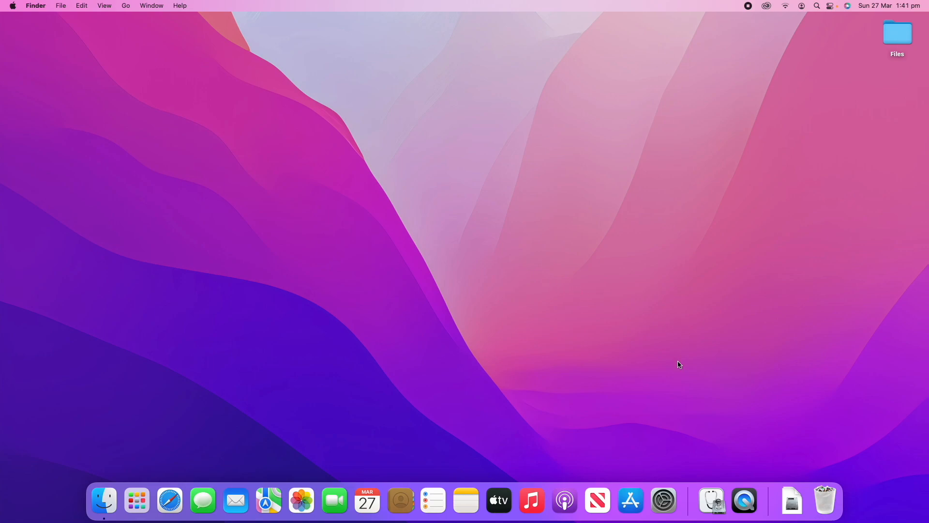
pyautogui.moveTo(665, 416)
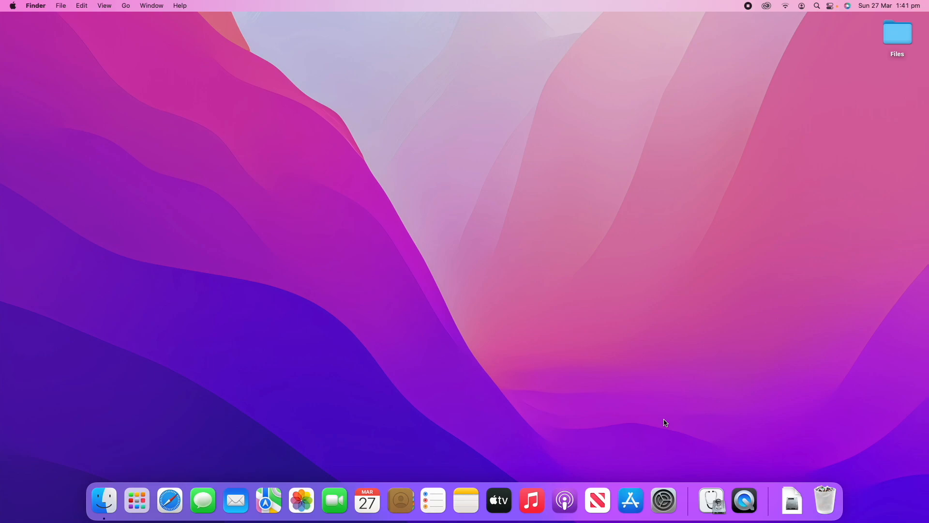
pyautogui.moveTo(663, 501)
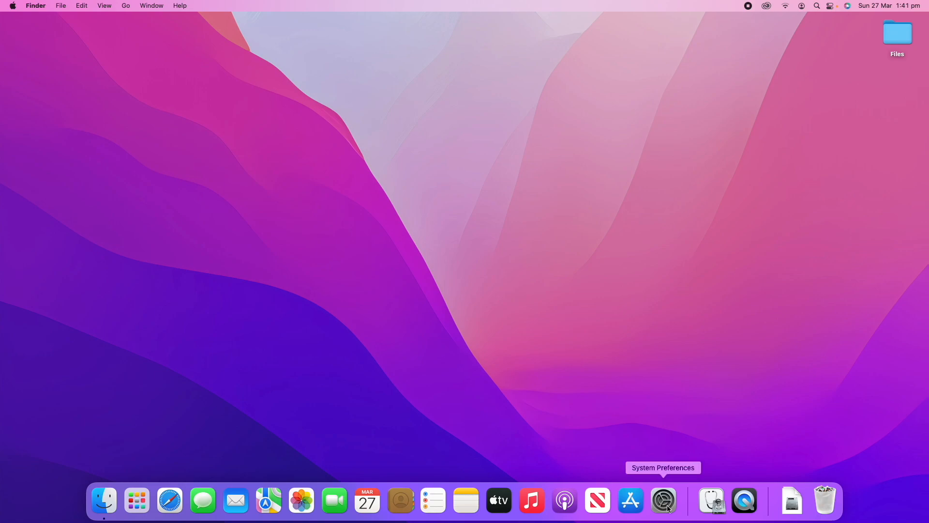
# - Launch System Preferences from the Dock and open the Keyboard pane's key repeat settings
pyautogui.click(663, 500)
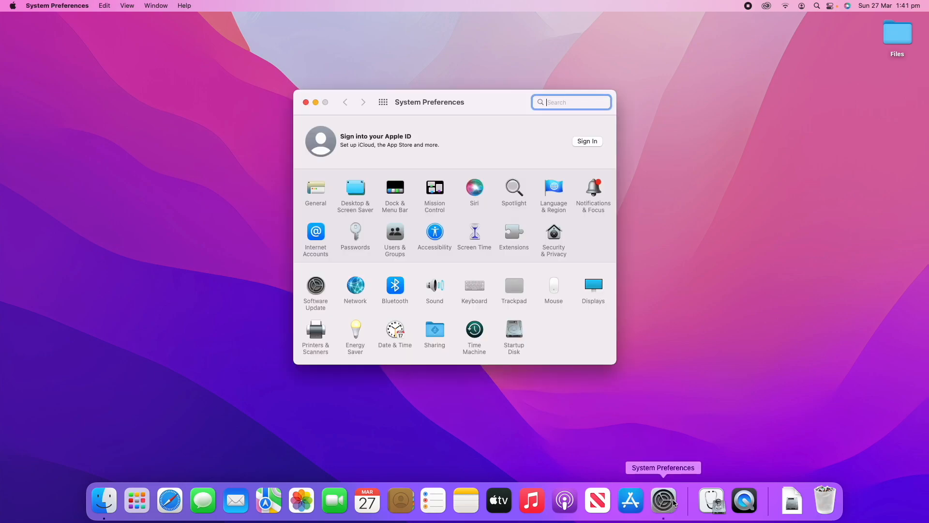
pyautogui.moveTo(469, 290)
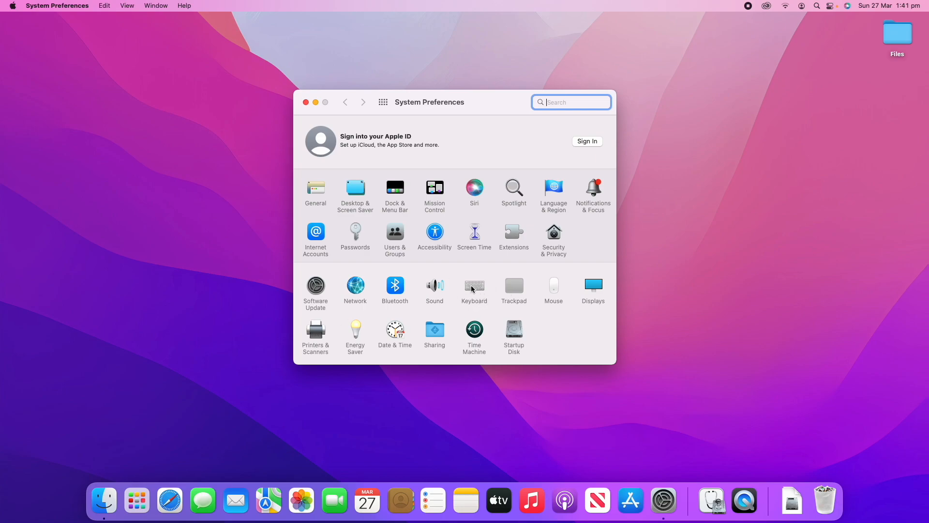
pyautogui.click(475, 286)
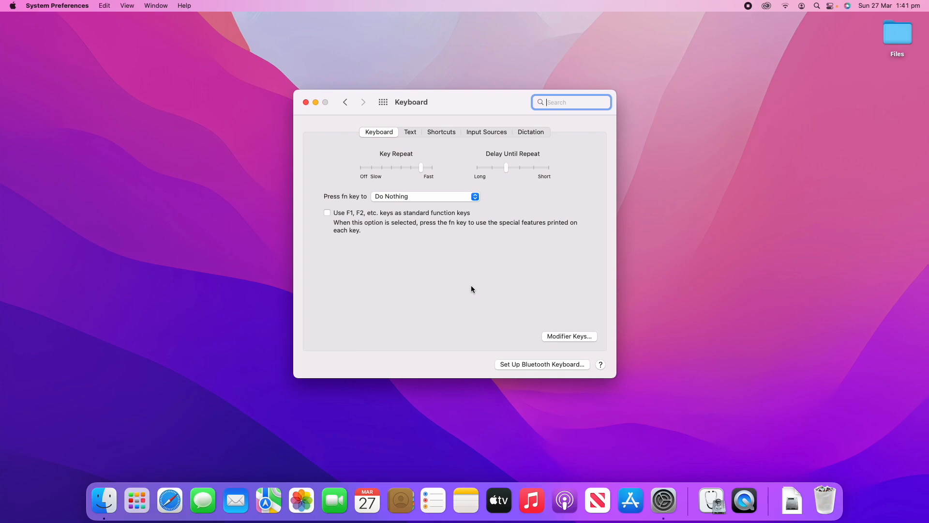
pyautogui.moveTo(372, 128)
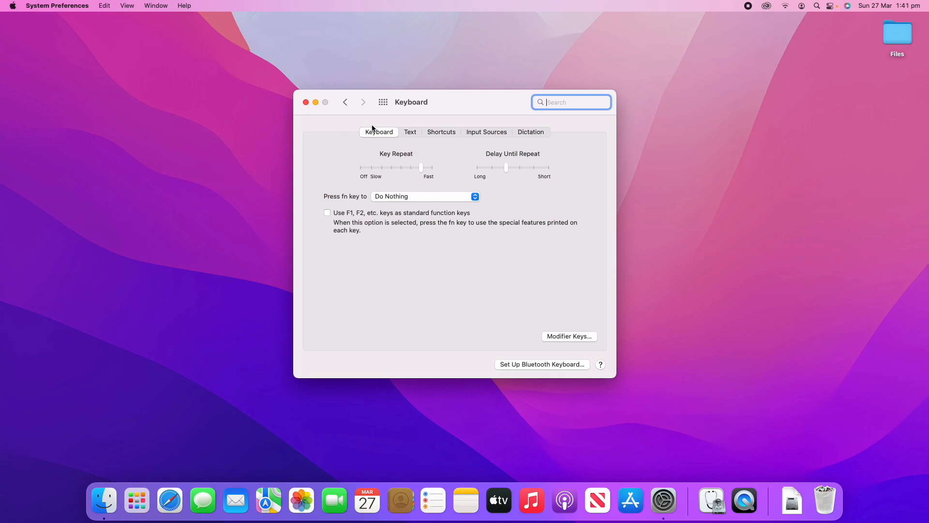
pyautogui.moveTo(503, 137)
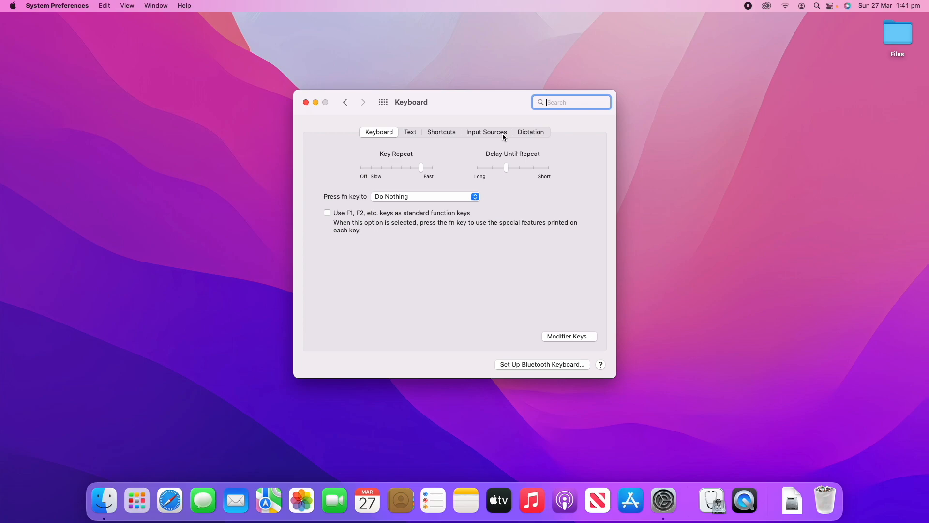
pyautogui.moveTo(572, 137)
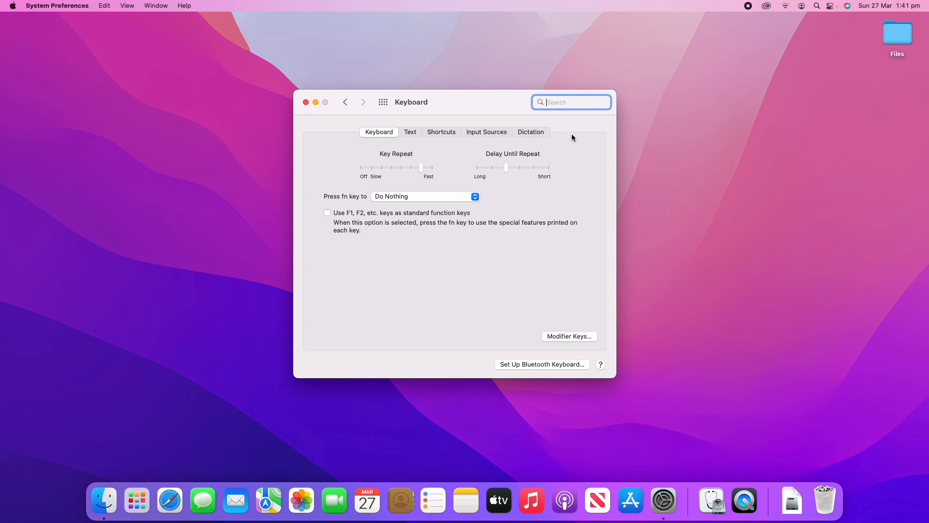
pyautogui.moveTo(502, 250)
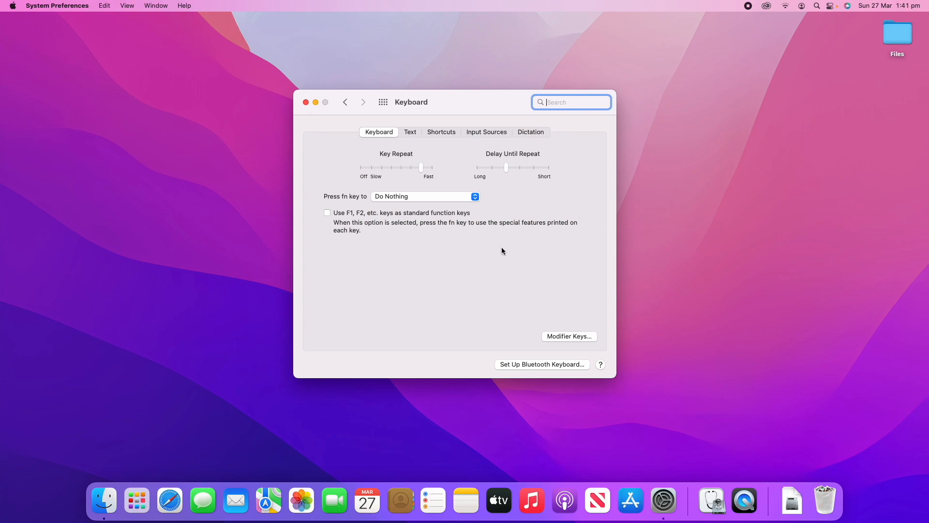
pyautogui.moveTo(392, 208)
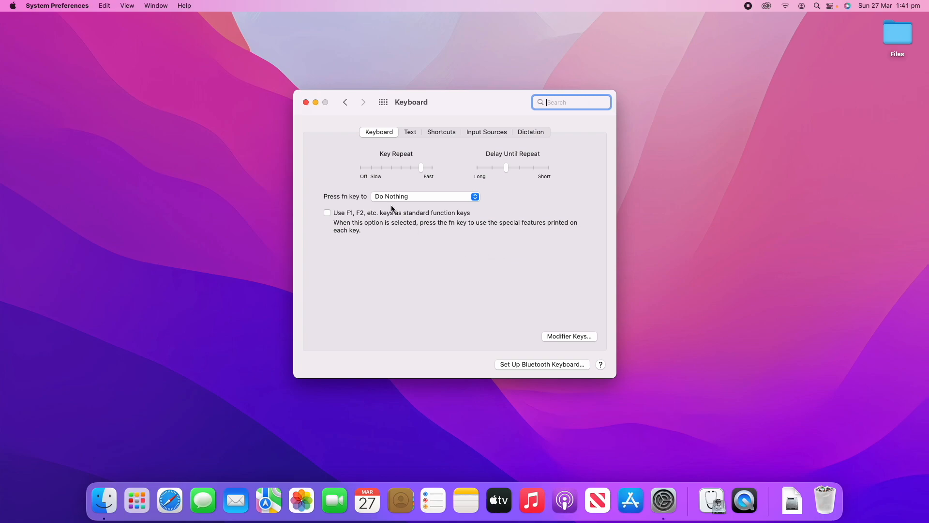
pyautogui.moveTo(370, 145)
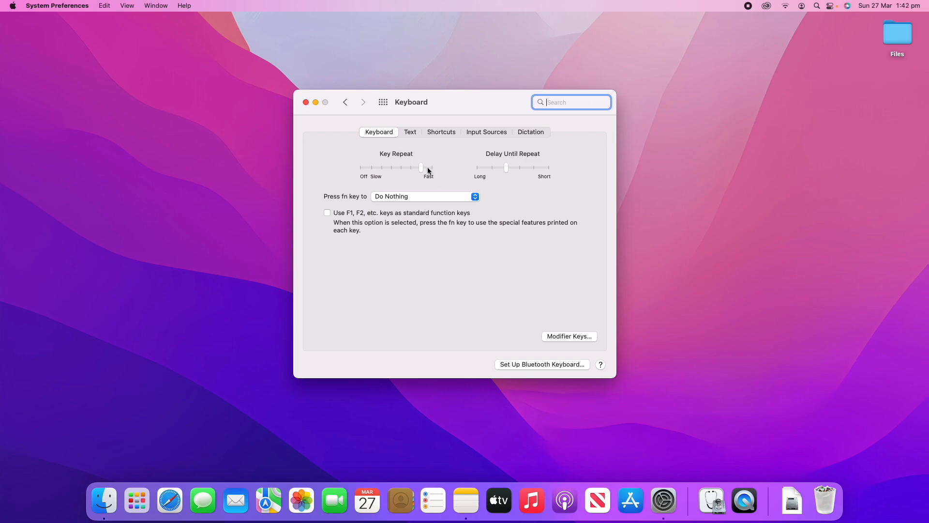
pyautogui.moveTo(445, 179)
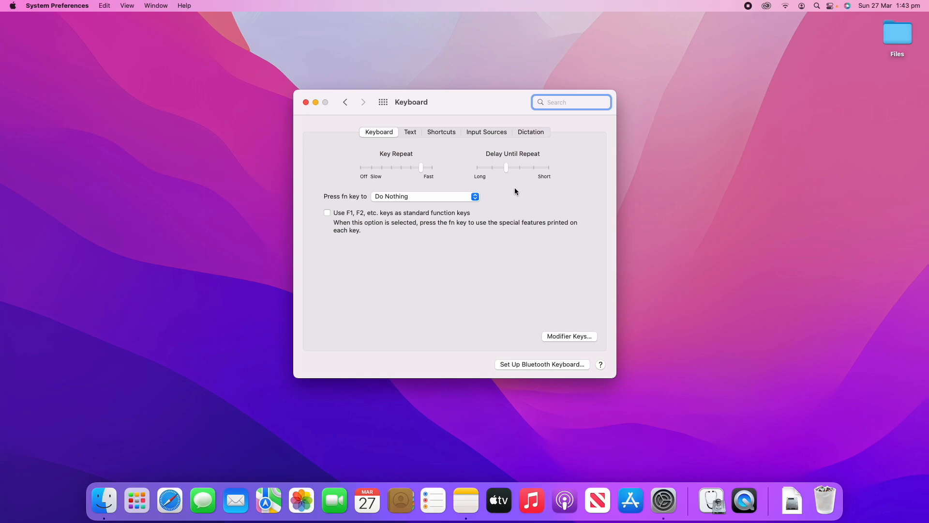
pyautogui.moveTo(504, 188)
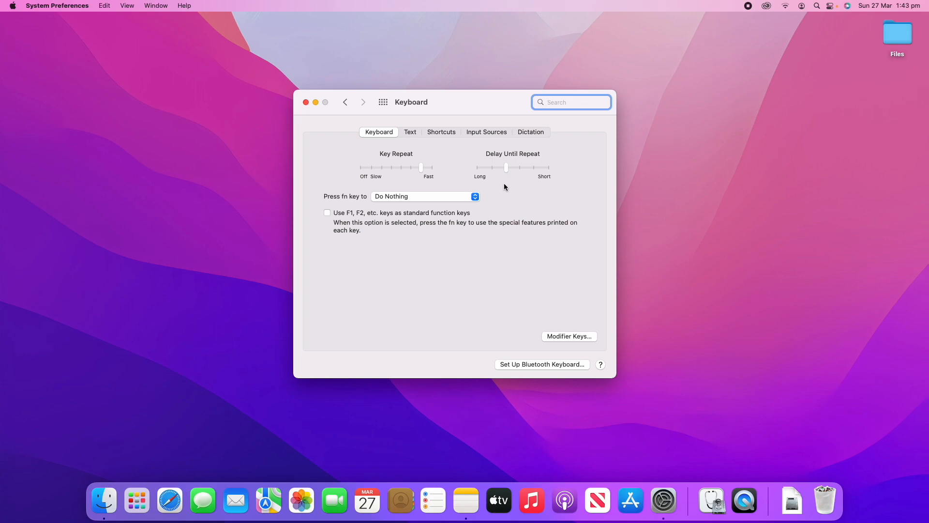
pyautogui.click(570, 102)
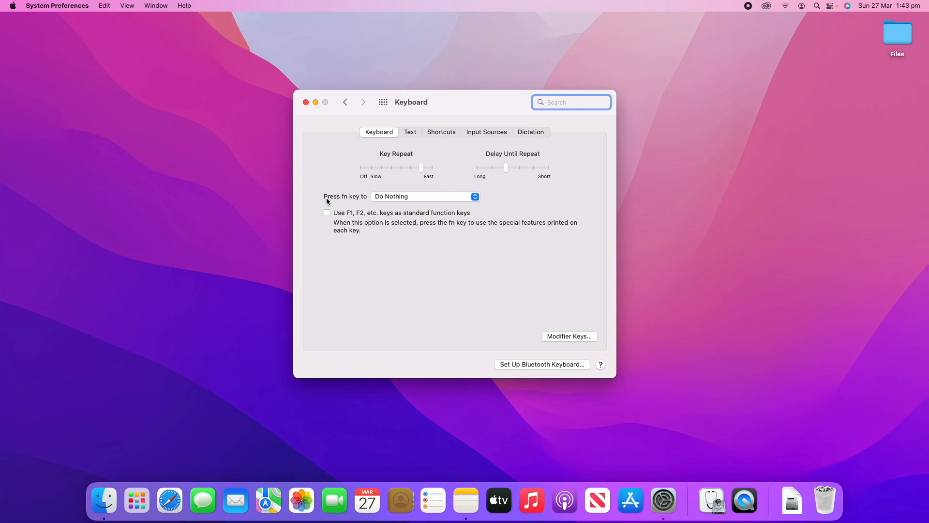
pyautogui.moveTo(449, 198)
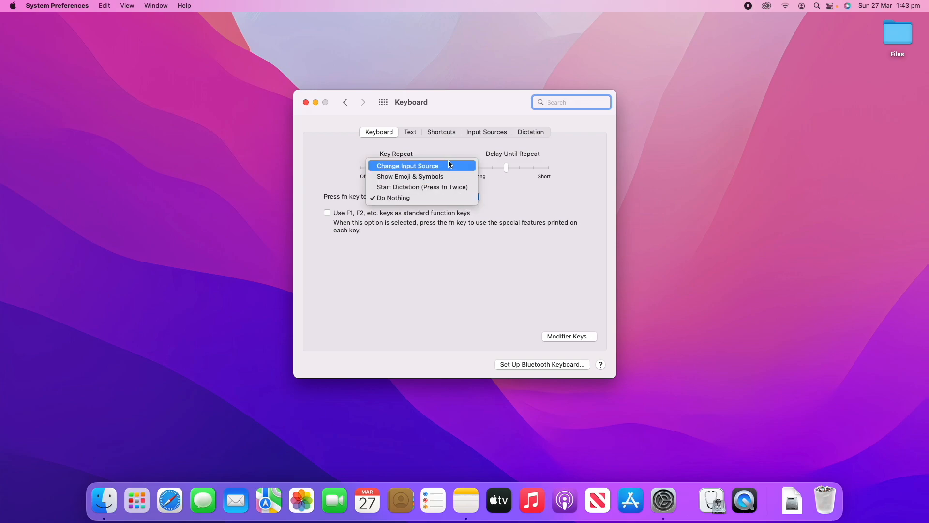
pyautogui.moveTo(420, 176)
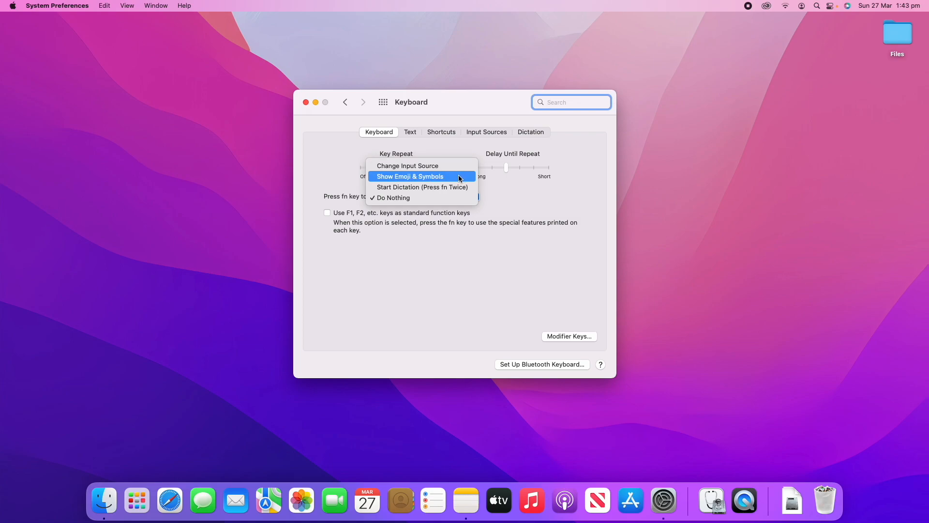
pyautogui.moveTo(422, 197)
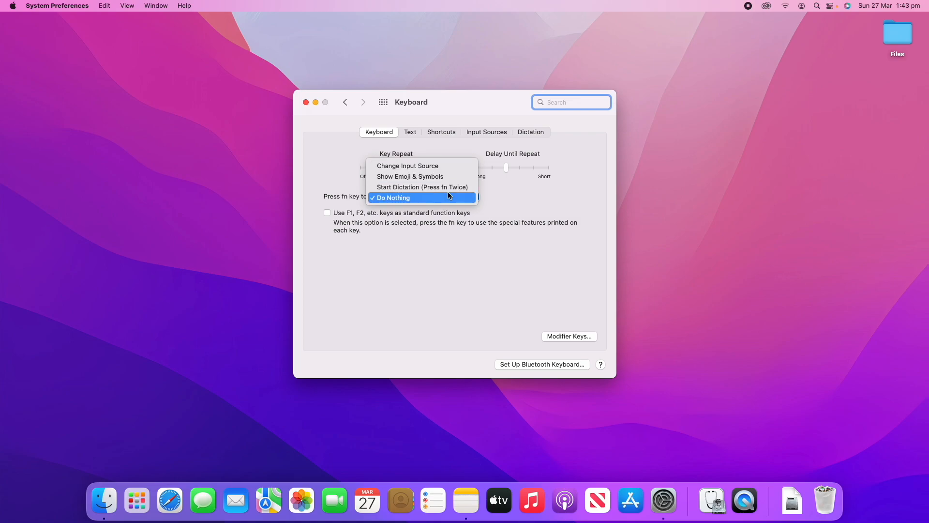
pyautogui.click(392, 198)
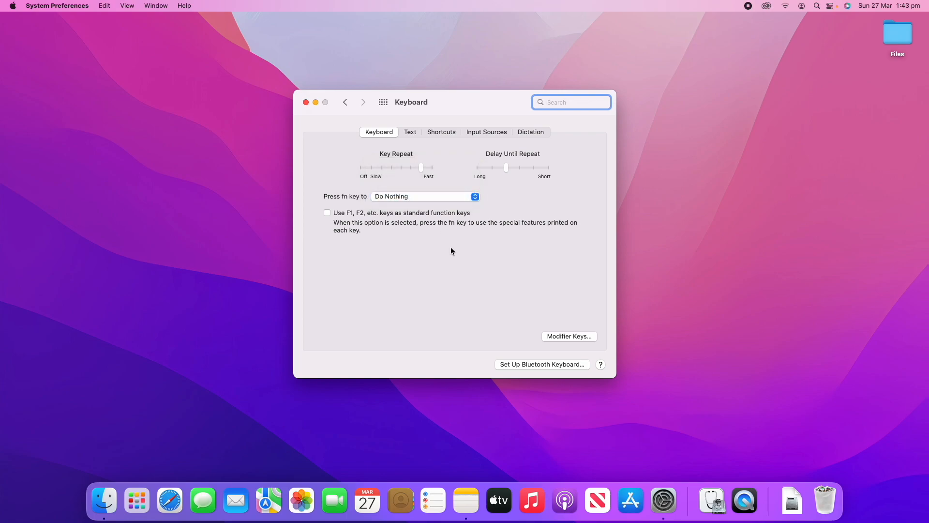
pyautogui.moveTo(366, 240)
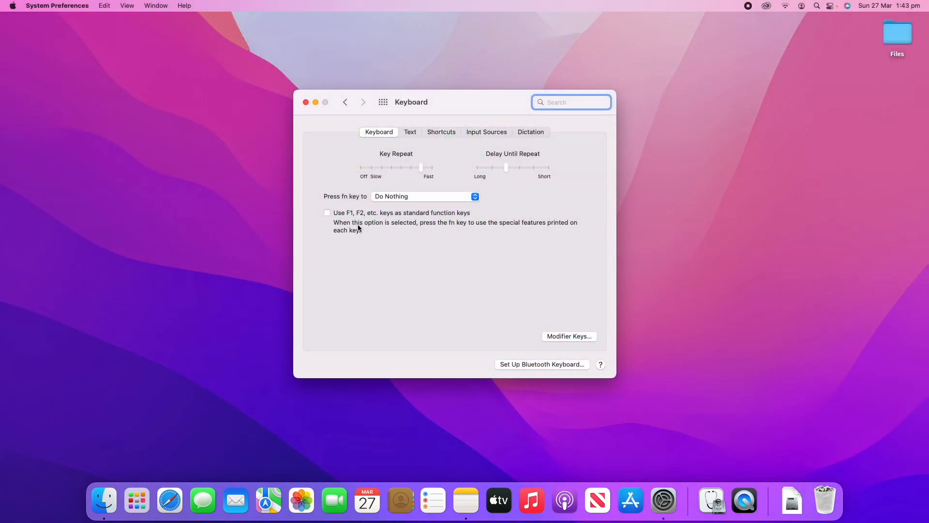
pyautogui.moveTo(332, 219)
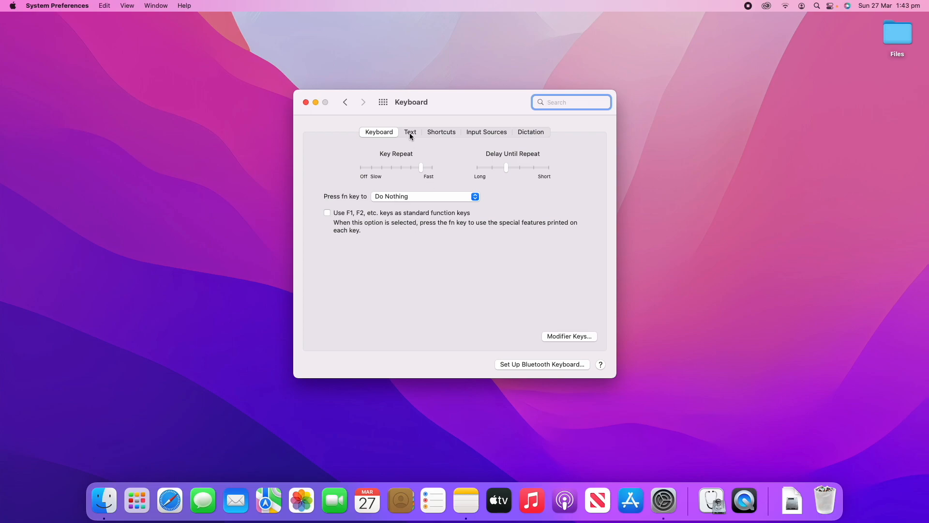
# - Switch to the Keyboard Text tab showing the omw replacement and spelling options
pyautogui.click(410, 132)
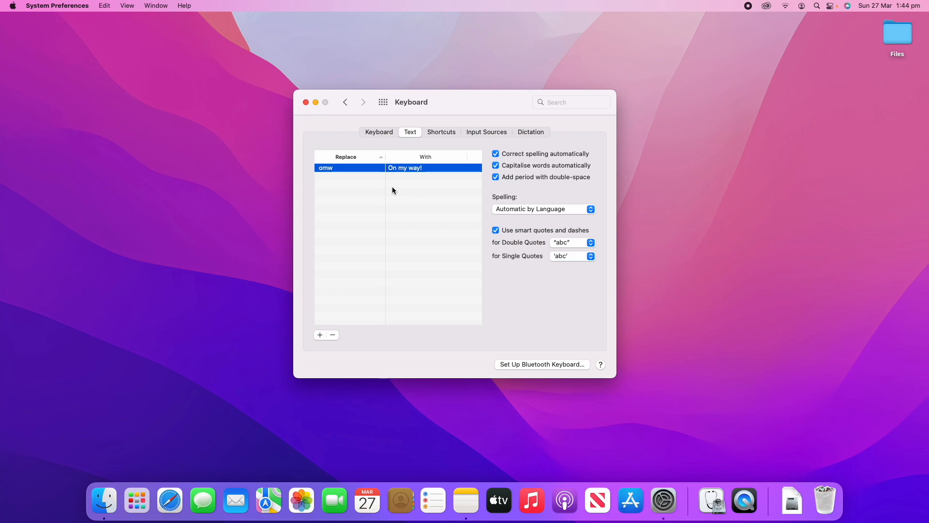
pyautogui.moveTo(431, 250)
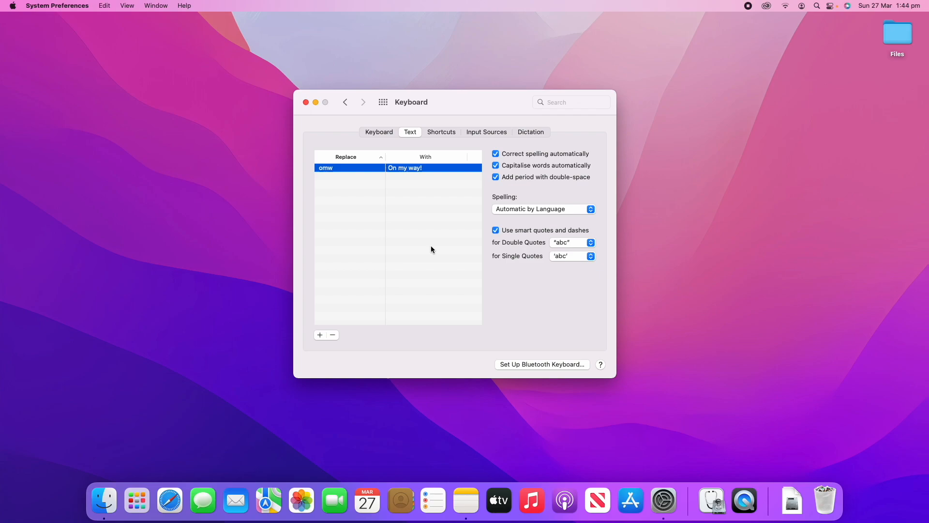
pyautogui.moveTo(401, 307)
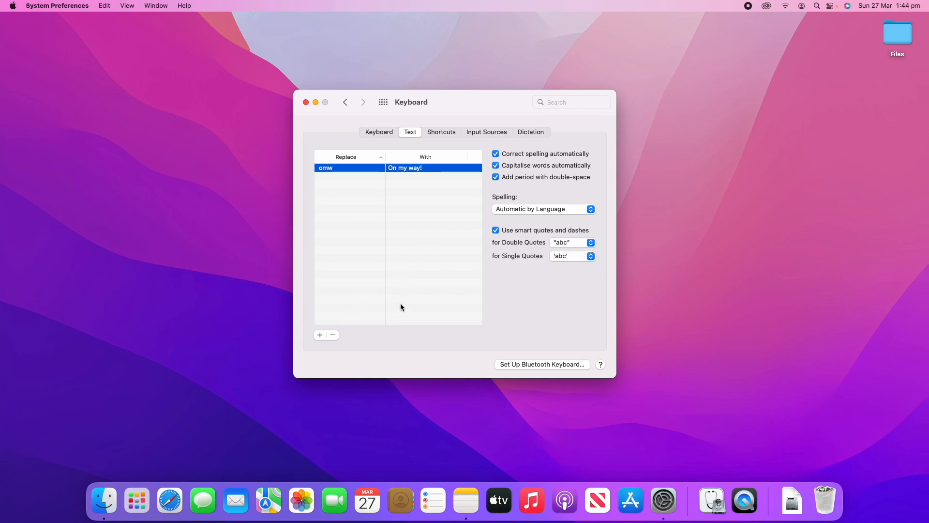
pyautogui.moveTo(367, 330)
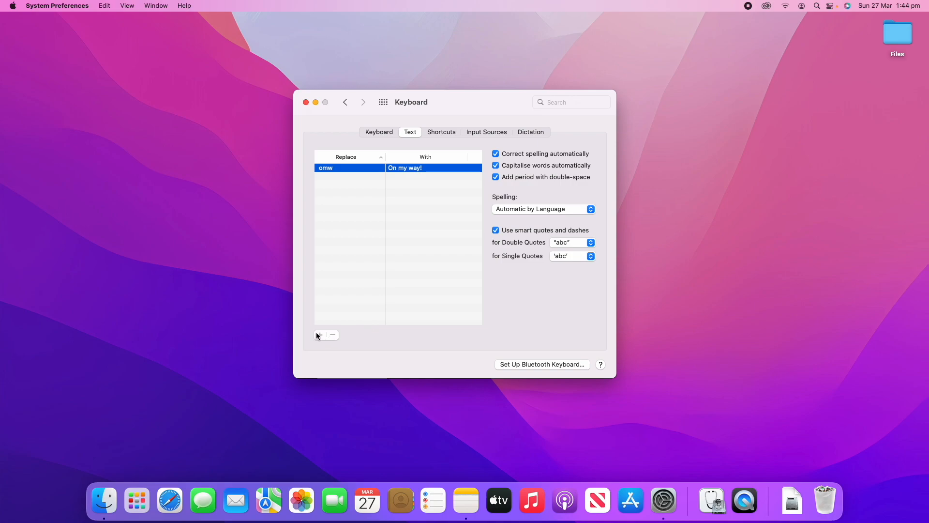
# - Add a text replacement row mapping 'wyd' to 'What are you doing?'
pyautogui.click(319, 335)
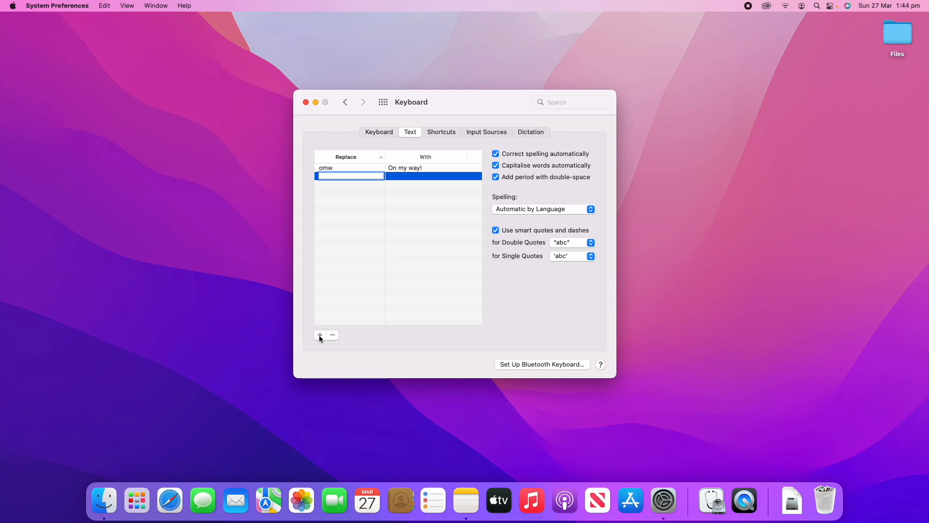
pyautogui.write('wyd')
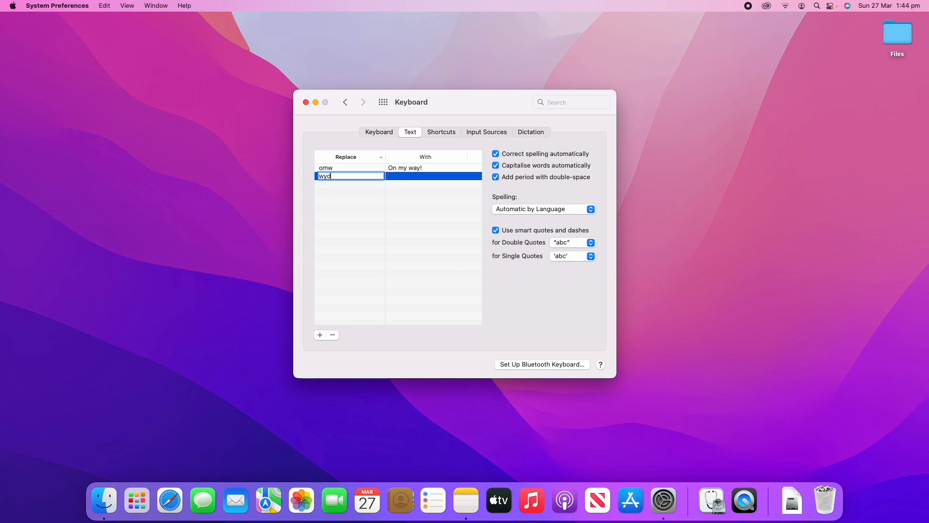
pyautogui.moveTo(371, 266)
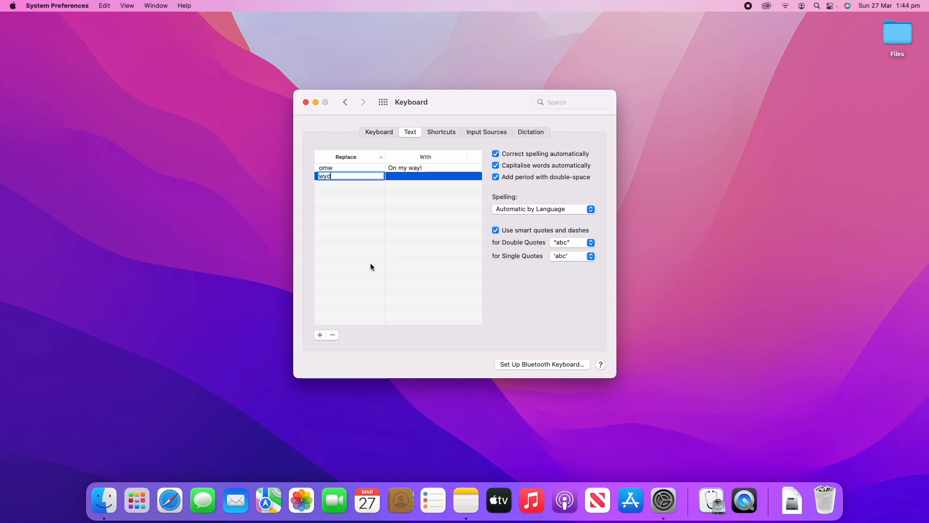
pyautogui.click(425, 176)
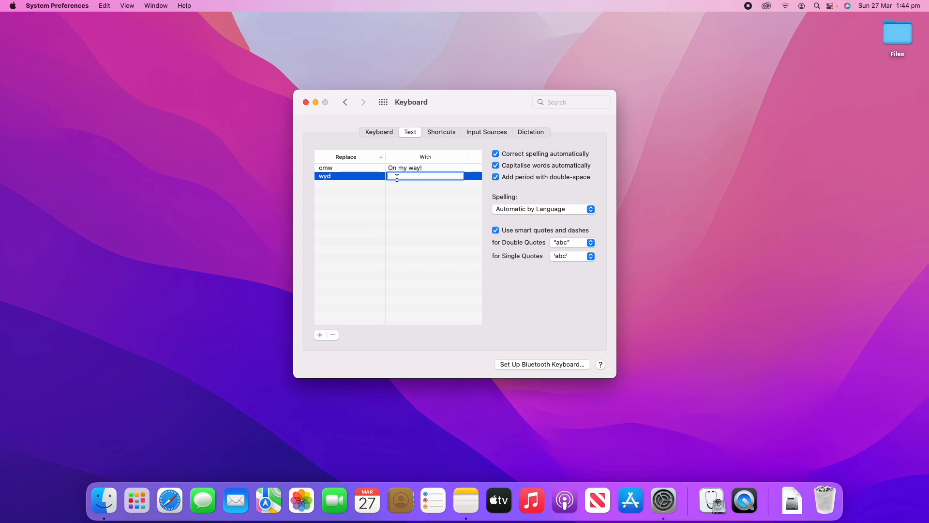
pyautogui.write('What are you doing?')
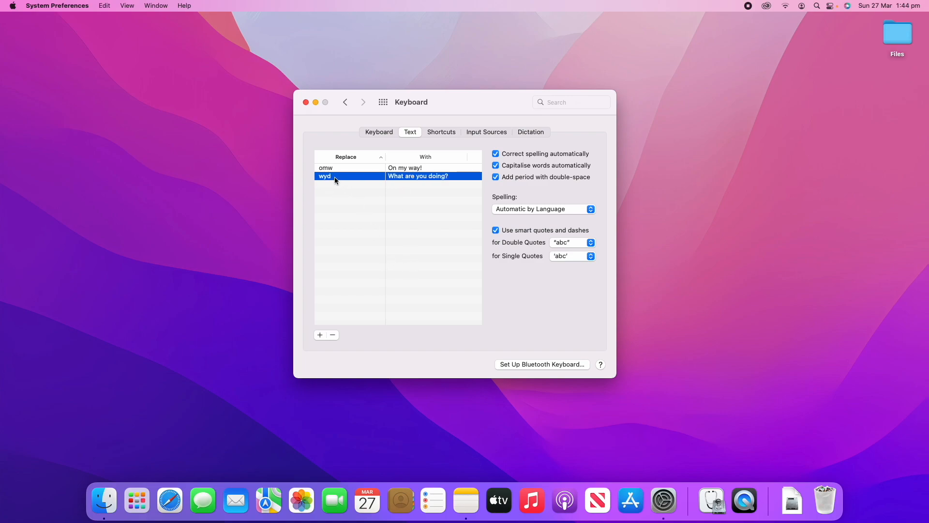
pyautogui.moveTo(429, 186)
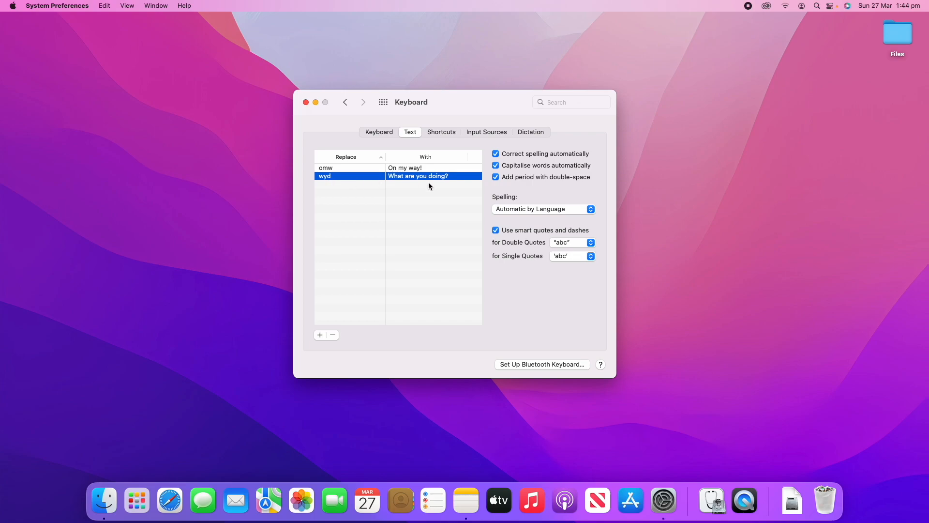
pyautogui.moveTo(477, 330)
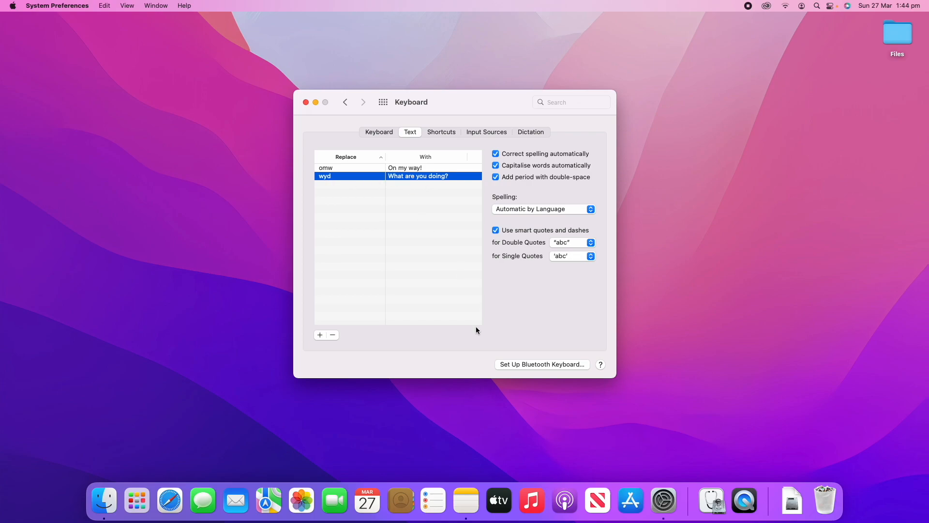
# - Open Notes and create a new note titled 'Example Notes'
pyautogui.click(465, 501)
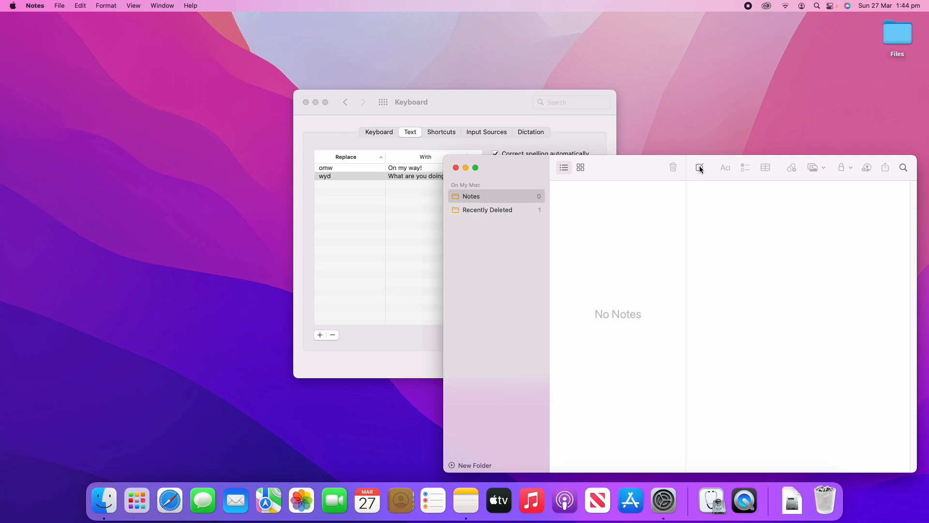
pyautogui.click(699, 167)
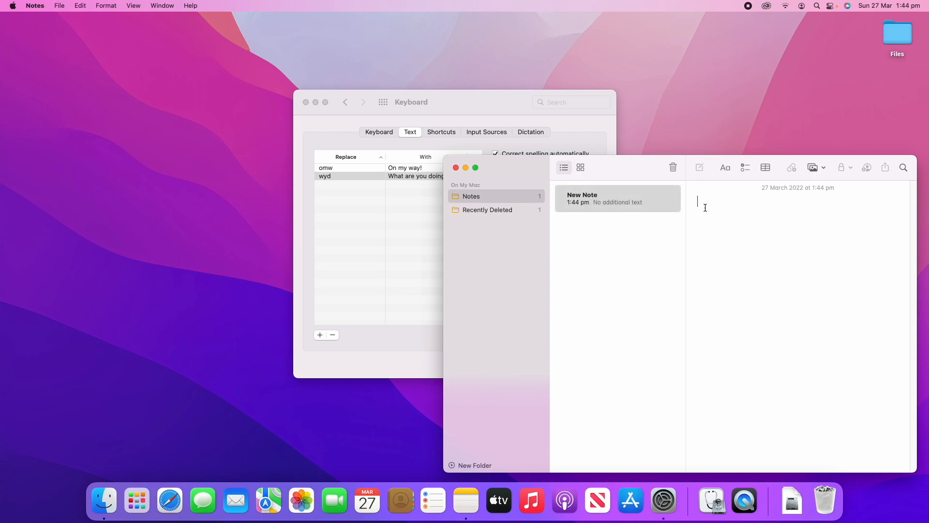
pyautogui.write('E')
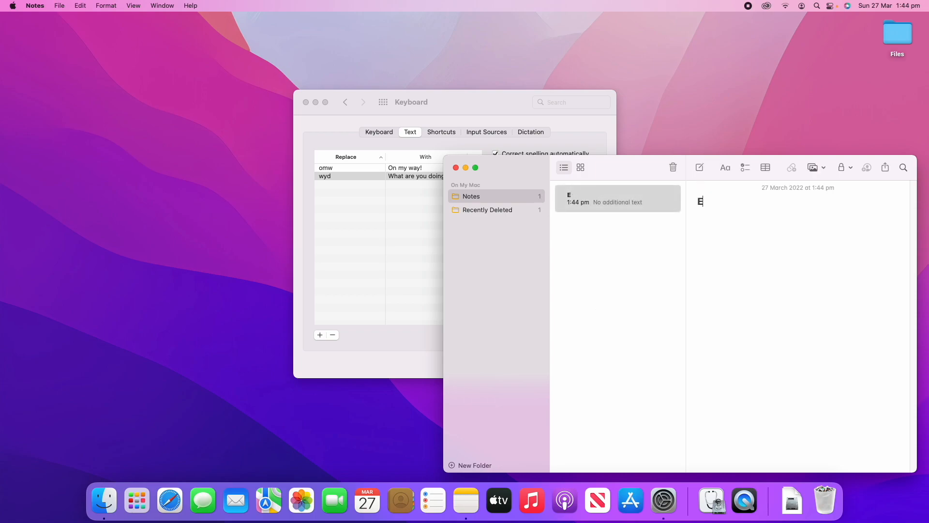
pyautogui.write('xample Notes')
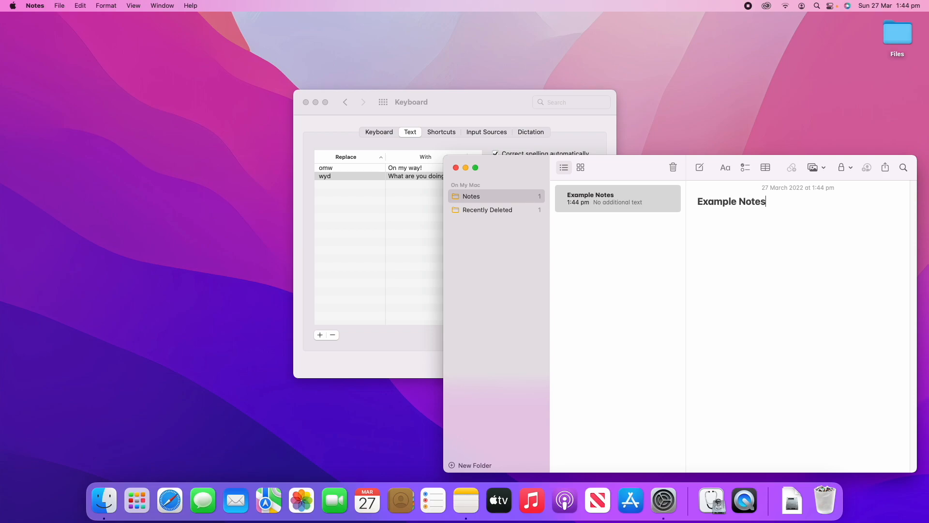
# - Type 'wyd' and 'omw' on separate lines to test their expansions
pyautogui.write('wy')
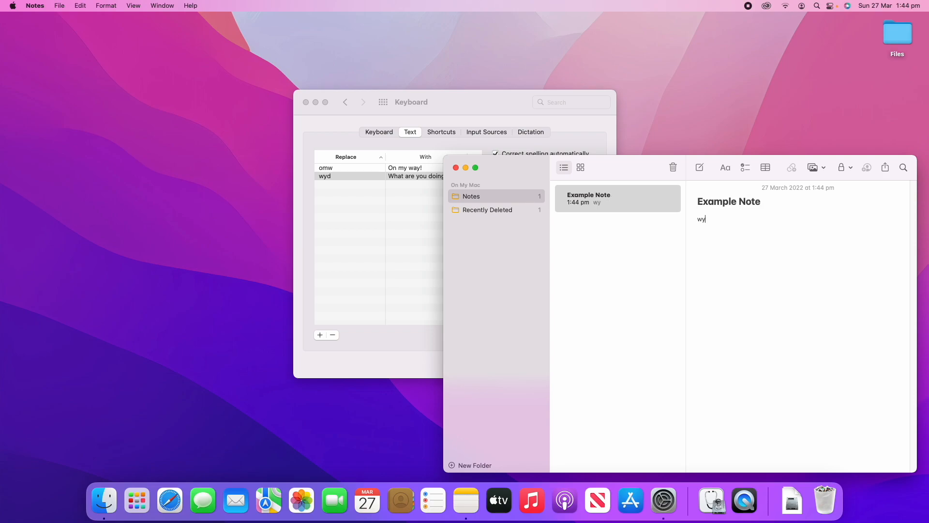
pyautogui.write('d')
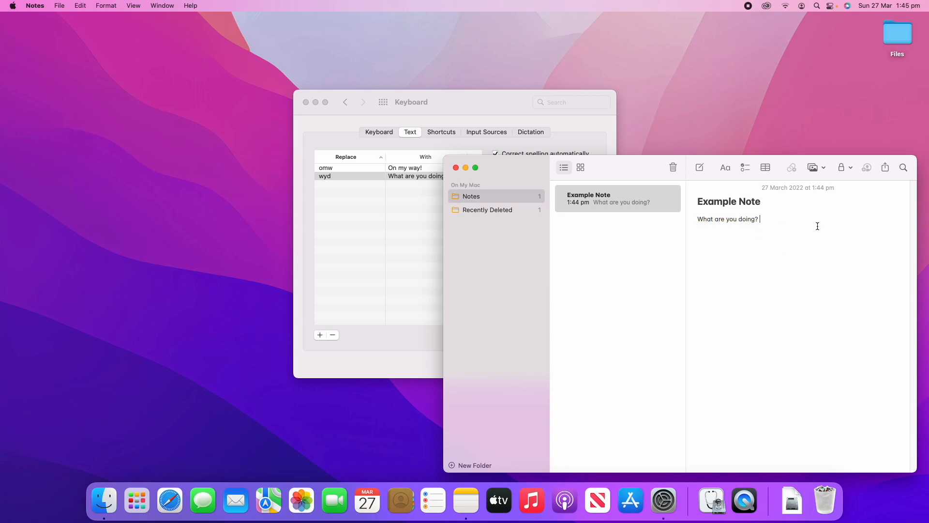
pyautogui.click(349, 176)
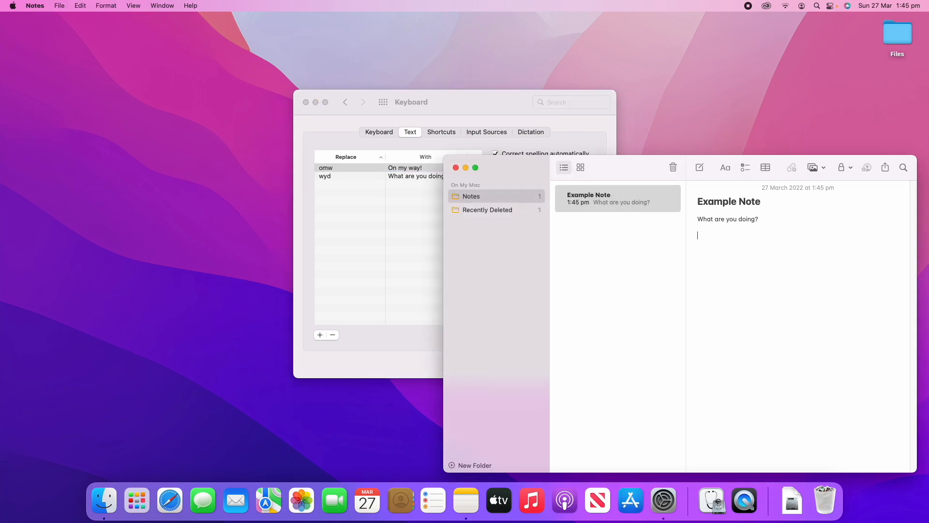
pyautogui.write('om')
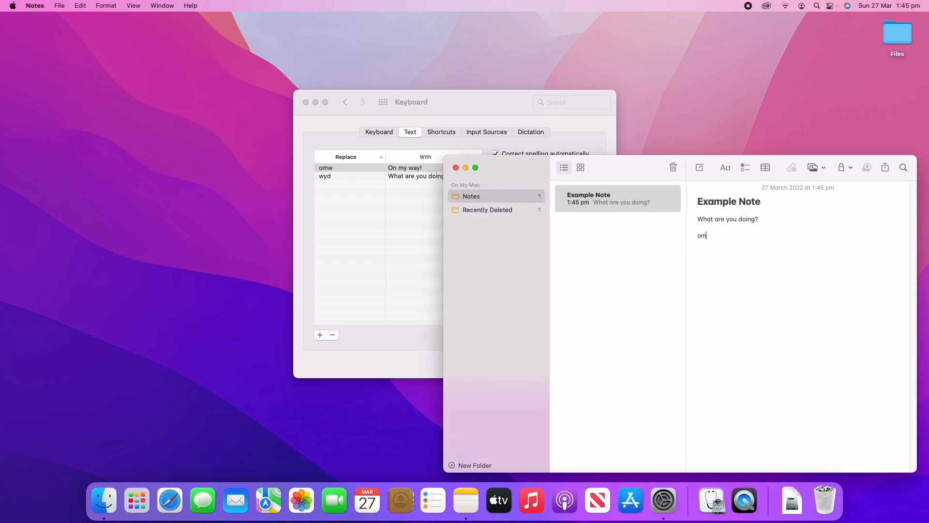
pyautogui.write('w')
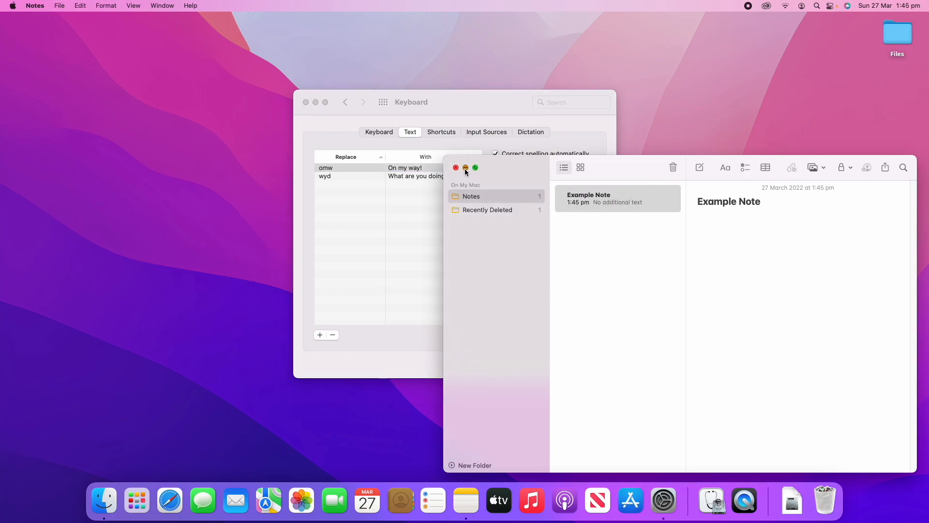
# - Minimize the Notes window to return to the Keyboard Text tab
pyautogui.click(456, 168)
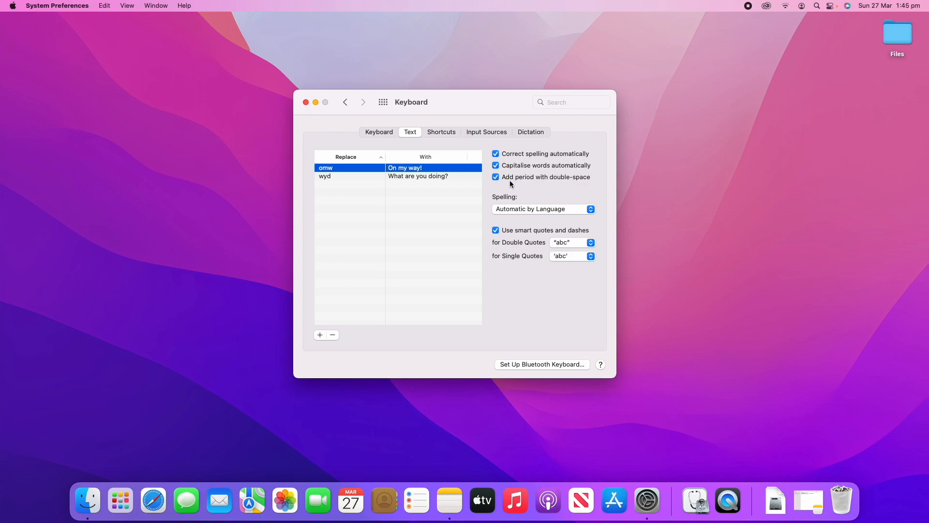
pyautogui.moveTo(544, 182)
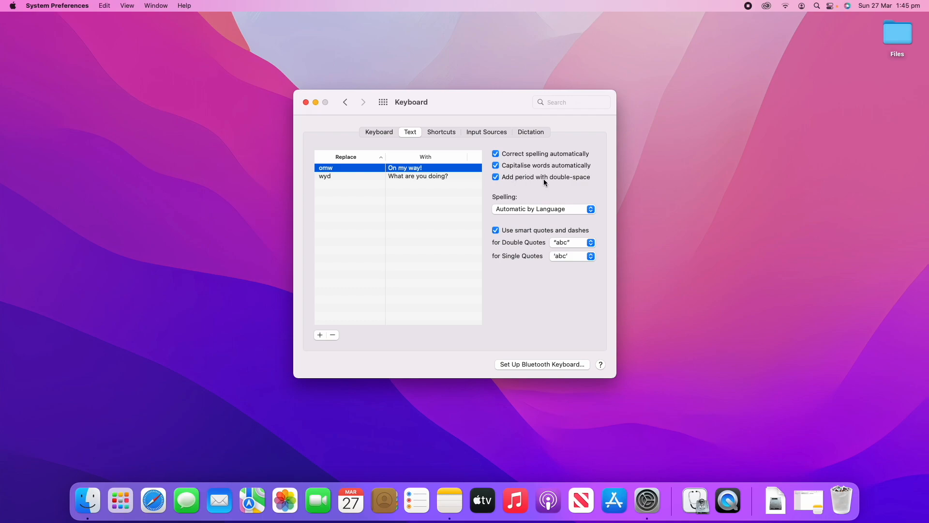
pyautogui.moveTo(566, 187)
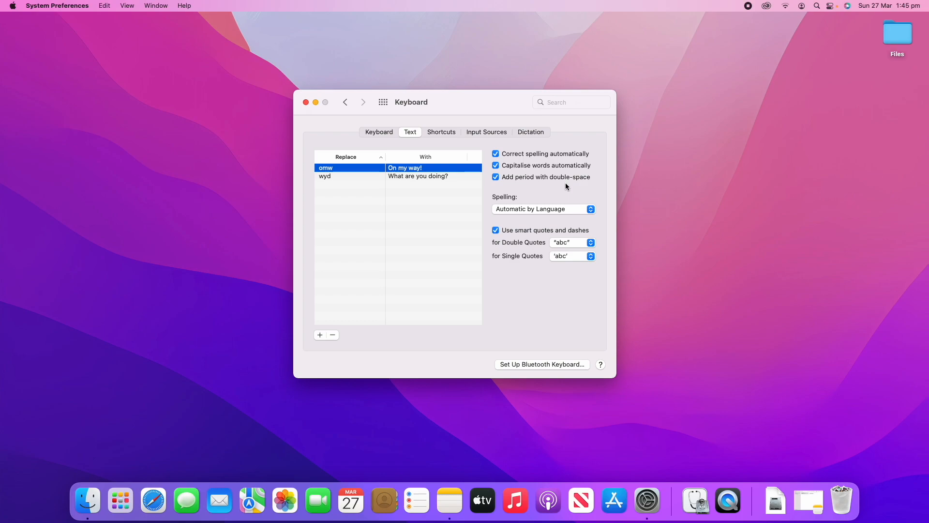
pyautogui.moveTo(557, 237)
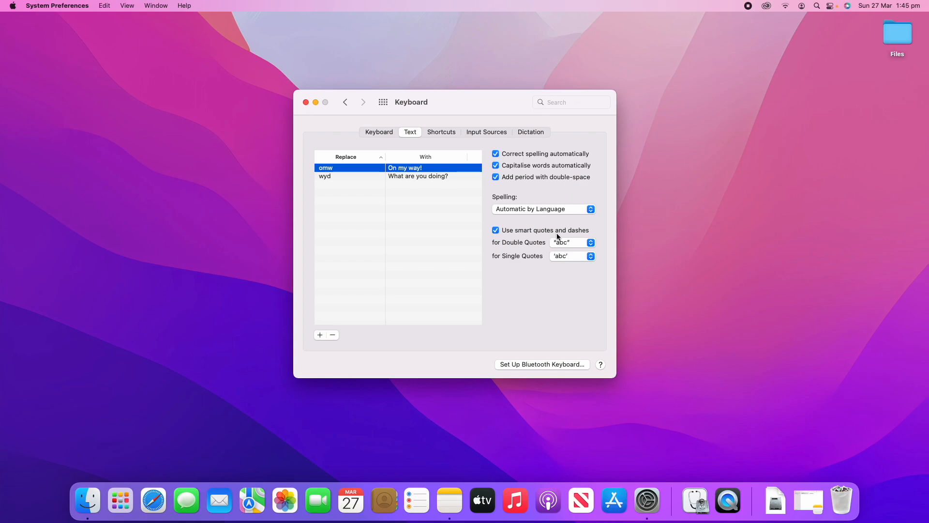
pyautogui.moveTo(496, 245)
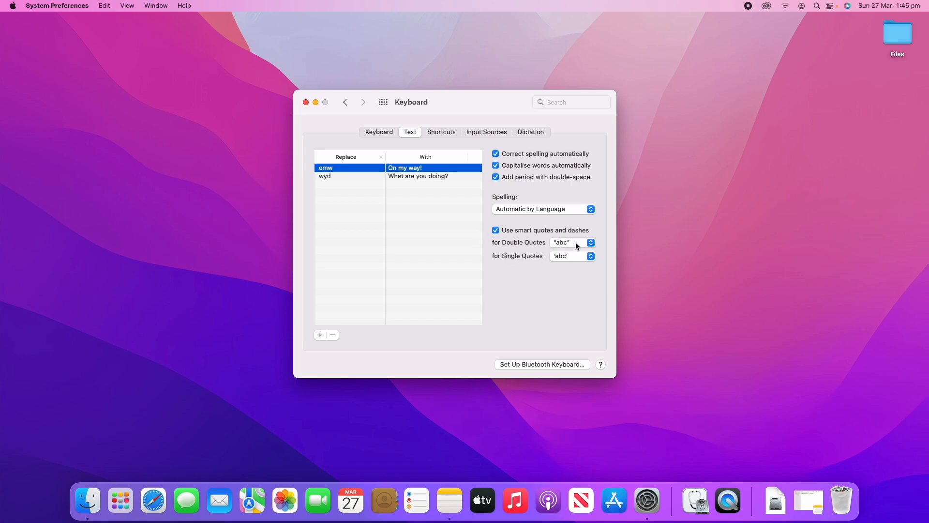
pyautogui.moveTo(582, 293)
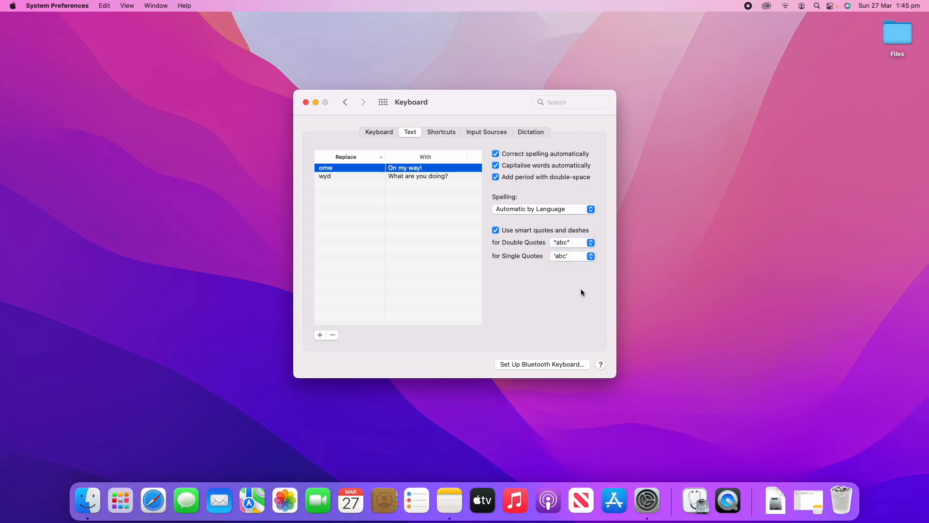
pyautogui.moveTo(519, 356)
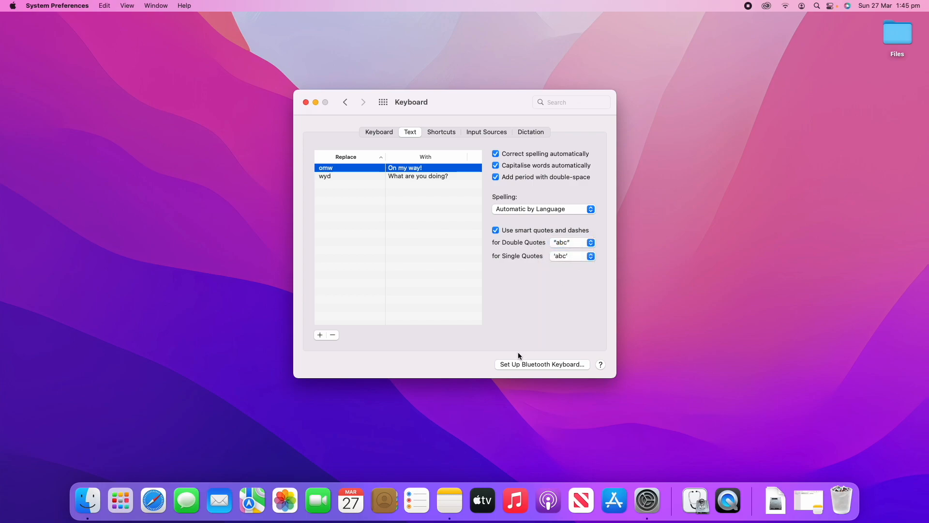
pyautogui.moveTo(556, 377)
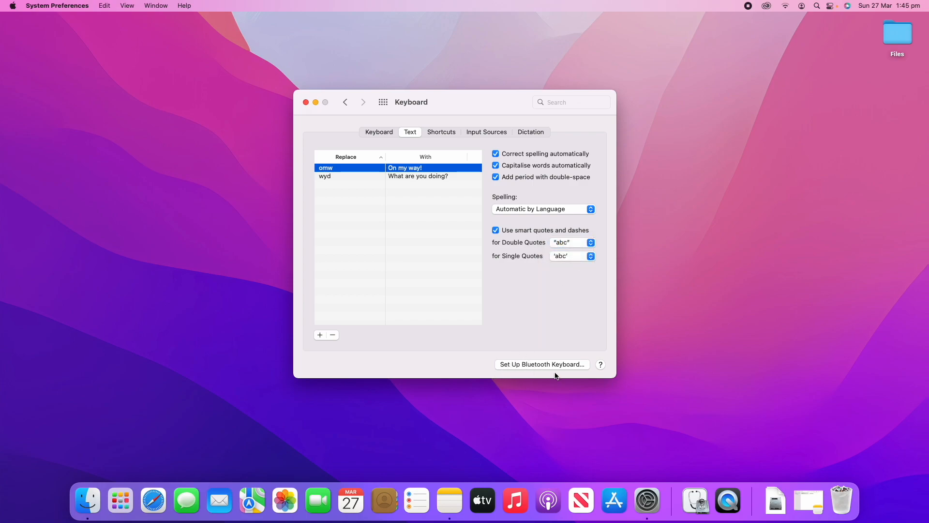
pyautogui.click(541, 364)
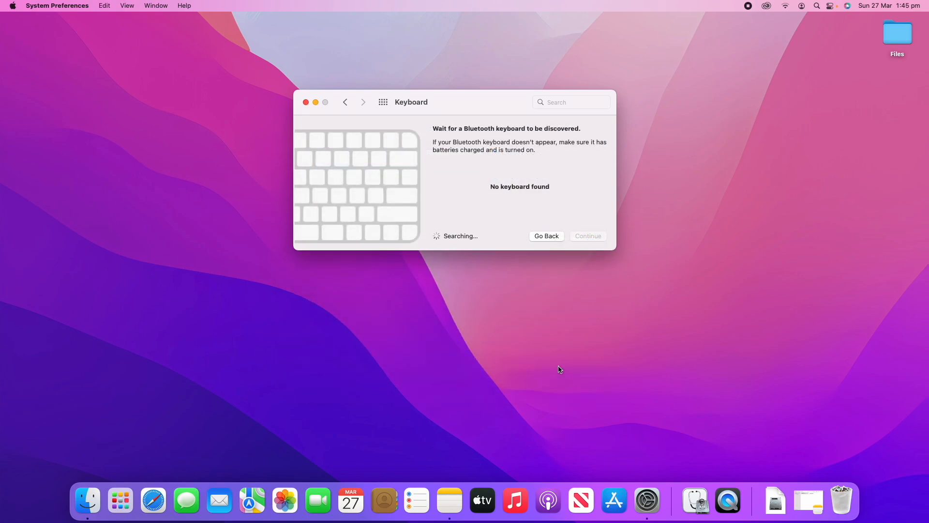
pyautogui.moveTo(554, 300)
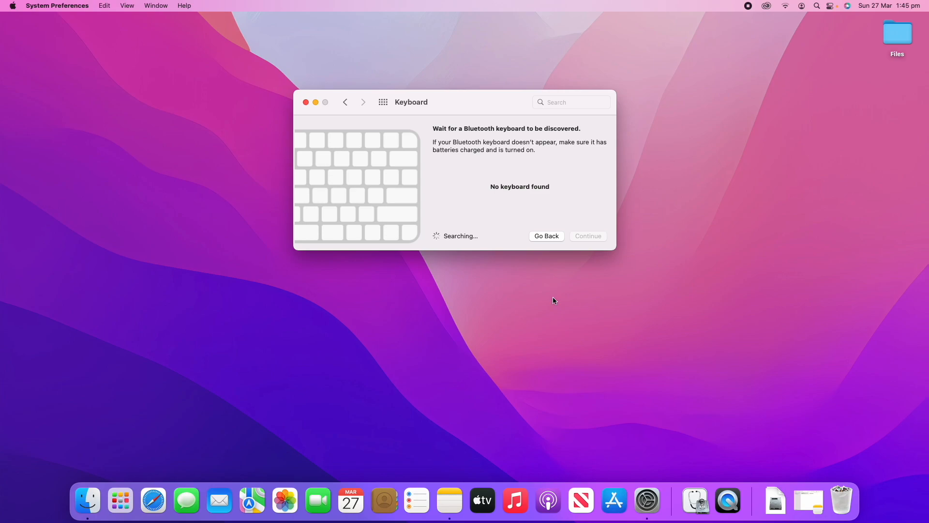
pyautogui.click(547, 236)
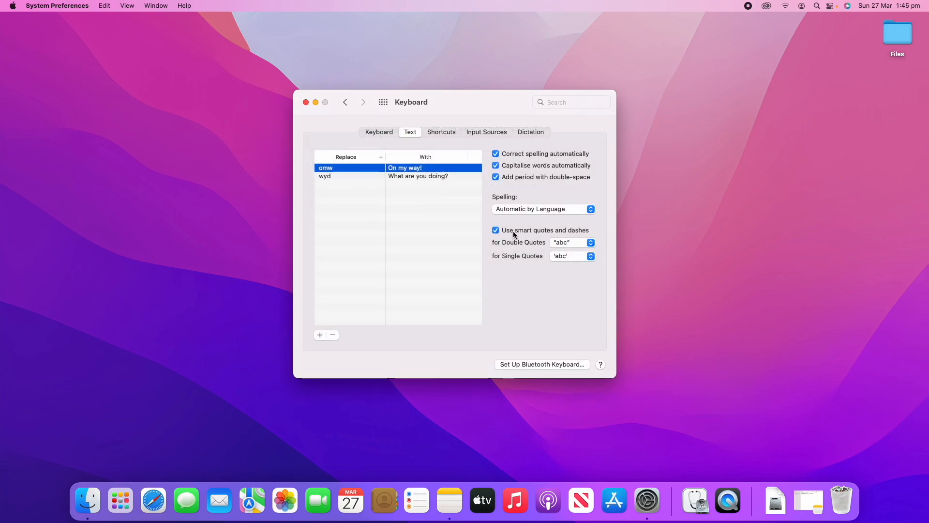
pyautogui.click(441, 132)
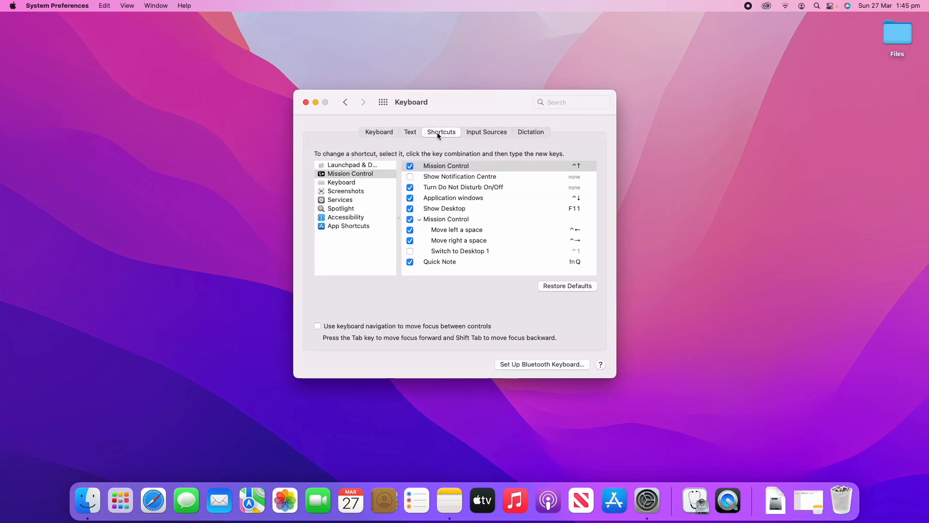
pyautogui.moveTo(485, 315)
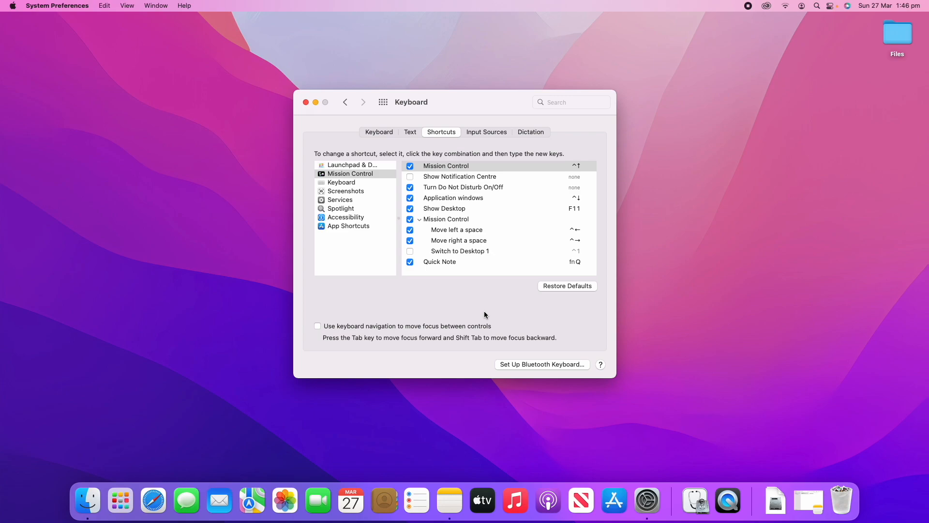
pyautogui.moveTo(412, 175)
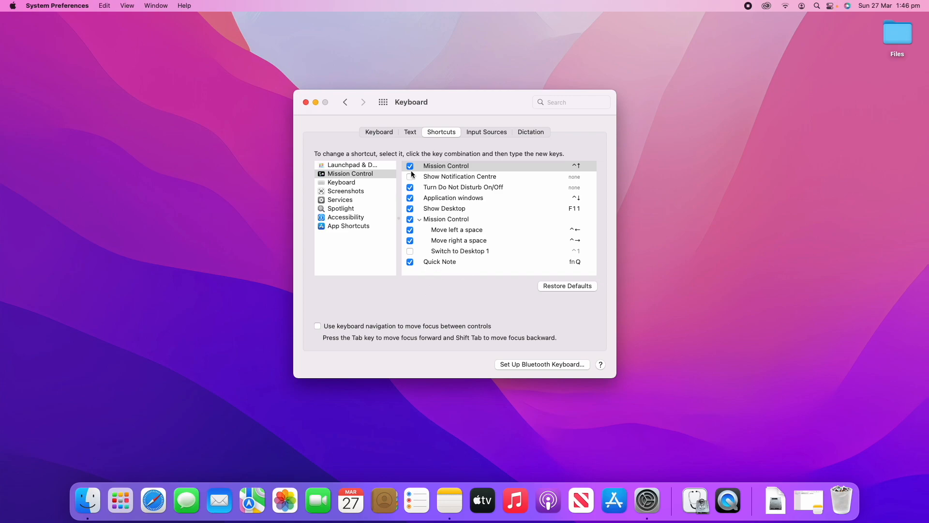
pyautogui.click(410, 177)
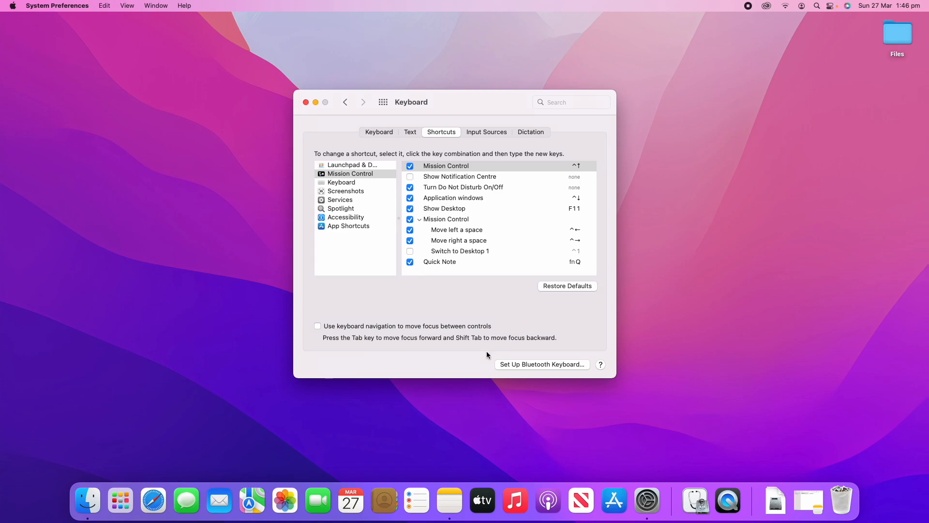
pyautogui.moveTo(569, 170)
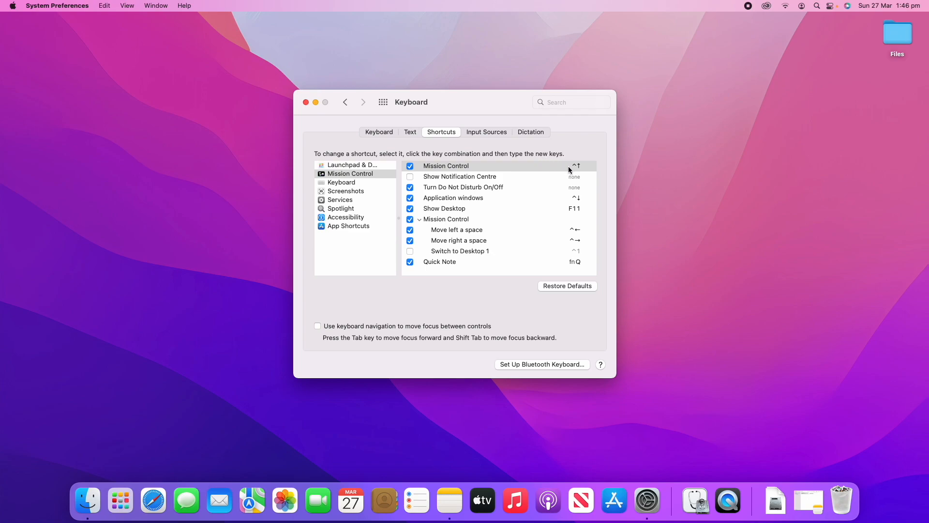
pyautogui.moveTo(582, 170)
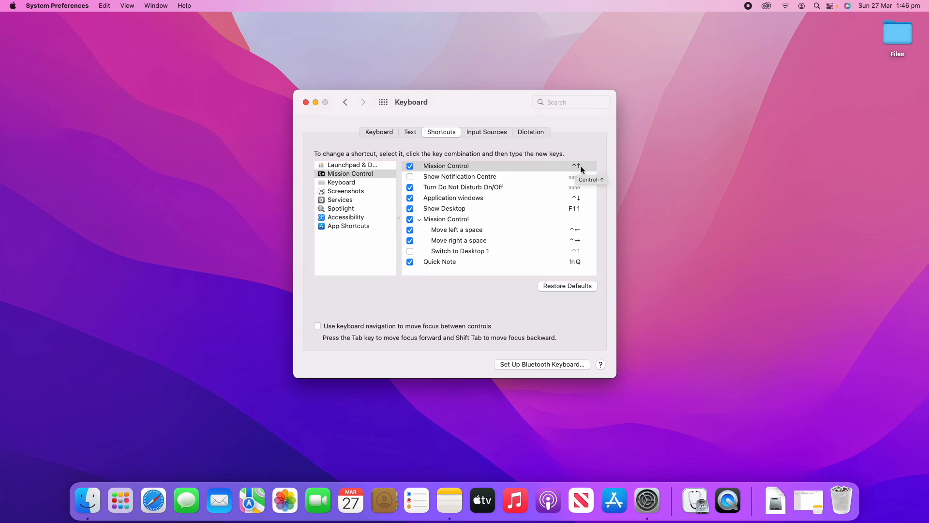
pyautogui.moveTo(573, 171)
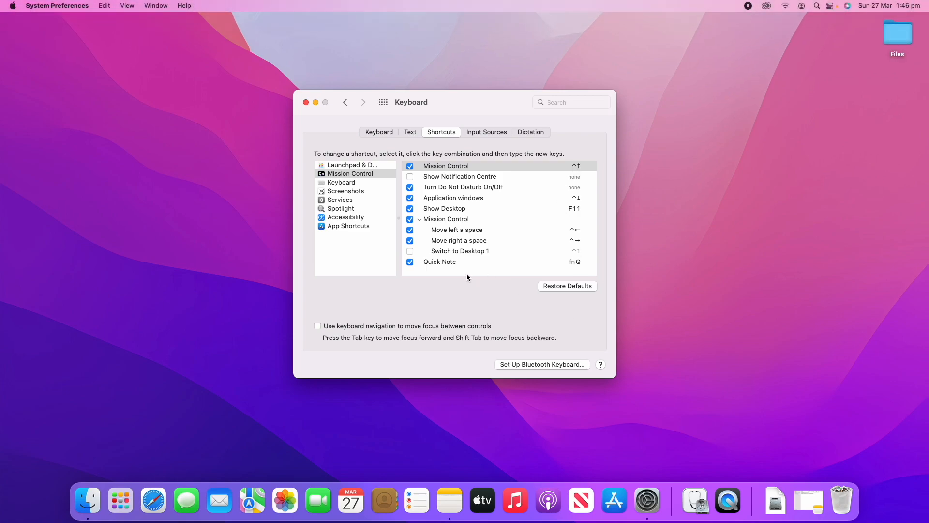
pyautogui.moveTo(565, 219)
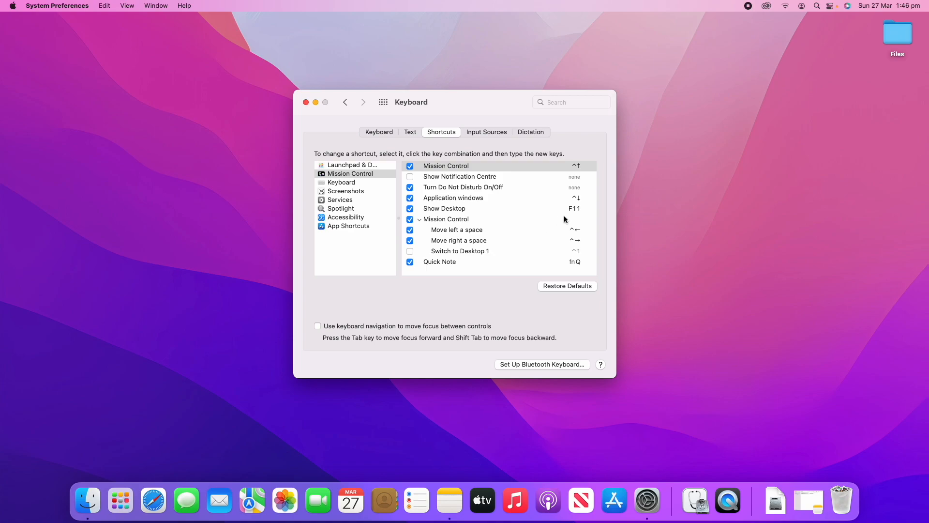
pyautogui.moveTo(573, 208)
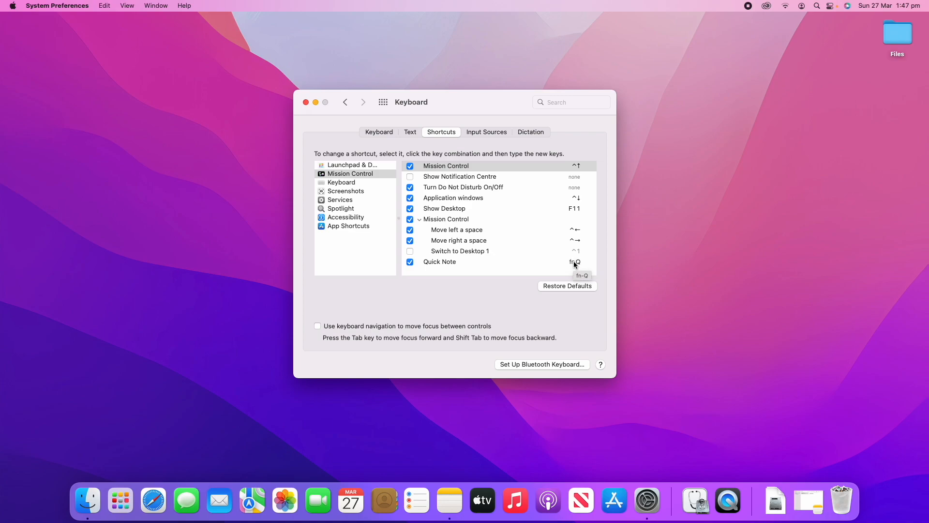
pyautogui.moveTo(580, 241)
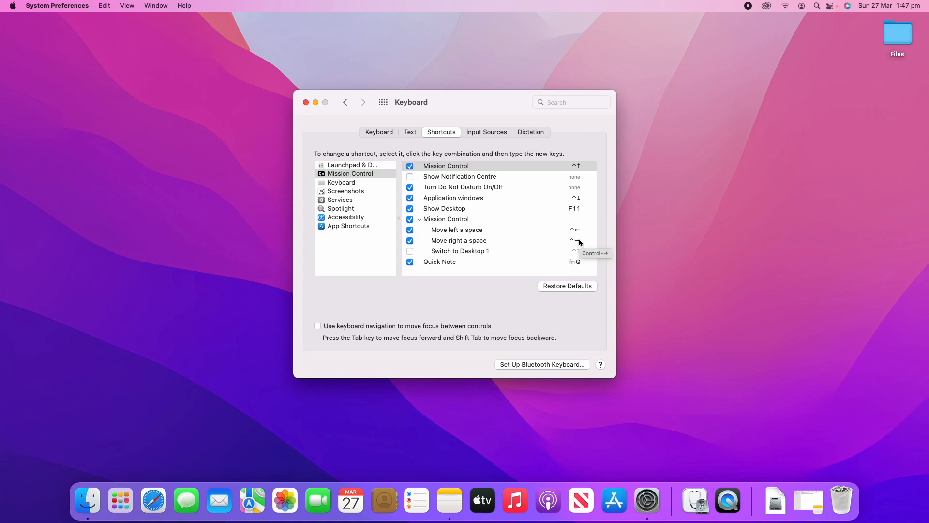
# - Browse Launchpad & Dock, Mission Control, Accessibility, App Shortcuts, ending on Screenshots
pyautogui.click(350, 164)
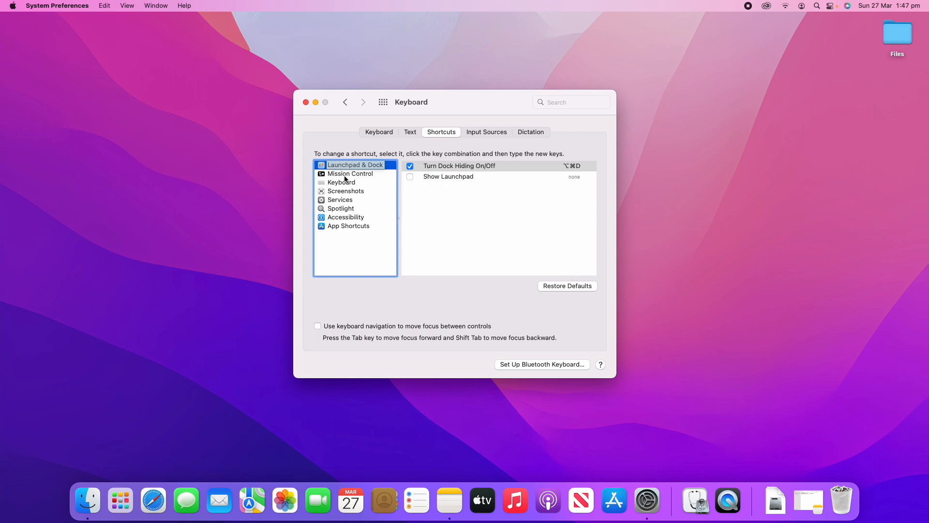
pyautogui.click(351, 173)
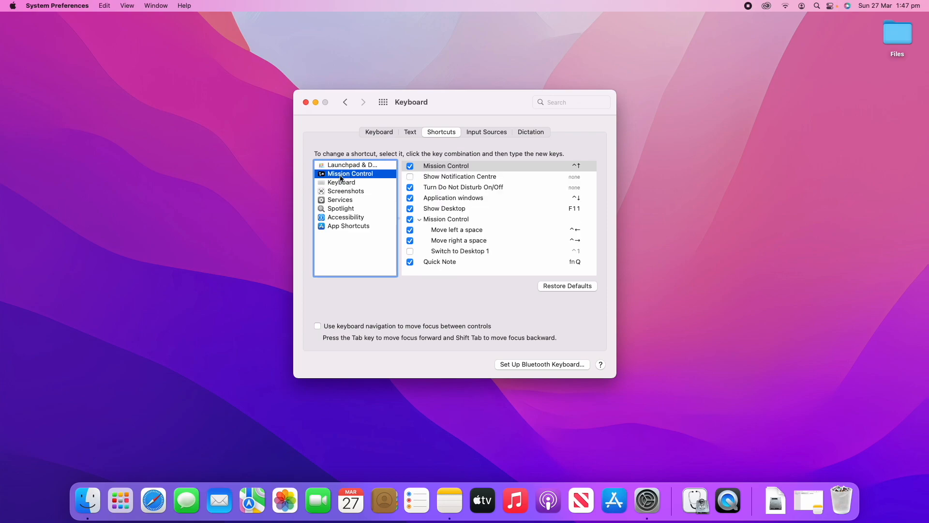
pyautogui.click(345, 191)
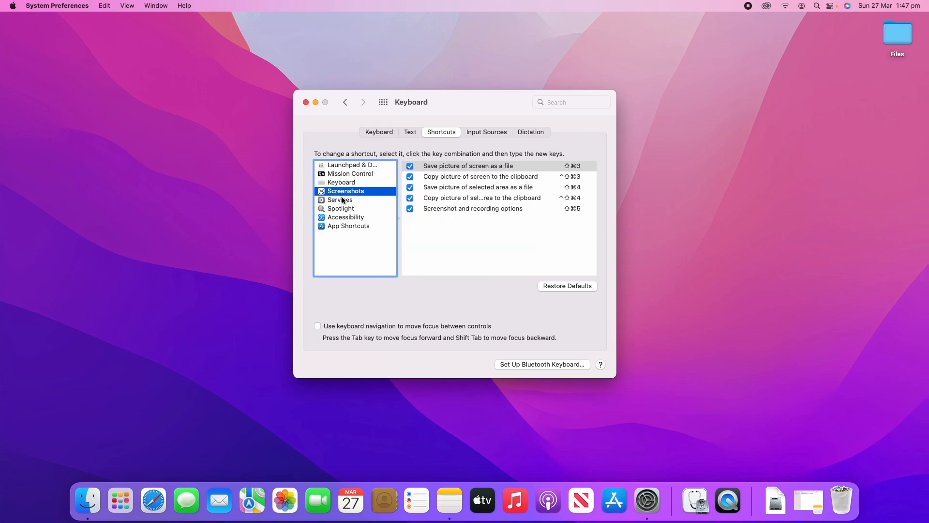
pyautogui.click(346, 217)
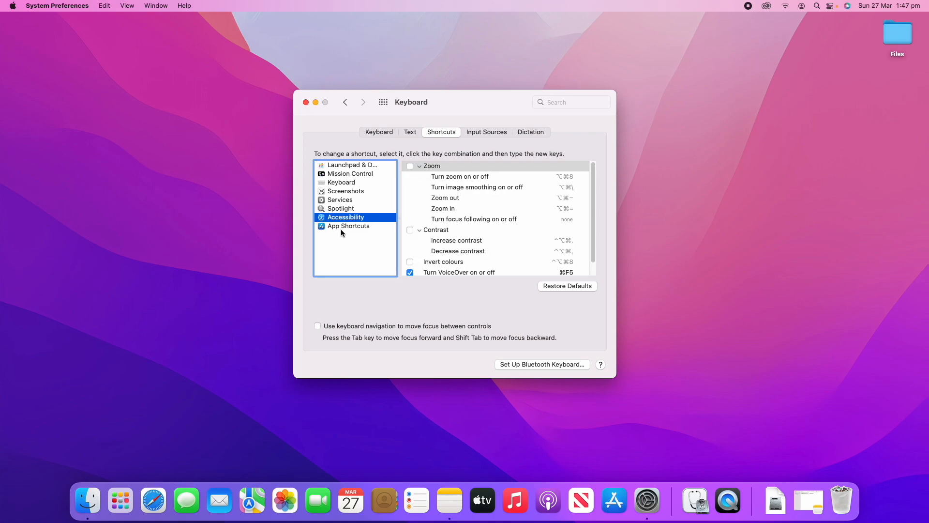
pyautogui.click(349, 226)
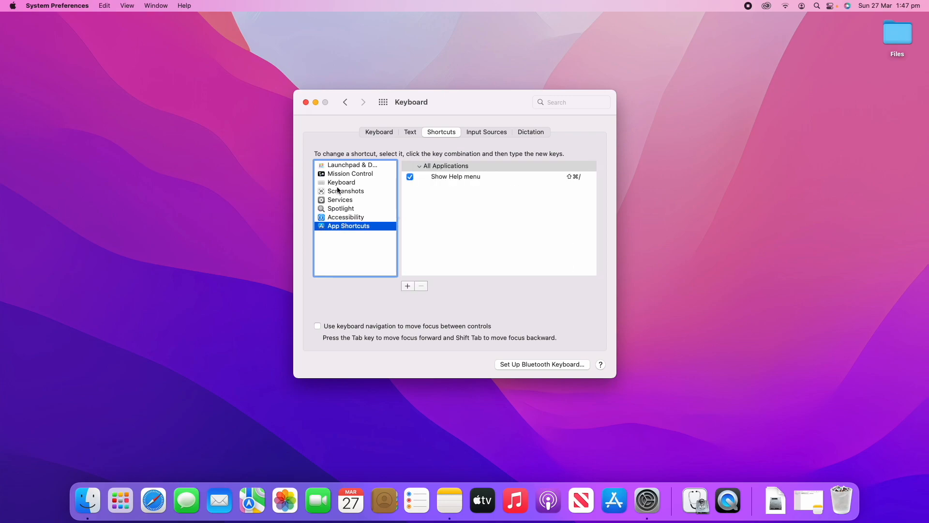
pyautogui.click(345, 191)
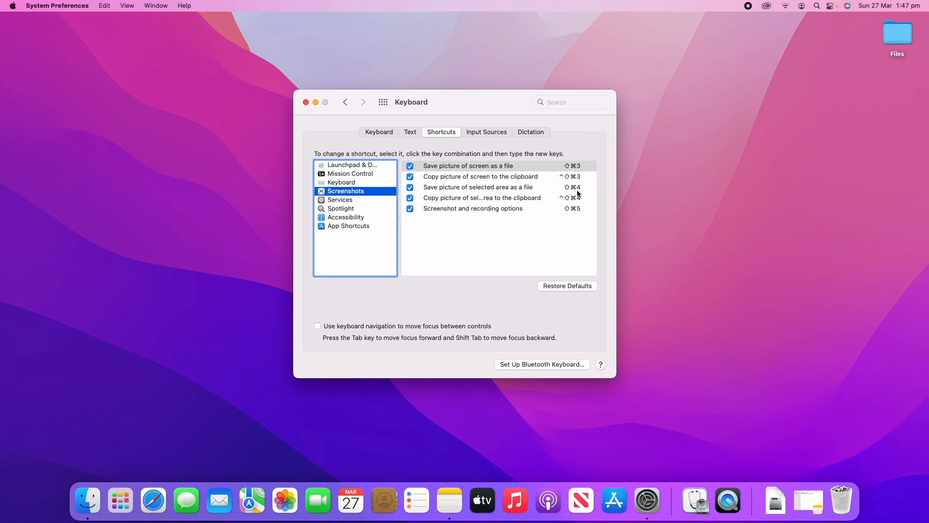
pyautogui.moveTo(562, 209)
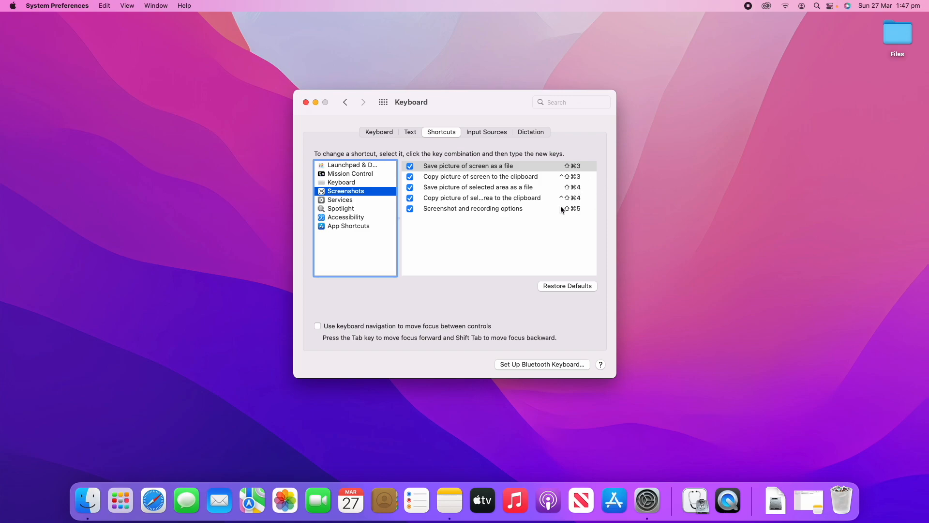
pyautogui.moveTo(576, 199)
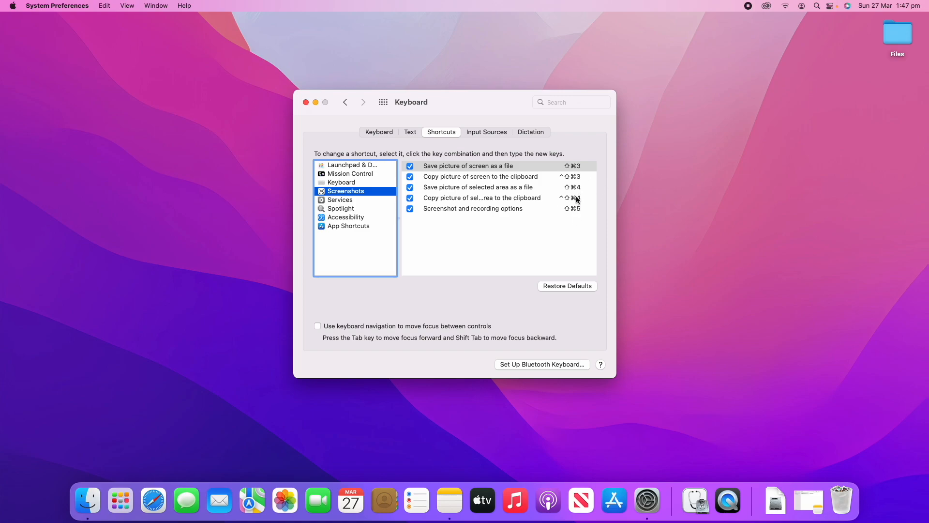
pyautogui.moveTo(573, 198)
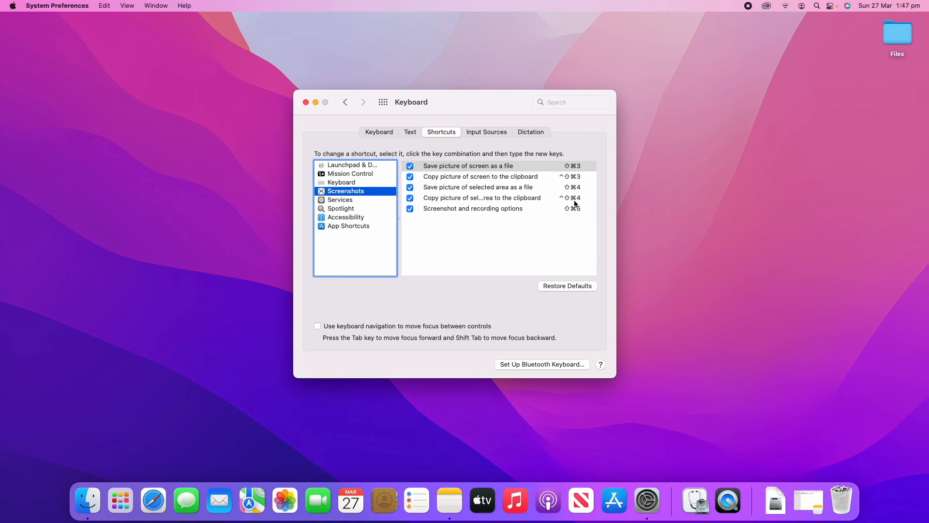
pyautogui.moveTo(562, 201)
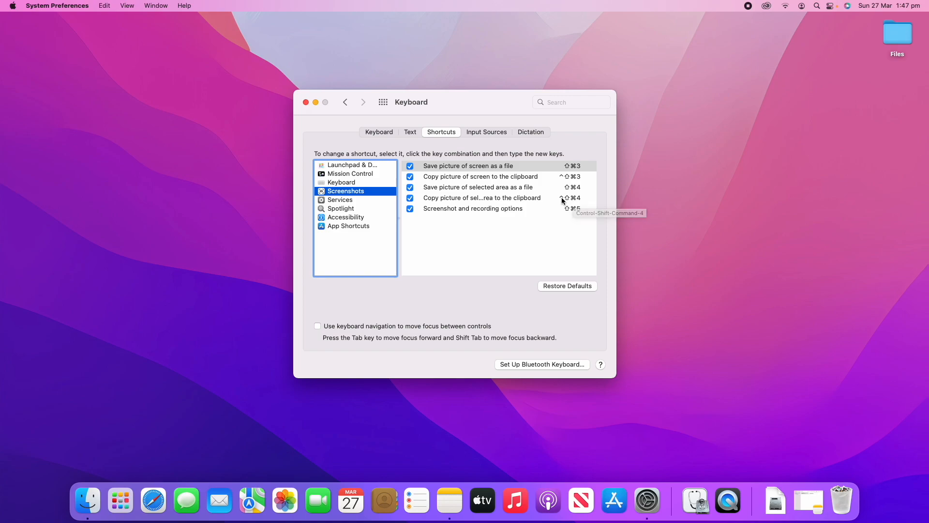
pyautogui.moveTo(562, 202)
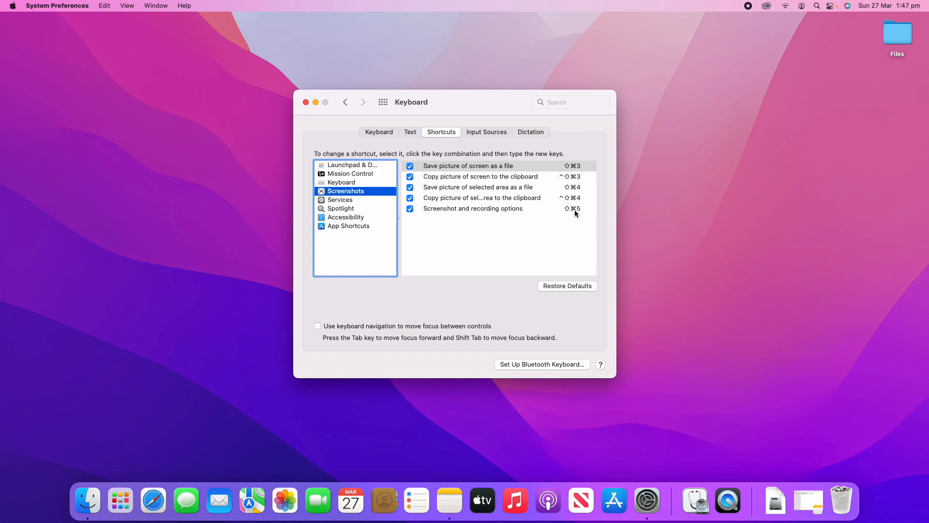
pyautogui.moveTo(573, 208)
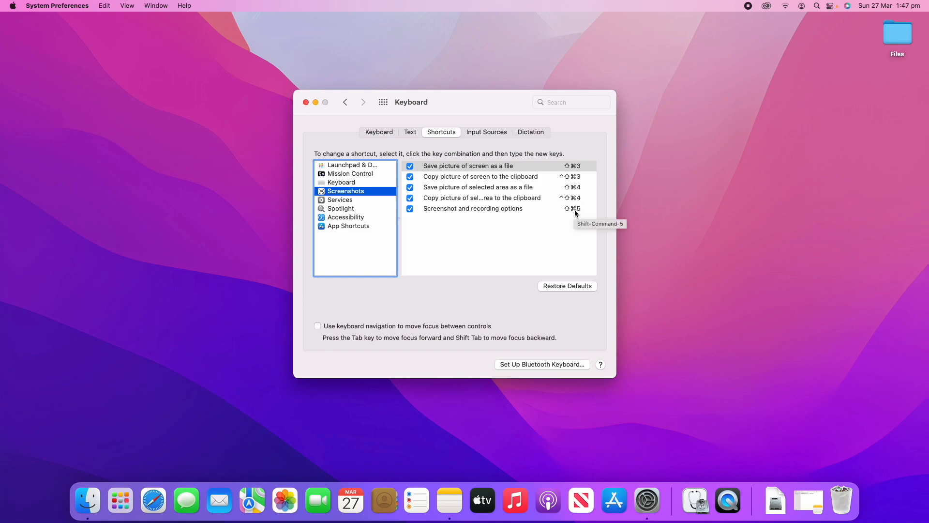
pyautogui.moveTo(538, 295)
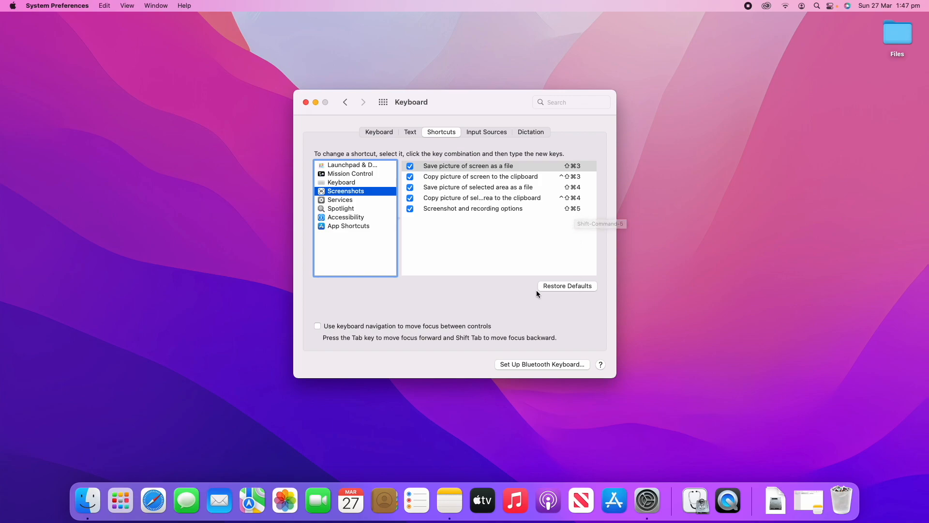
pyautogui.moveTo(339, 327)
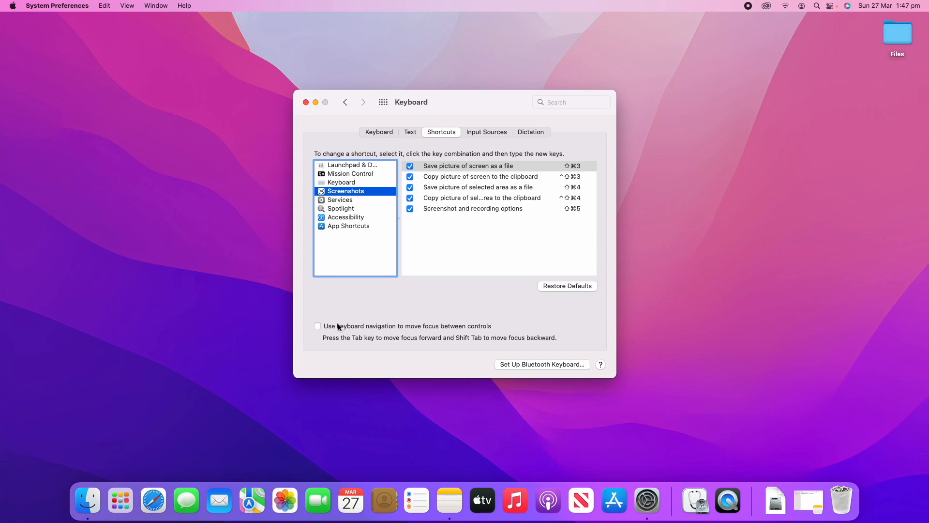
pyautogui.moveTo(407, 330)
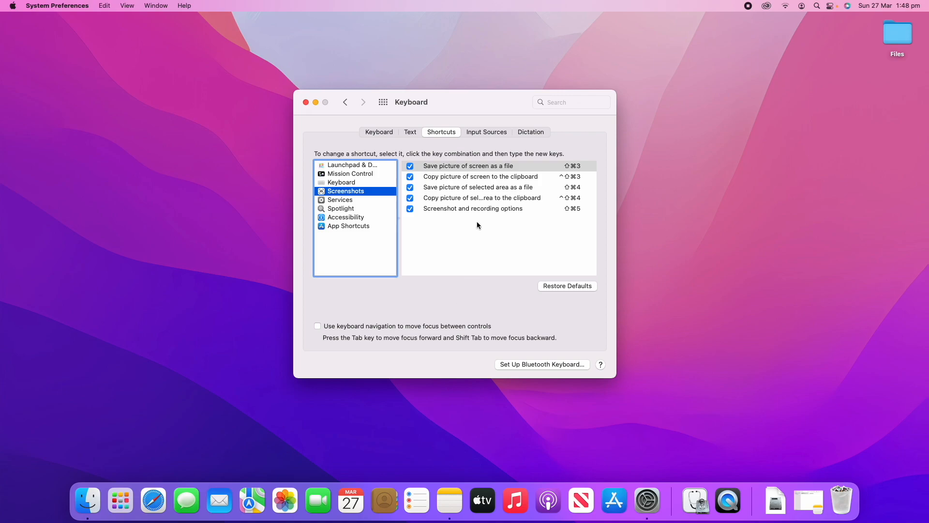
pyautogui.moveTo(480, 132)
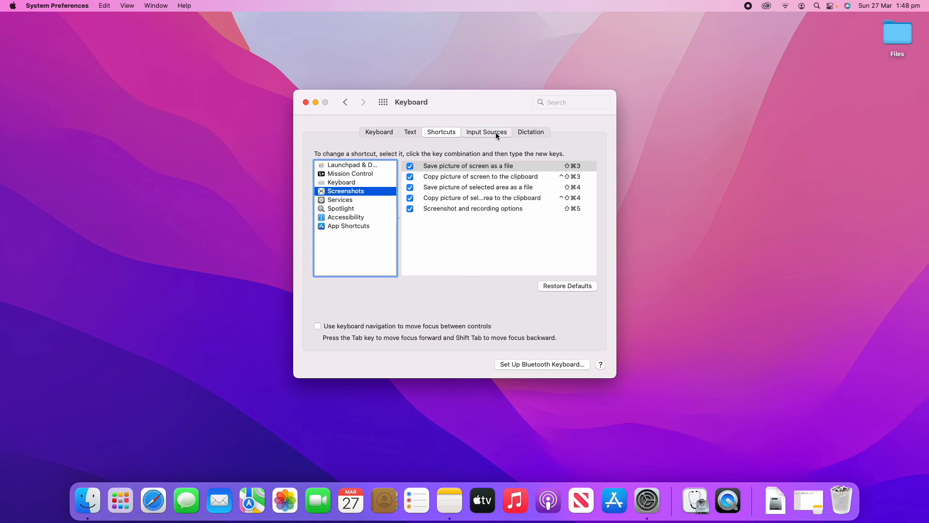
# - On Input Sources, turn off 'Show Input menu in menu bar' and start adding a source
pyautogui.click(486, 132)
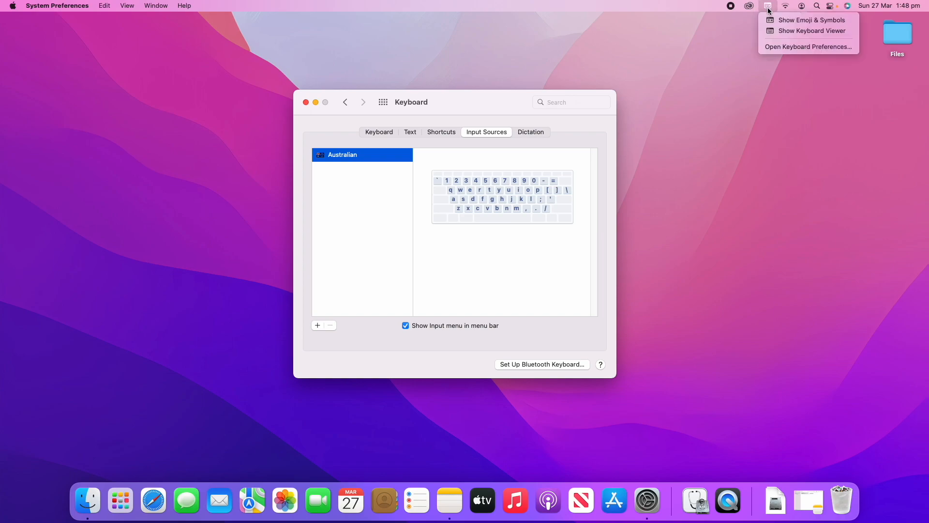
pyautogui.moveTo(763, 11)
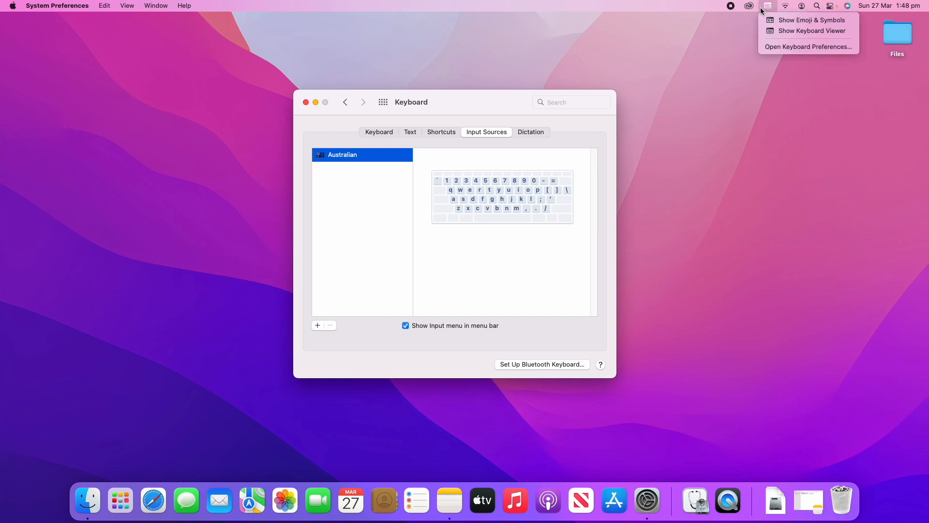
pyautogui.click(406, 326)
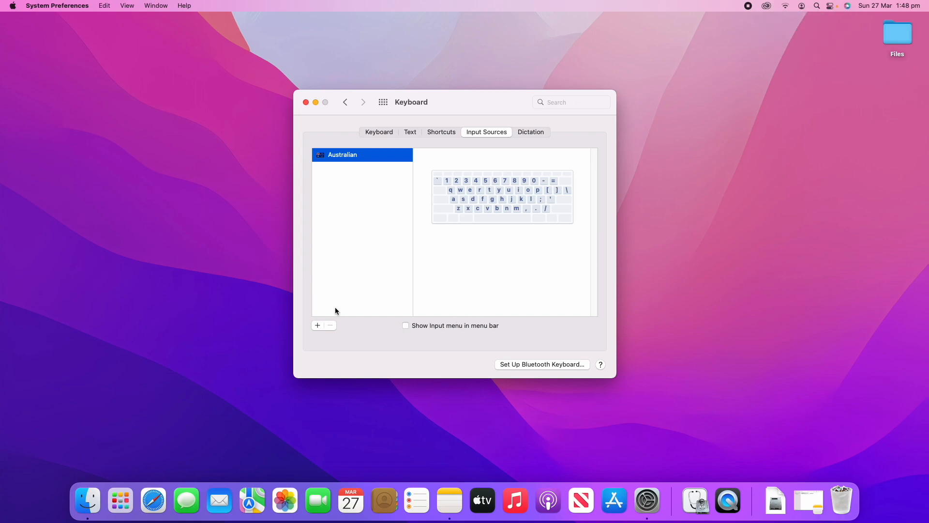
pyautogui.moveTo(305, 325)
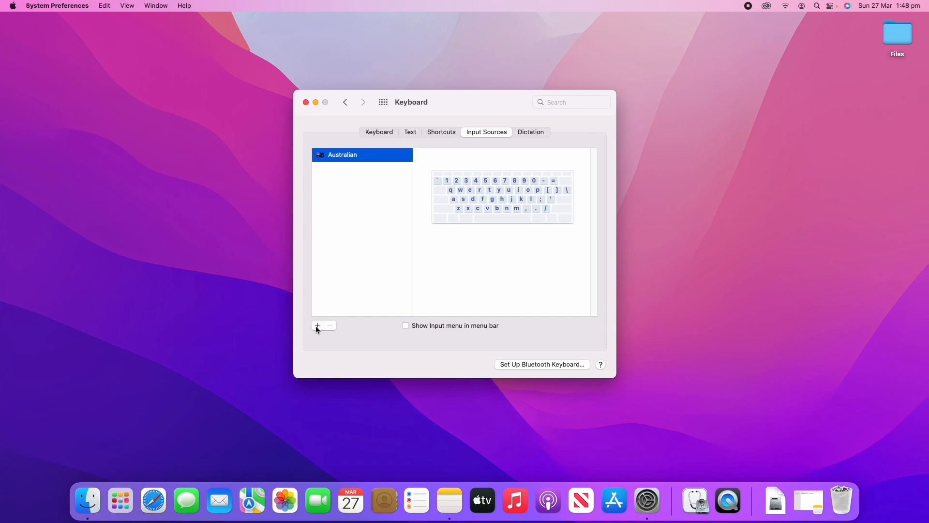
pyautogui.click(317, 325)
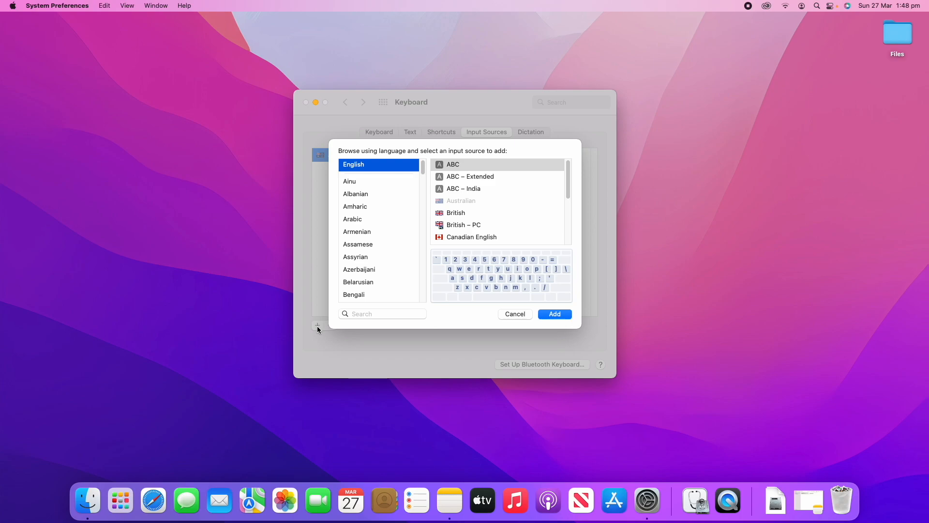
pyautogui.moveTo(424, 167)
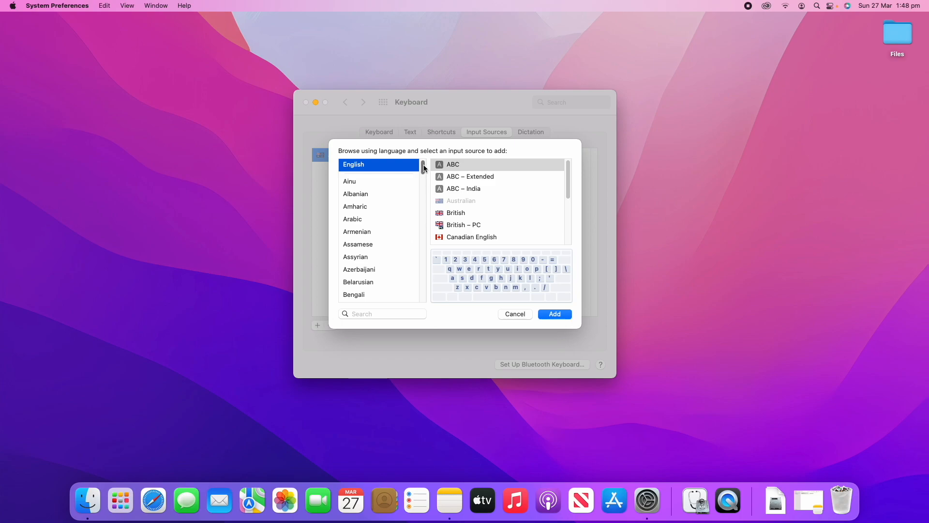
# - Scroll to German in the language list and highlight the German layout
pyautogui.scroll(-3)
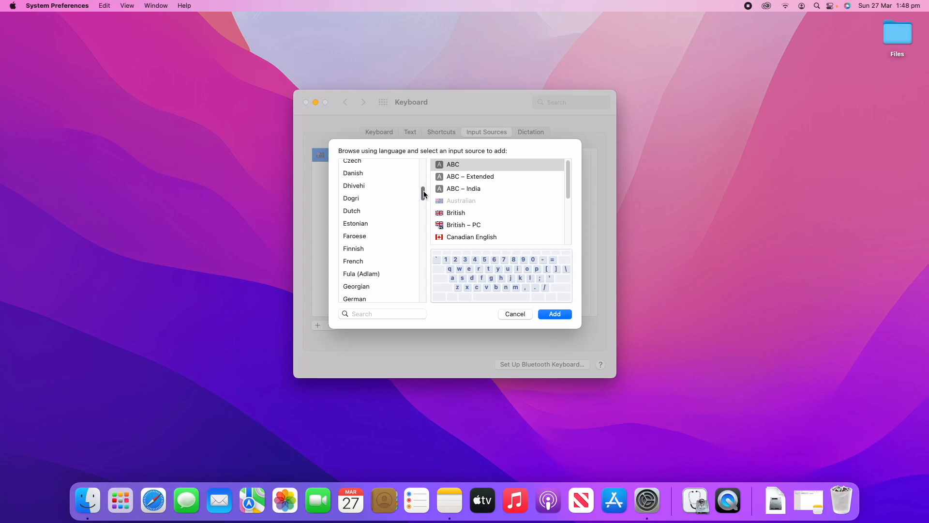
pyautogui.scroll(-3)
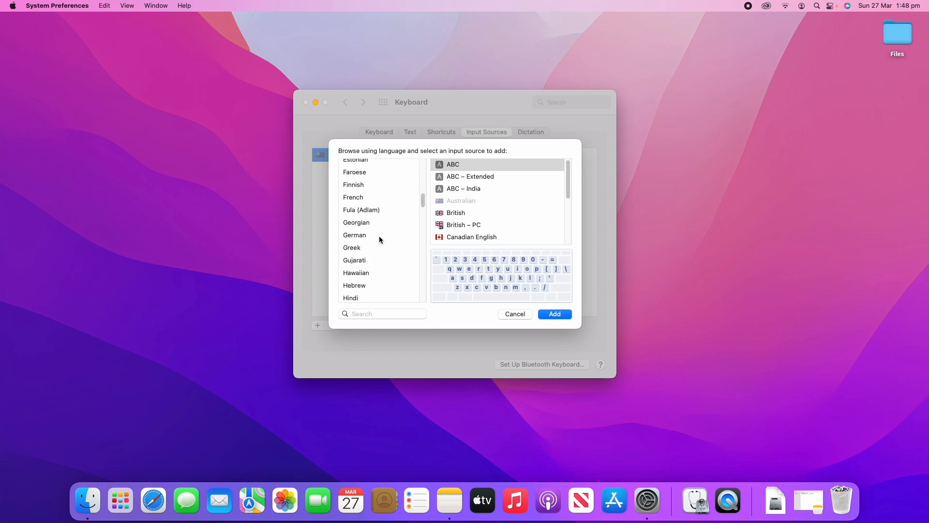
pyautogui.click(354, 235)
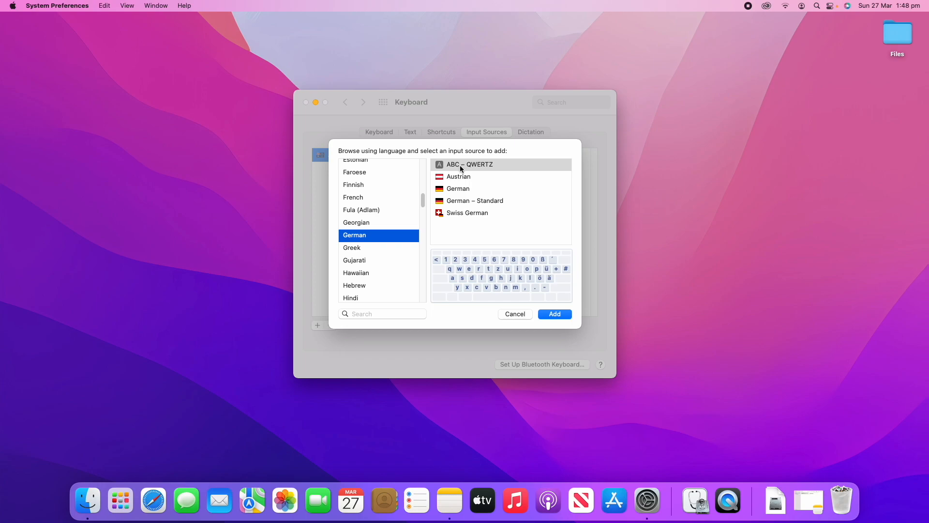
pyautogui.click(458, 188)
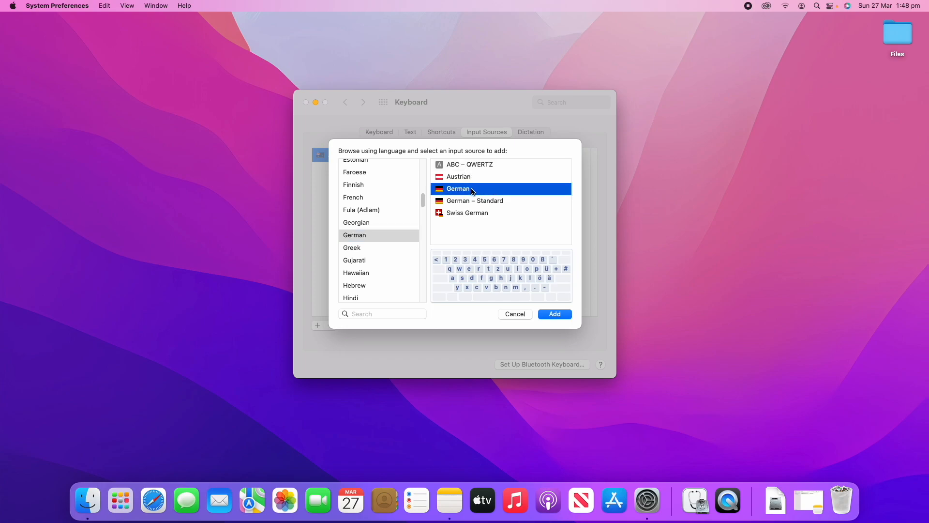
# - Add the German input source and toggle between German and Australian layout previews
pyautogui.click(554, 313)
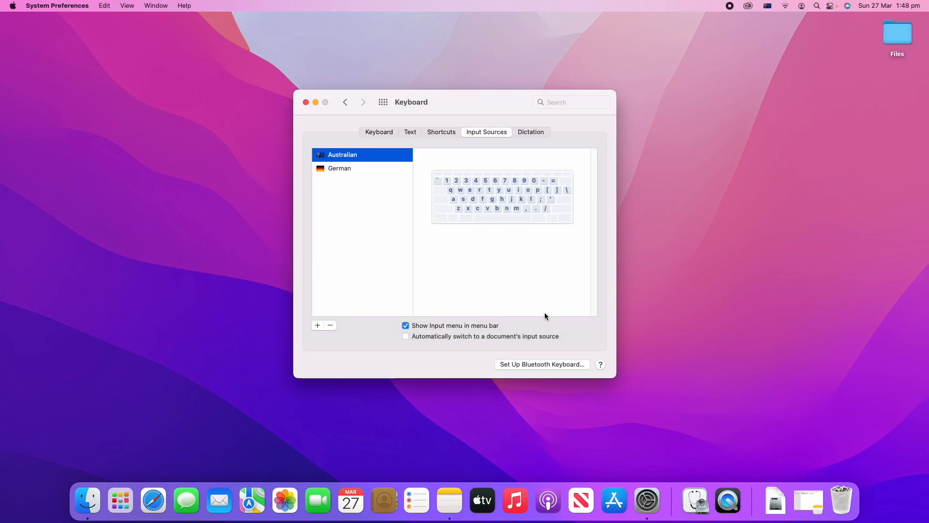
pyautogui.click(340, 169)
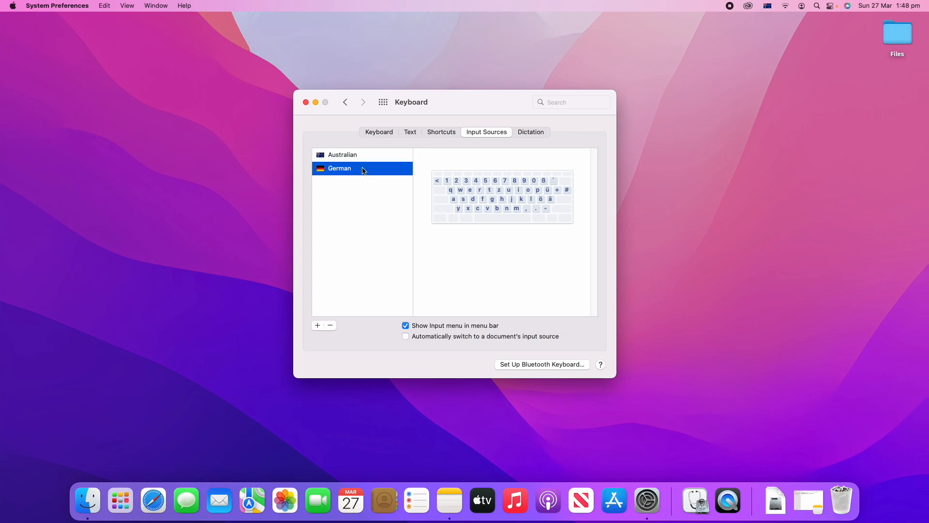
pyautogui.click(342, 155)
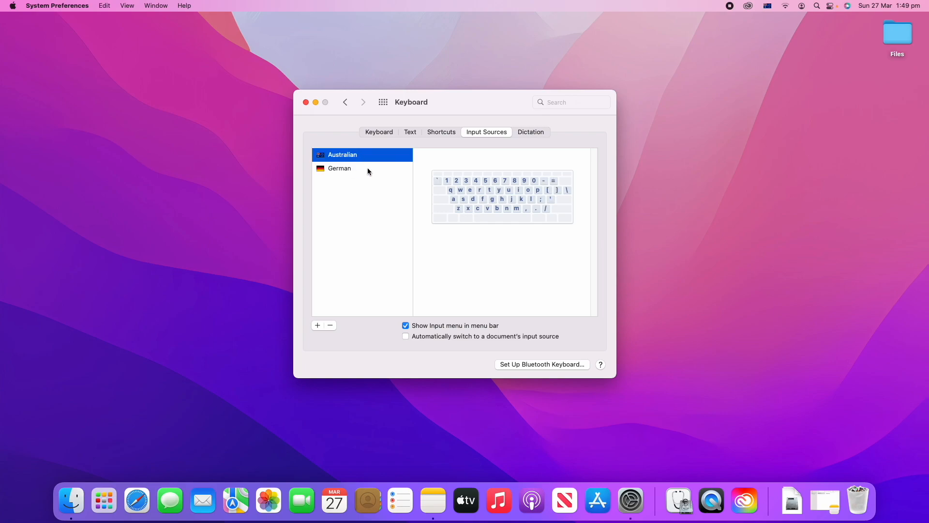
pyautogui.click(340, 169)
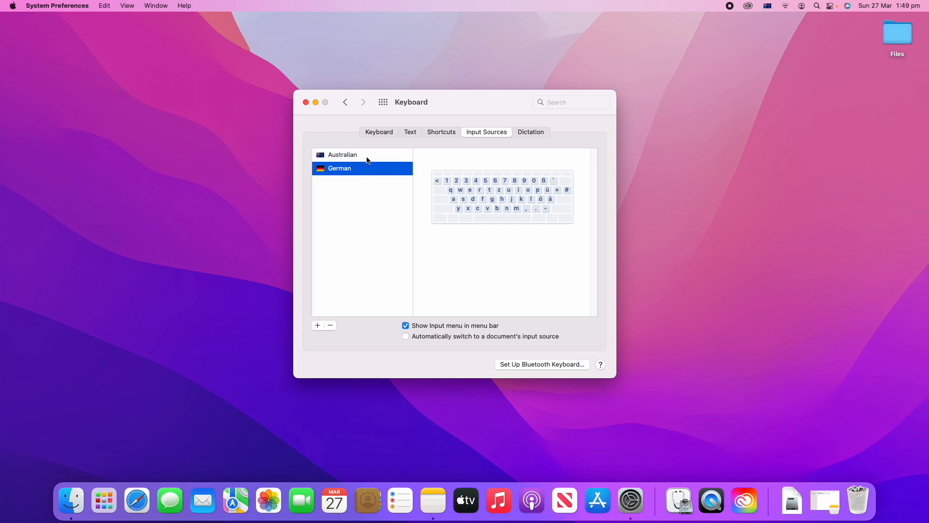
pyautogui.click(343, 155)
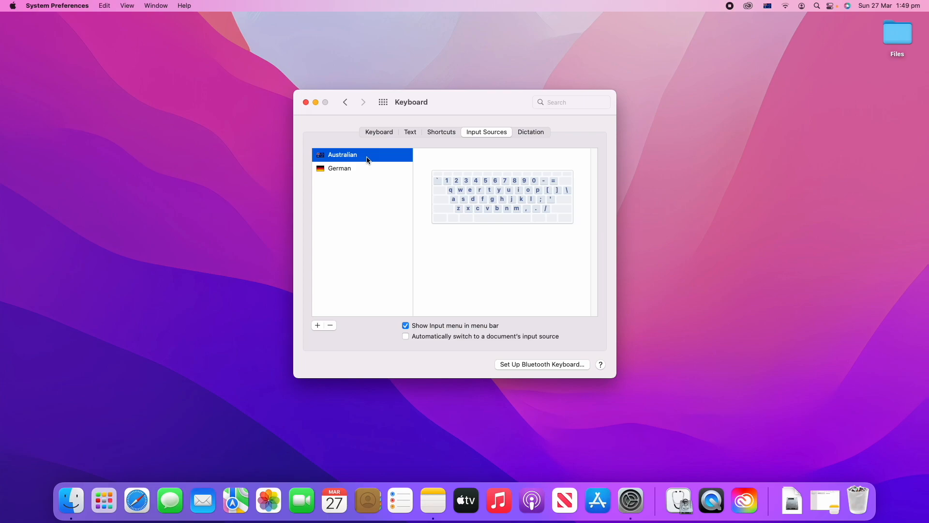
pyautogui.click(340, 168)
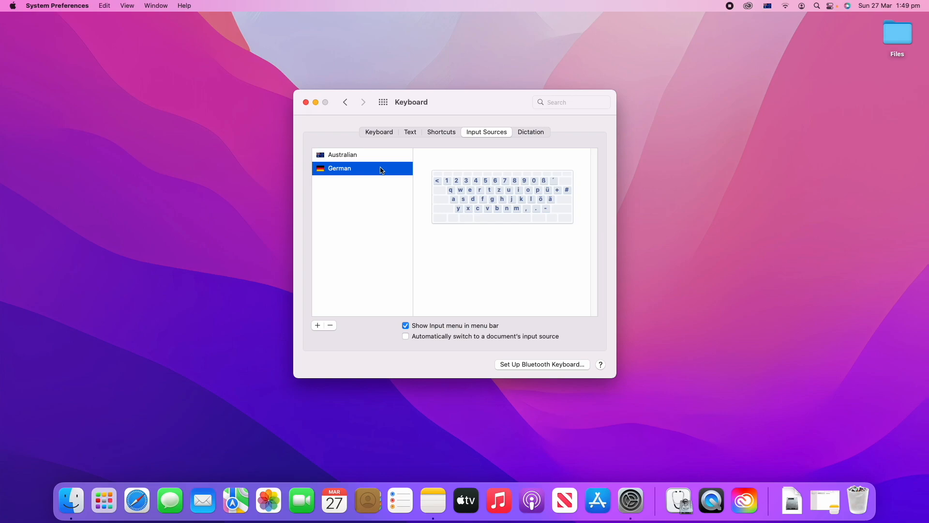
pyautogui.moveTo(362, 186)
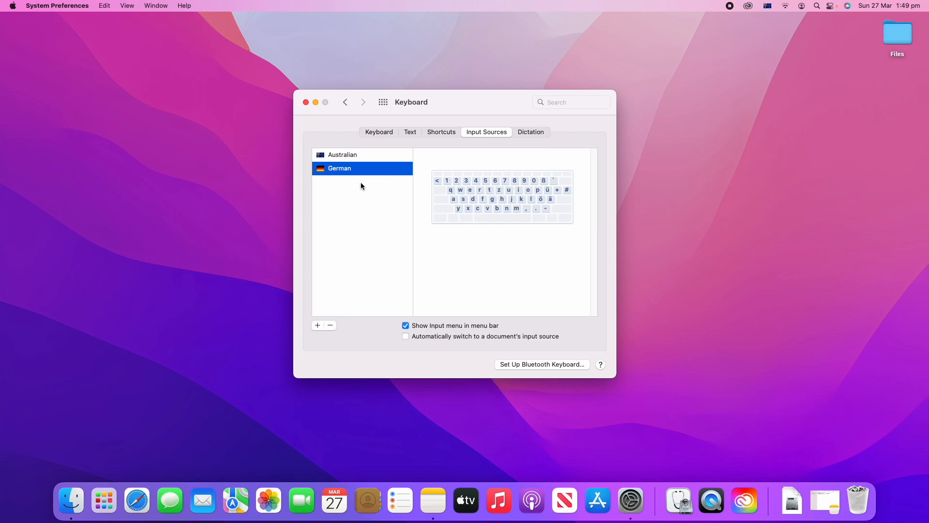
# - Delete German from the input sources list, leaving only Australian
pyautogui.click(331, 325)
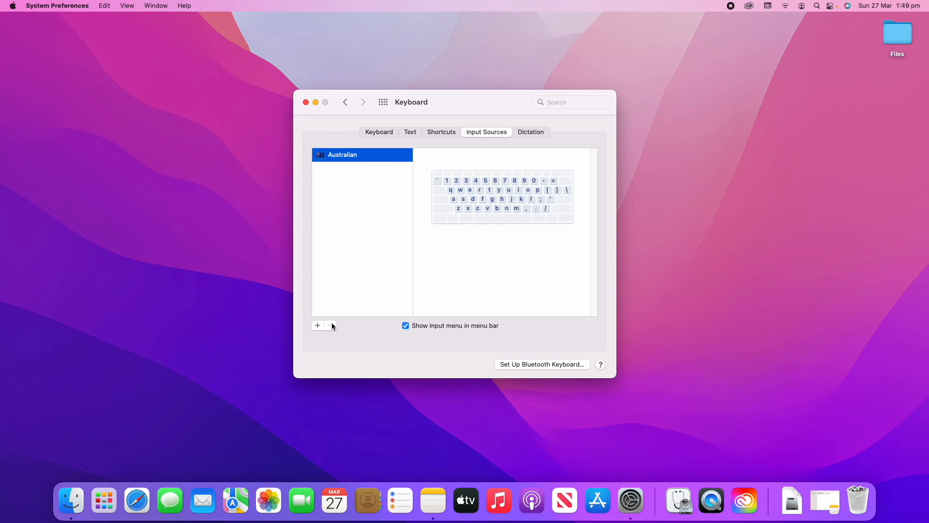
pyautogui.moveTo(388, 263)
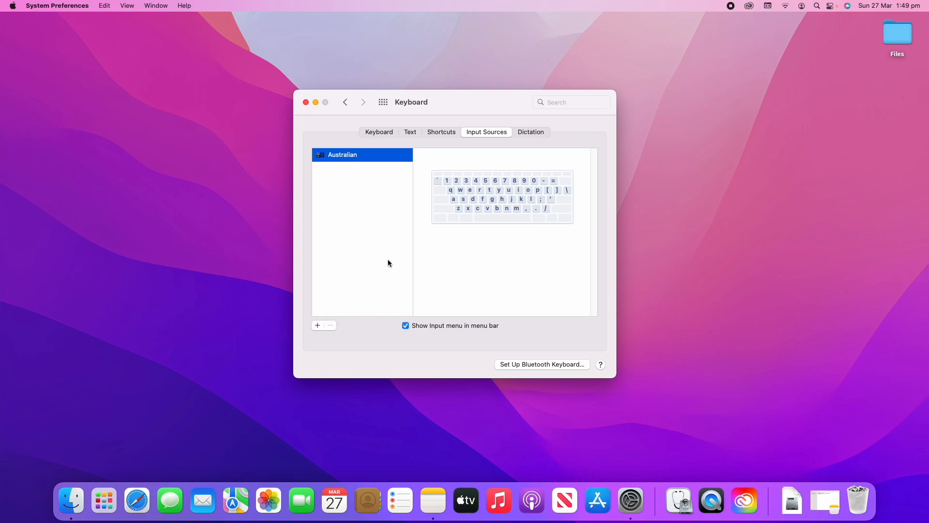
pyautogui.moveTo(524, 132)
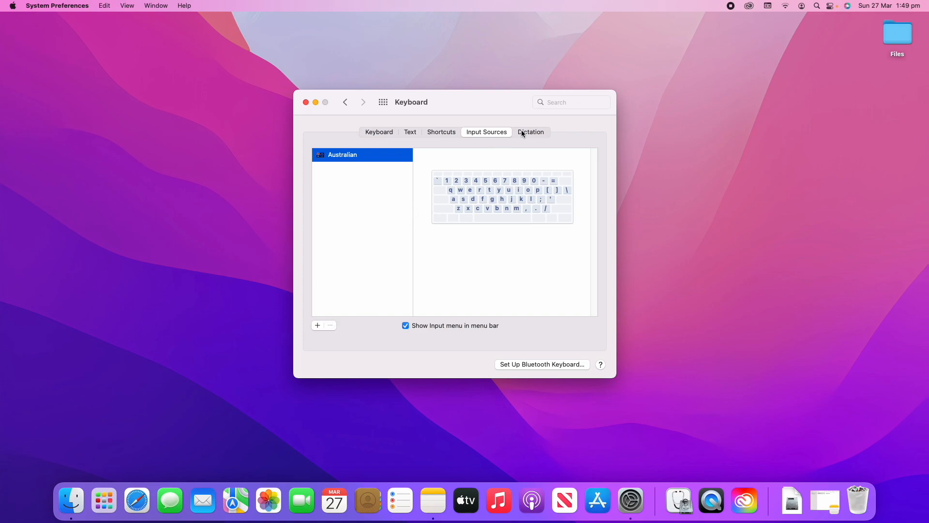
# - Turn on English (Australia) dictation, accept the privacy notice, and keep the Control-twice shortcut
pyautogui.click(530, 132)
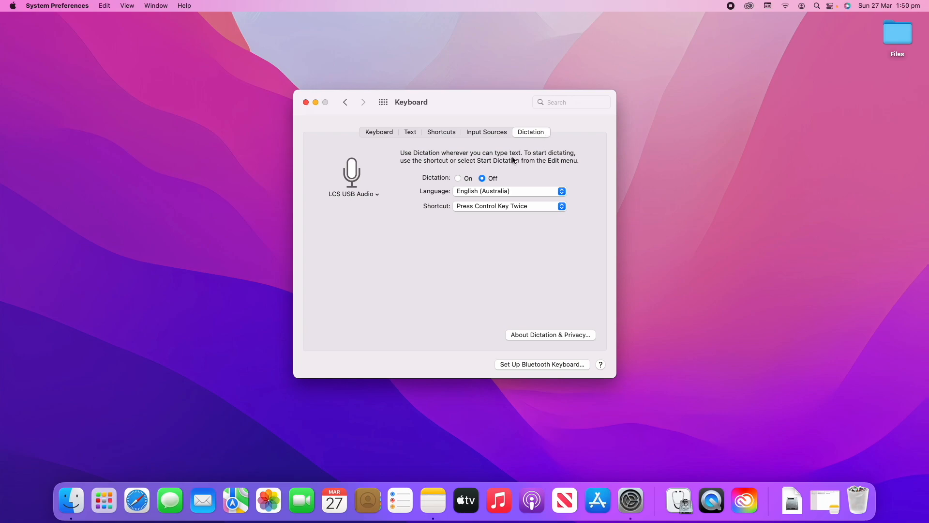
pyautogui.moveTo(412, 161)
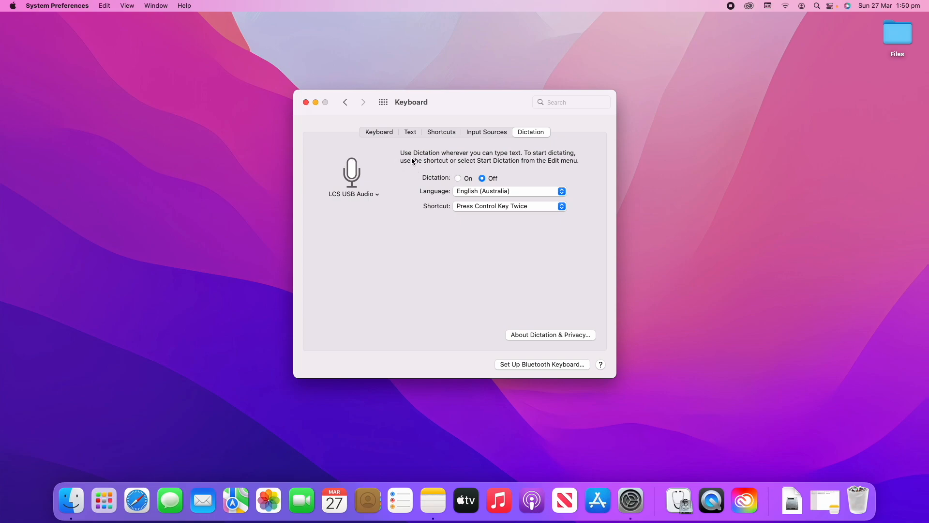
pyautogui.moveTo(520, 159)
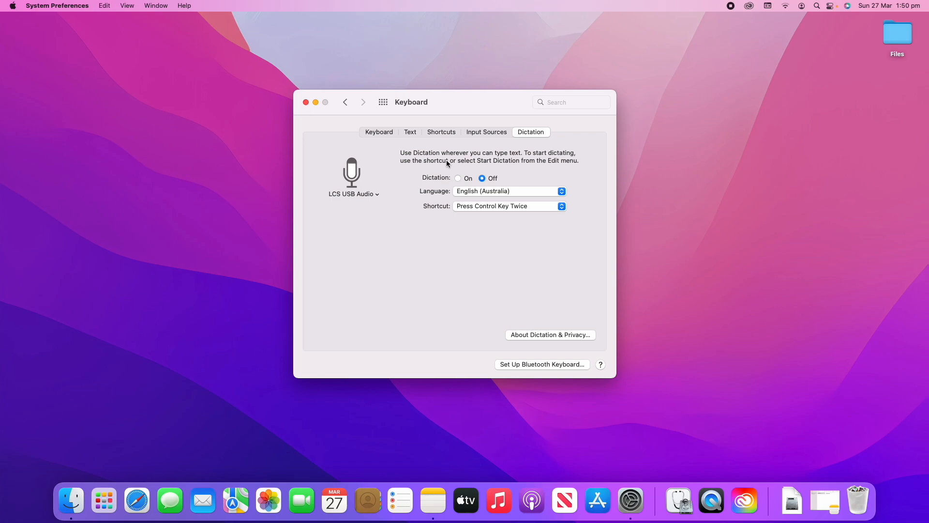
pyautogui.moveTo(531, 168)
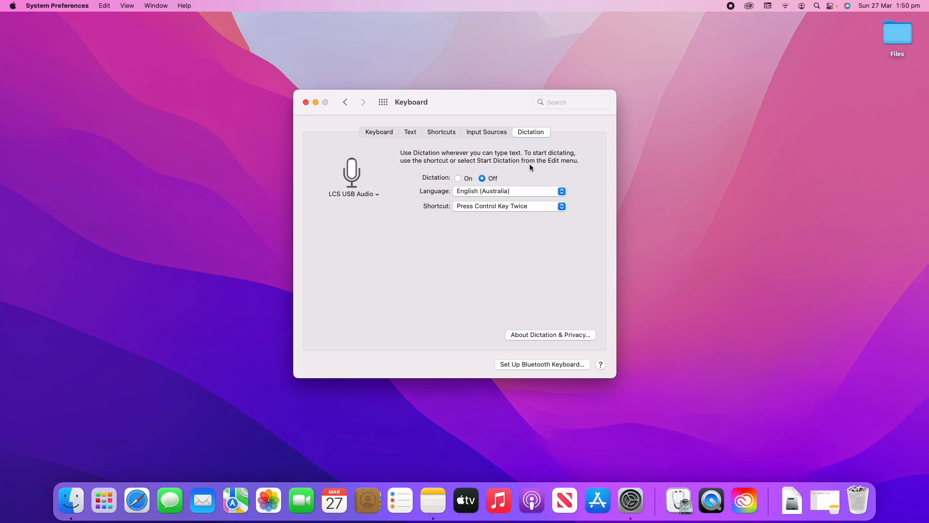
pyautogui.moveTo(543, 179)
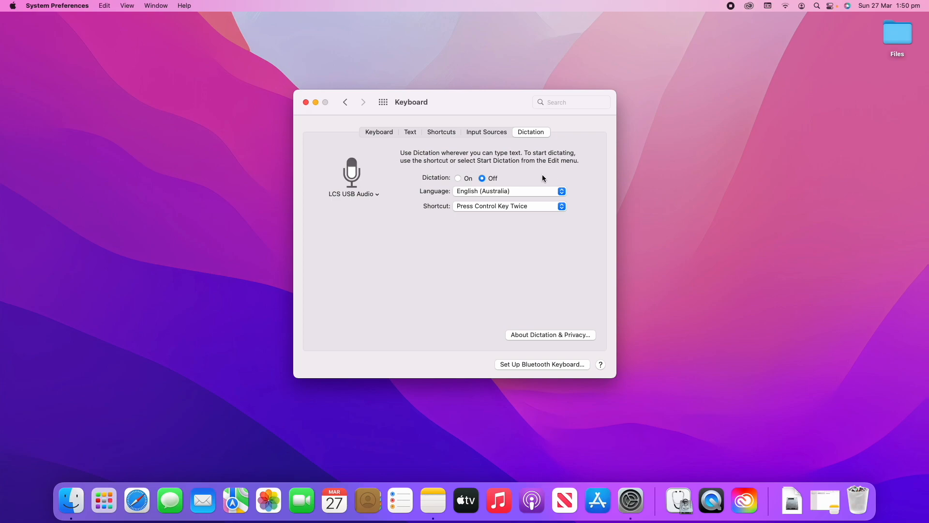
pyautogui.click(457, 178)
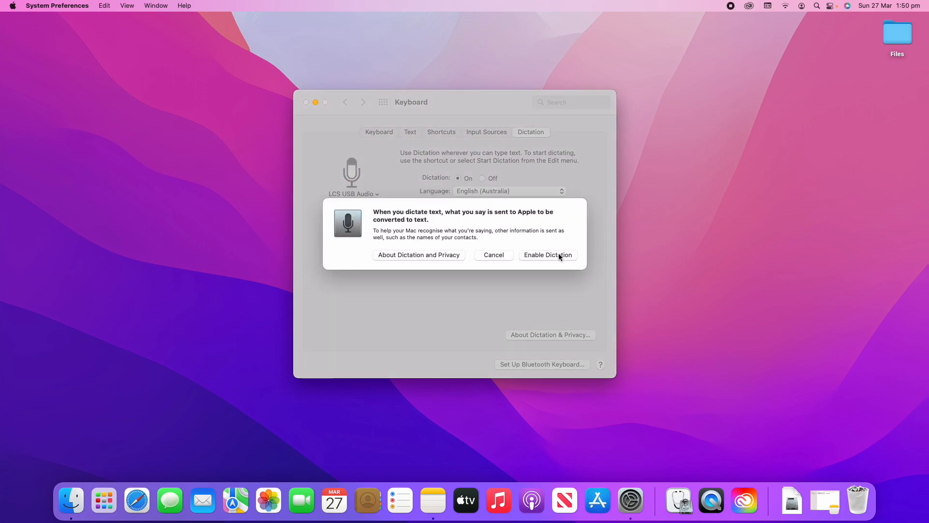
pyautogui.click(547, 255)
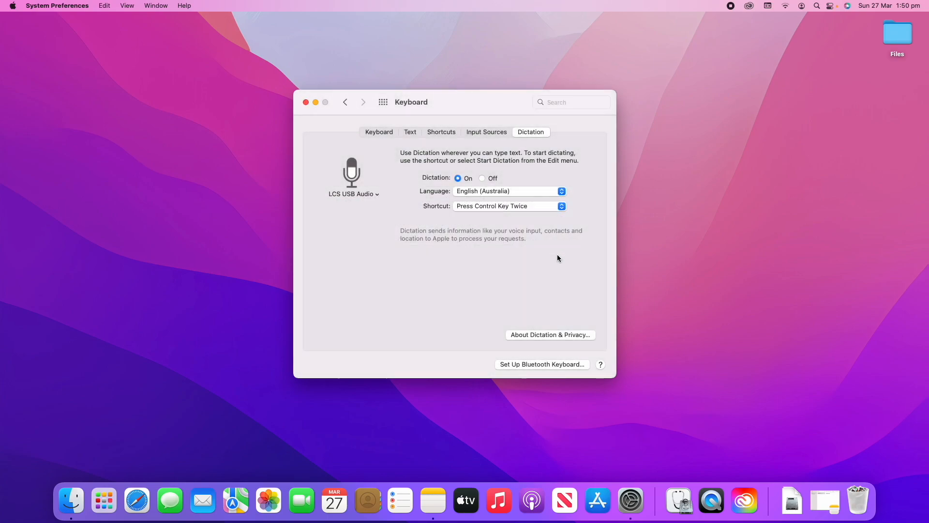
pyautogui.moveTo(444, 210)
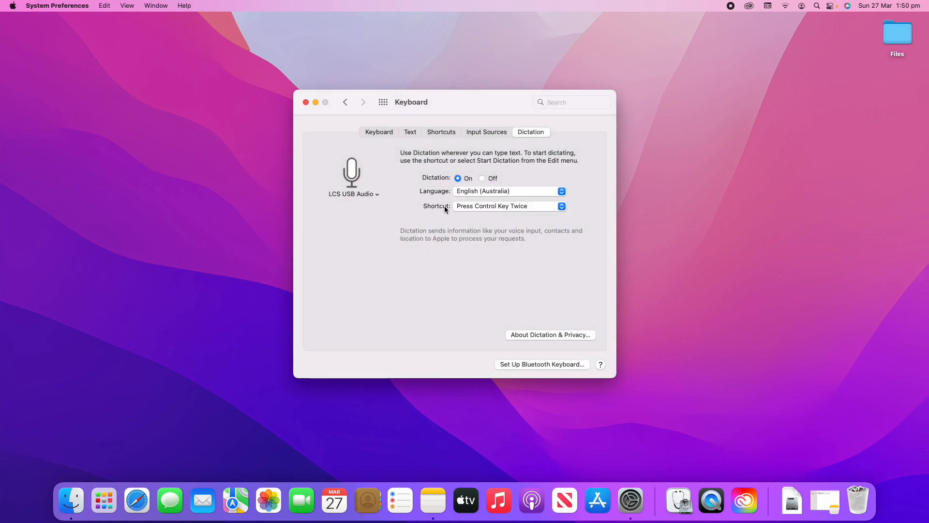
pyautogui.moveTo(501, 221)
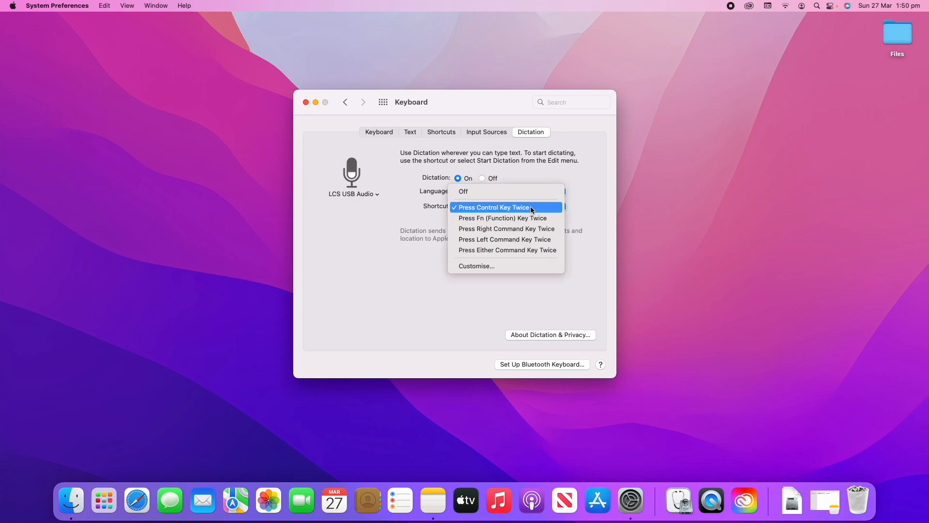
pyautogui.moveTo(536, 209)
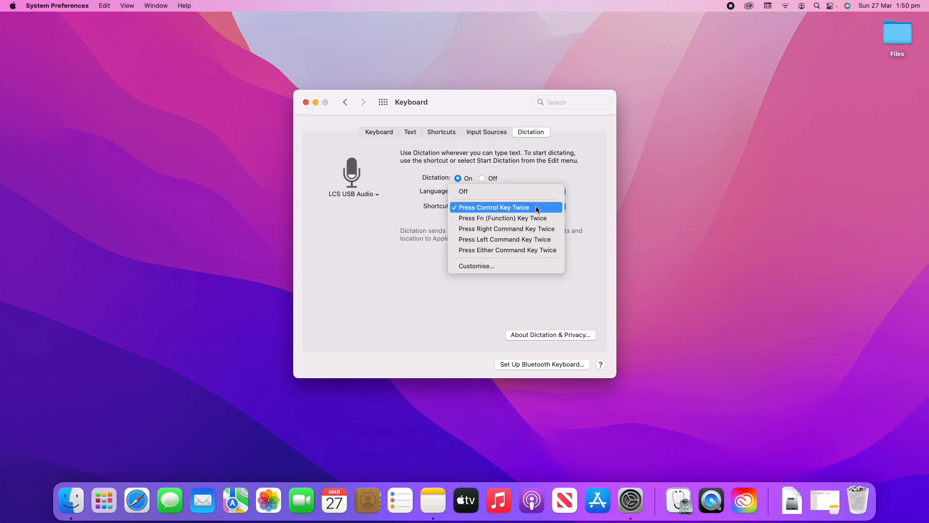
pyautogui.click(492, 206)
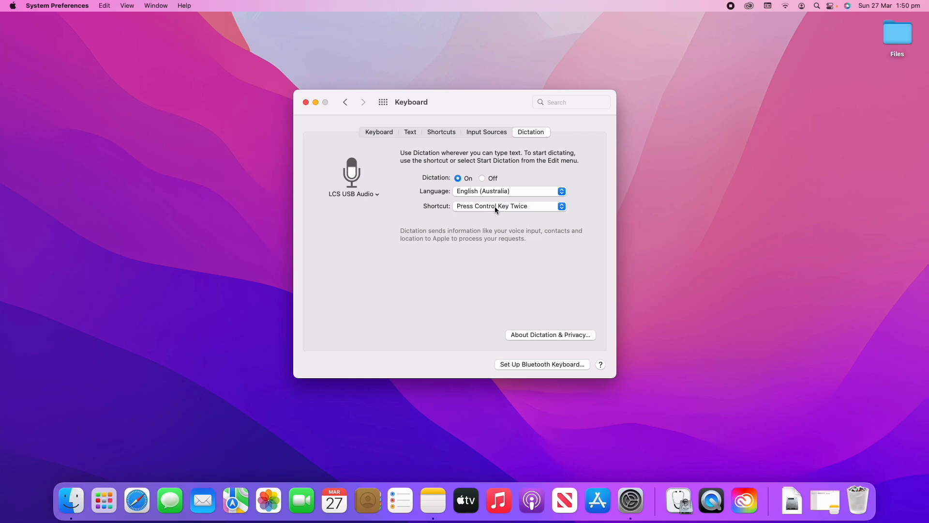
pyautogui.moveTo(554, 243)
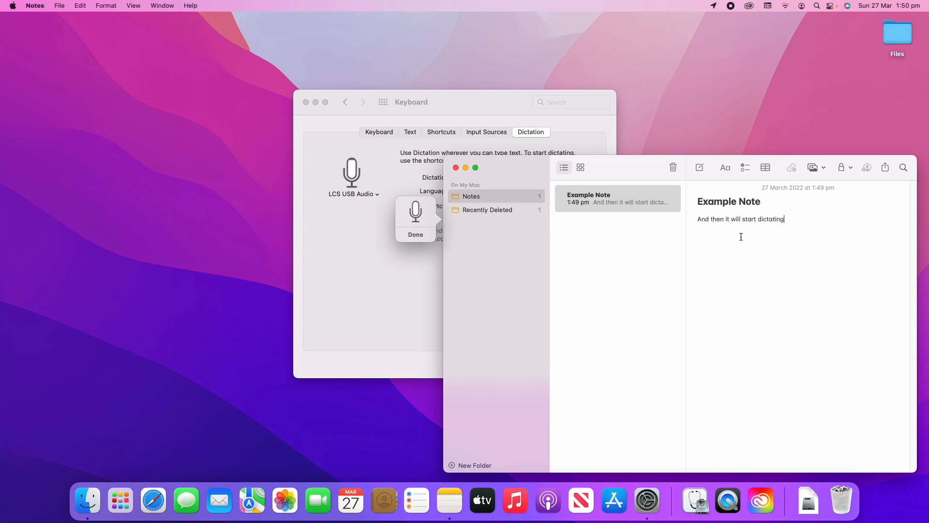
# - Dictate a test paragraph ('hello and welcome back to another video…') into Example Note, then stop
pyautogui.write('now you can see that this is a')
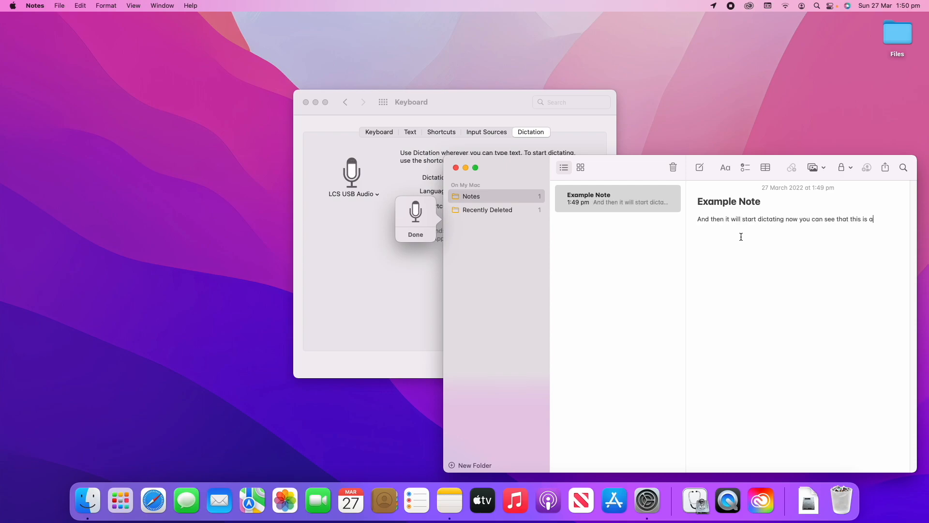
pyautogui.write('actually working quite well. So if I do a quick')
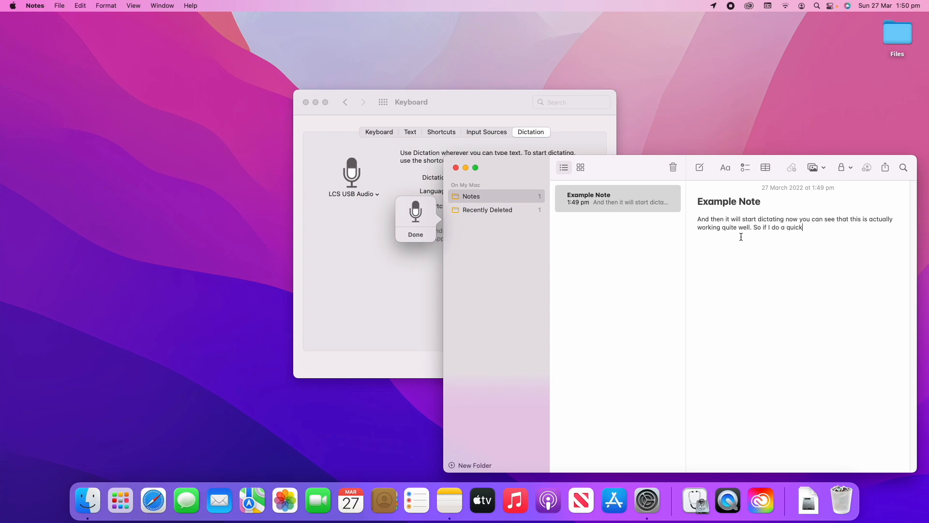
pyautogui.write('example,')
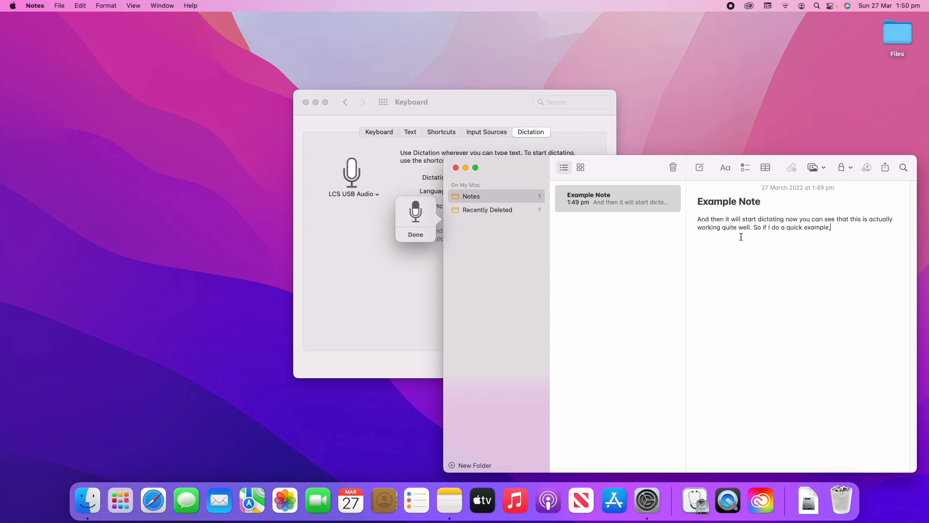
pyautogui.write('hello and welcome back to')
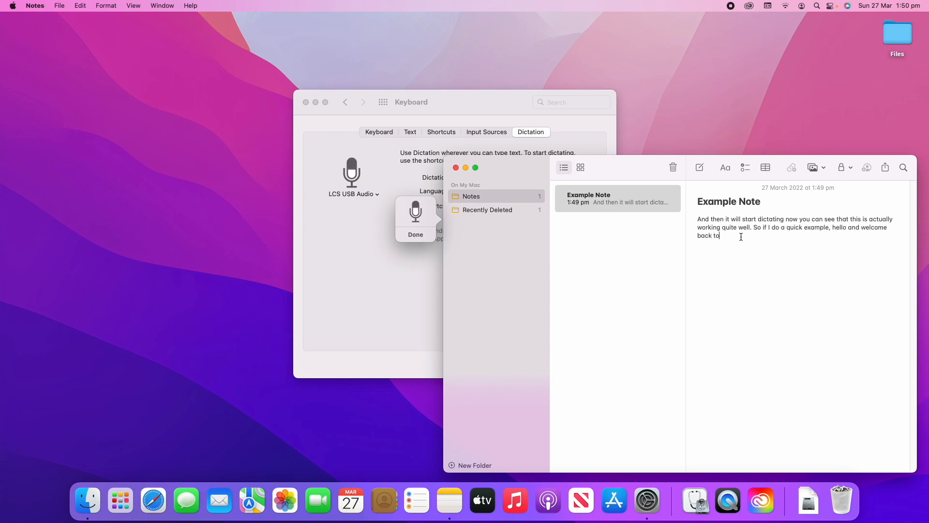
pyautogui.write('another video on unpacked')
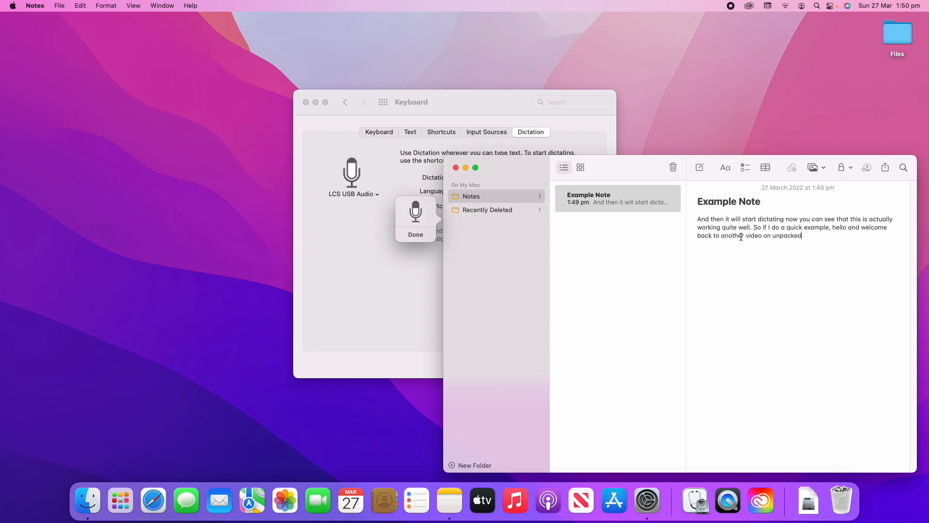
pyautogui.write('technologies. You can see there')
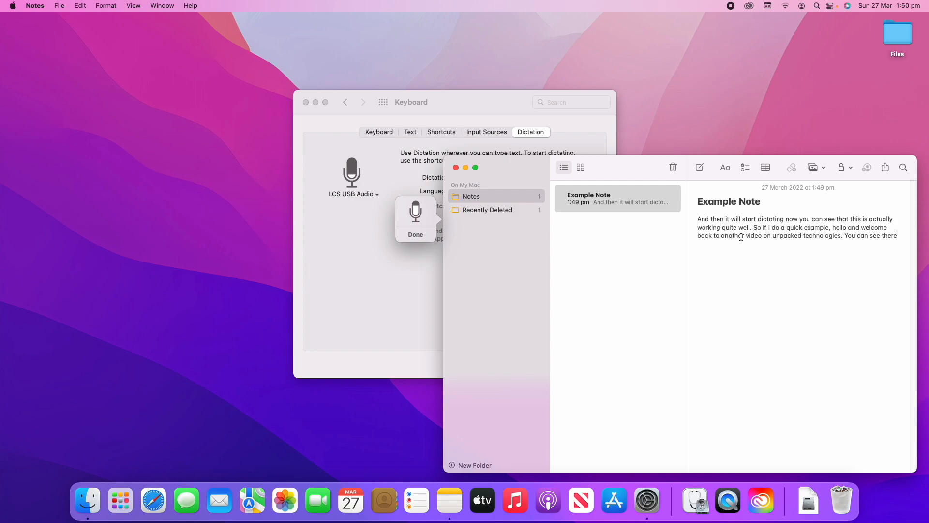
pyautogui.write('that it works quite seamlessly now there might be some minor things that you have to')
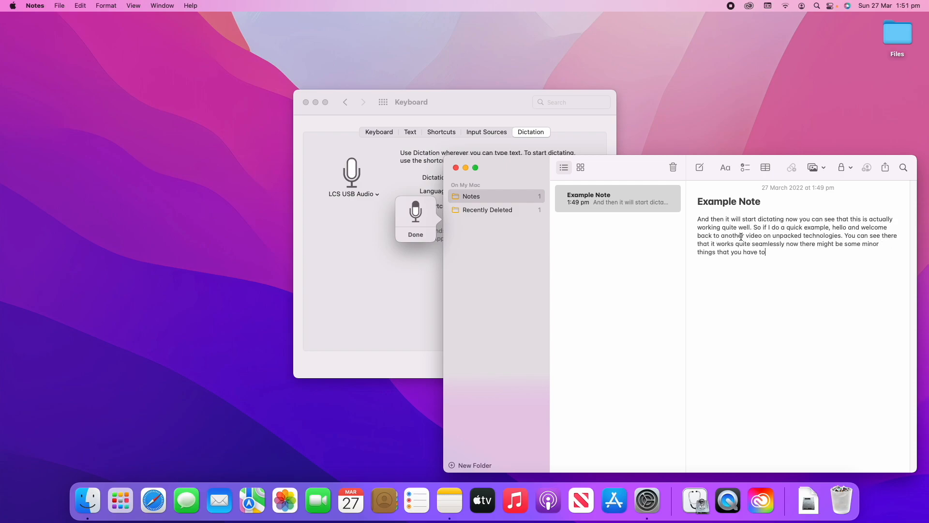
pyautogui.write('change eventually but')
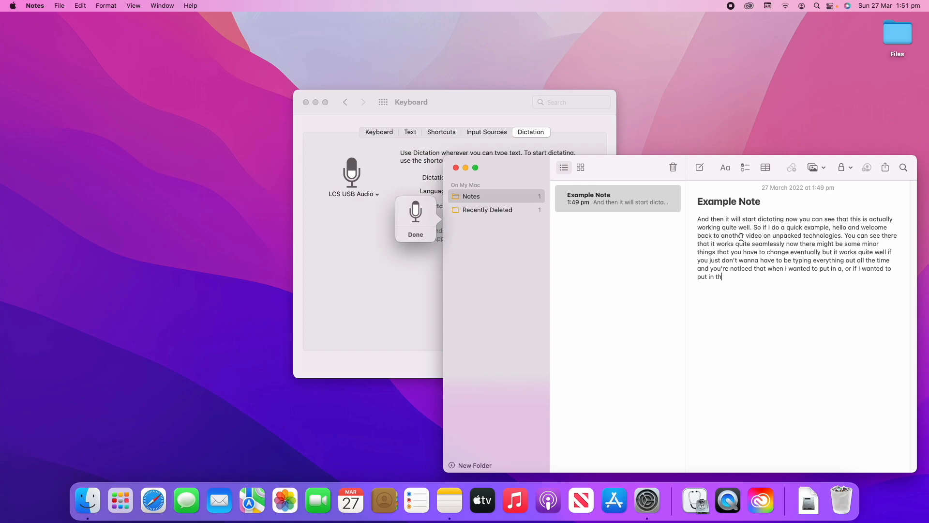
pyautogui.write('. I actually have to say, or.')
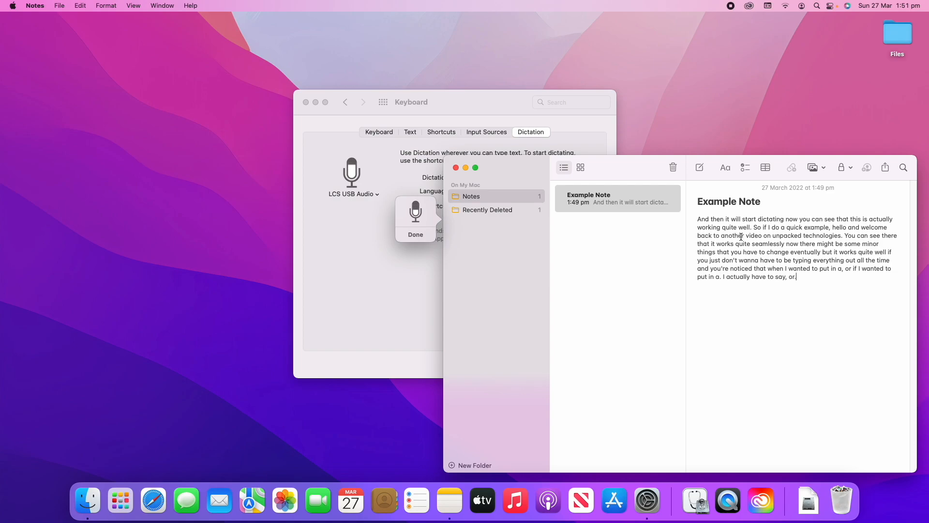
pyautogui.write("To put it in and you'll see that it's Apple Inc.")
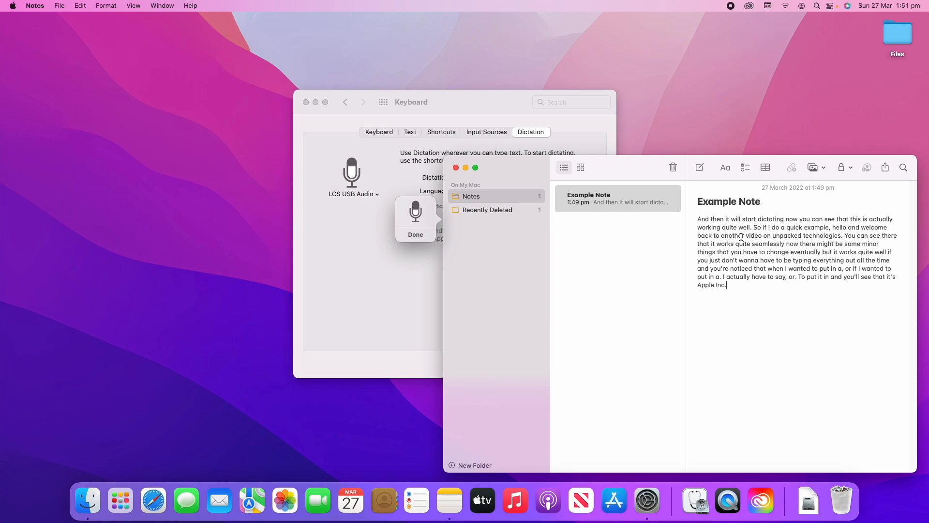
pyautogui.write("actually inserting it there and as soon as I'm don")
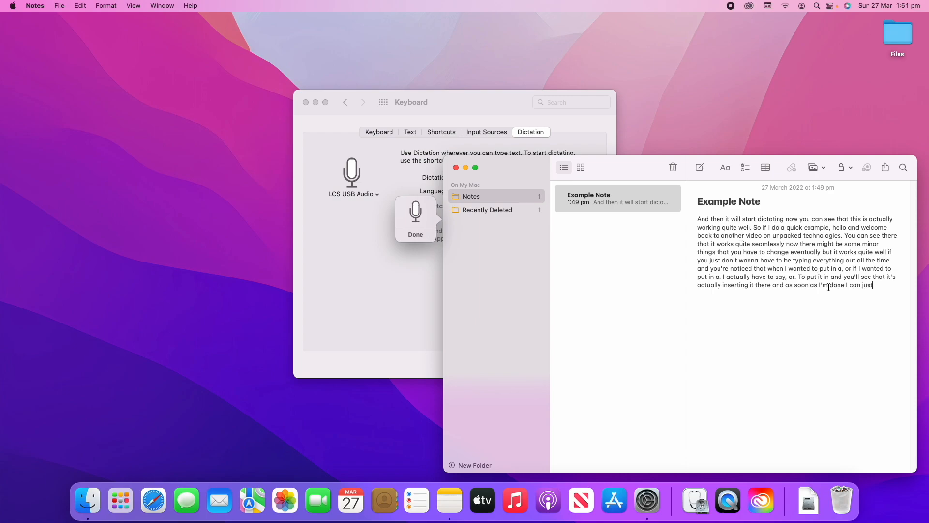
pyautogui.click(415, 234)
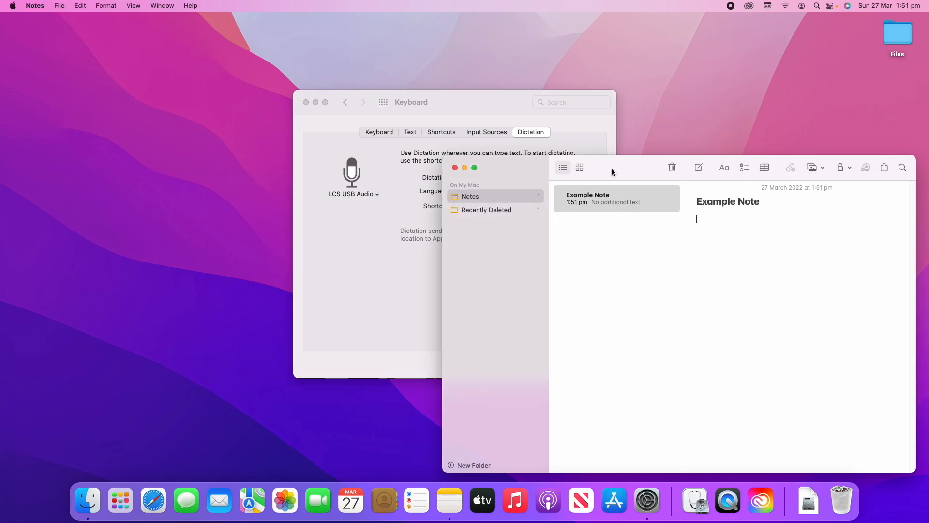
# - Confirm turning dictation off in Keyboard preferences, then re-enable it by accepting the privacy notice
pyautogui.click(485, 116)
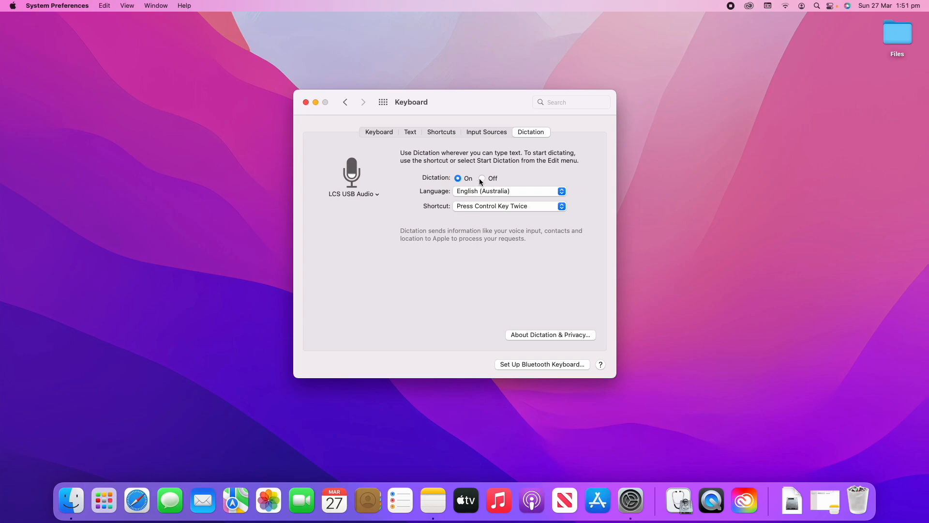
pyautogui.click(483, 178)
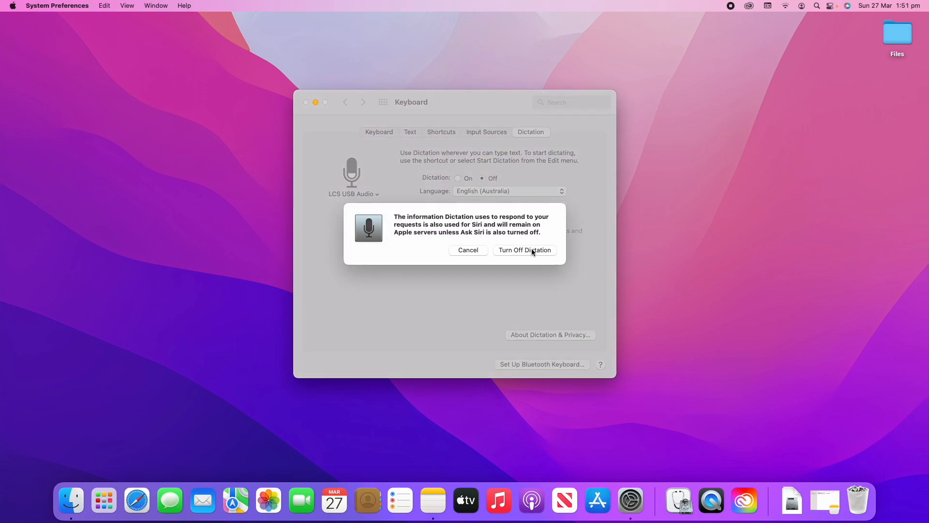
pyautogui.click(523, 249)
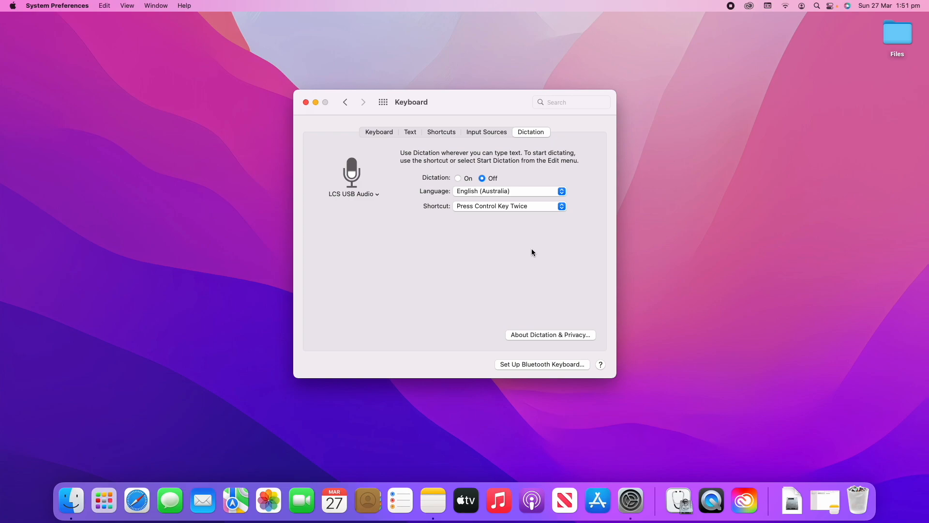
pyautogui.click(457, 178)
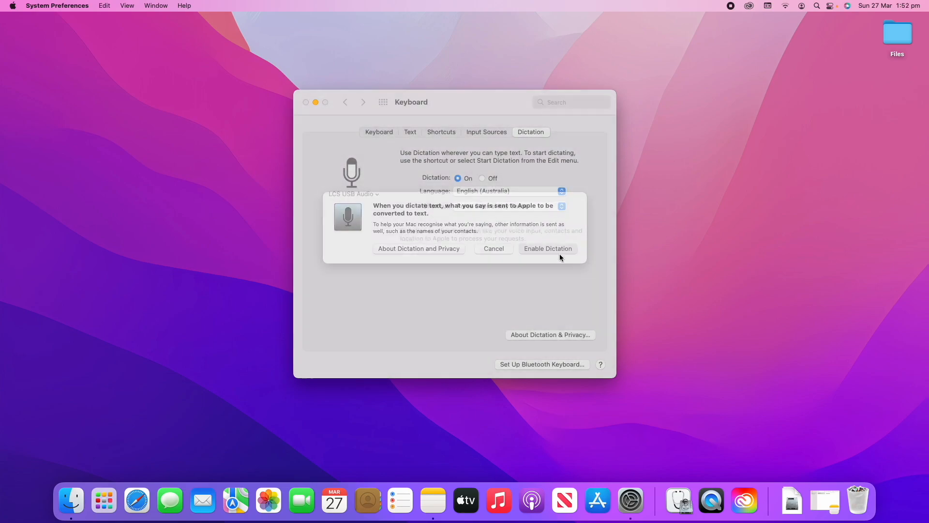
pyautogui.click(548, 248)
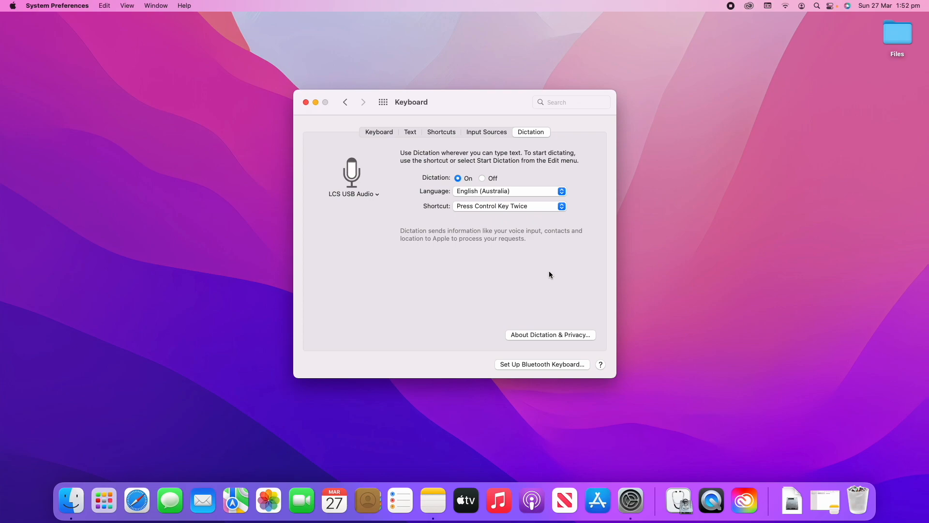
pyautogui.moveTo(522, 121)
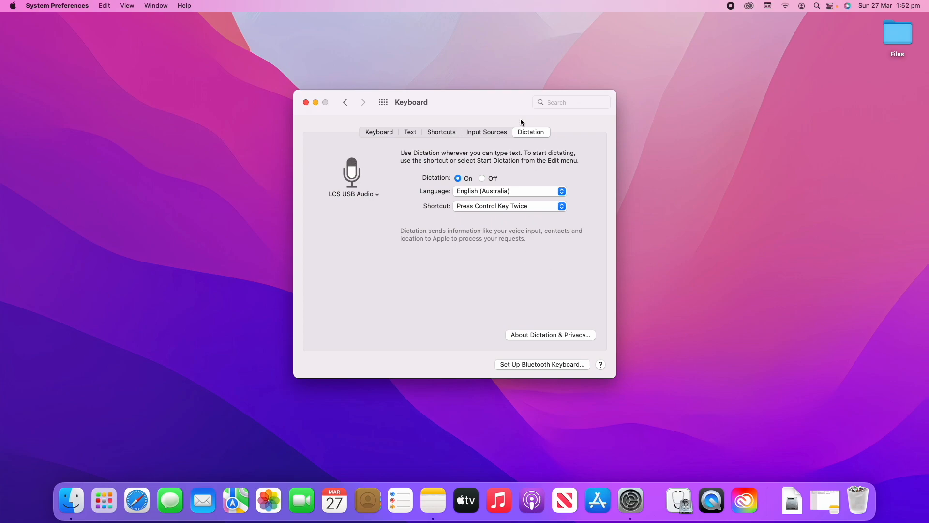
# - Glance at the Text replacement settings, then return to the key repeat and fn key settings
pyautogui.click(410, 132)
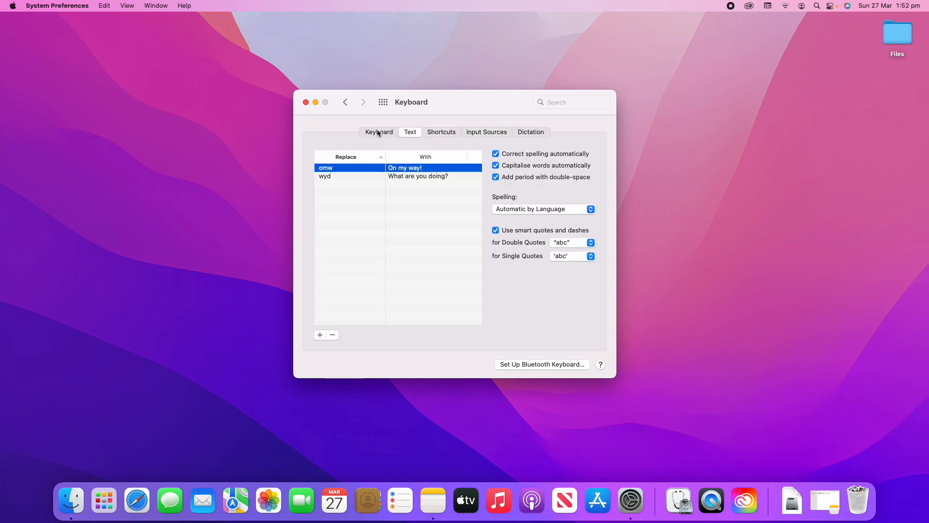
pyautogui.click(378, 132)
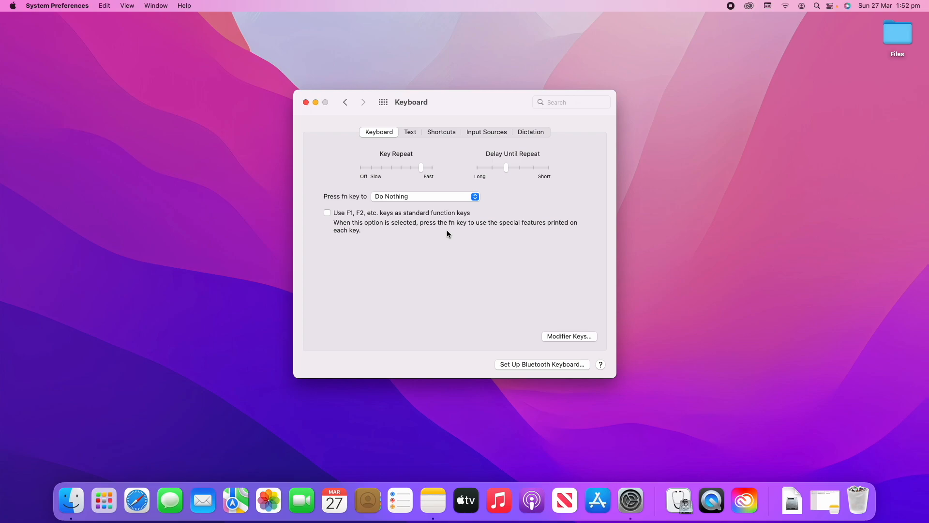
pyautogui.moveTo(401, 154)
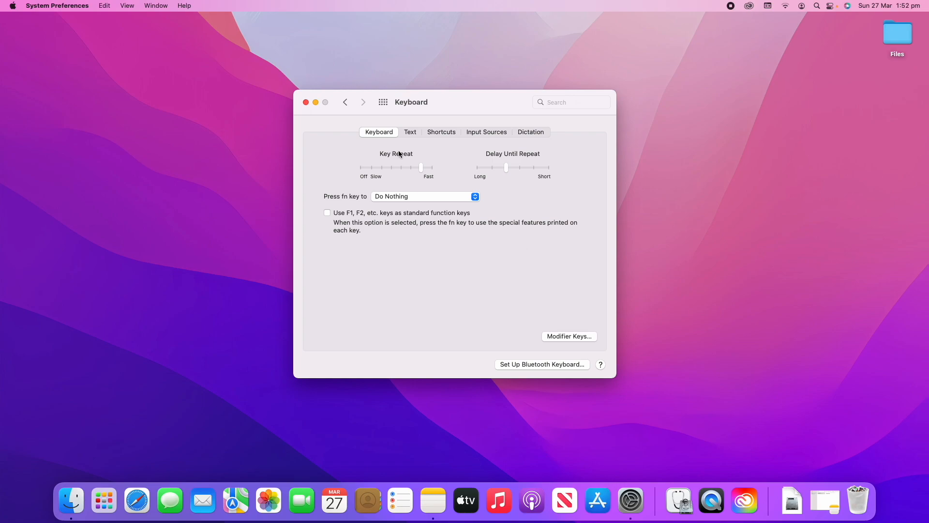
pyautogui.moveTo(567, 343)
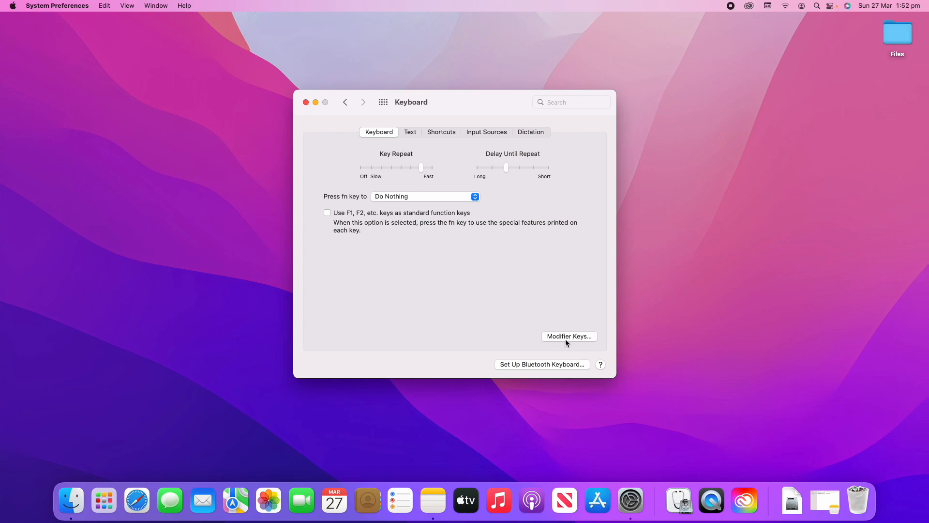
pyautogui.click(568, 336)
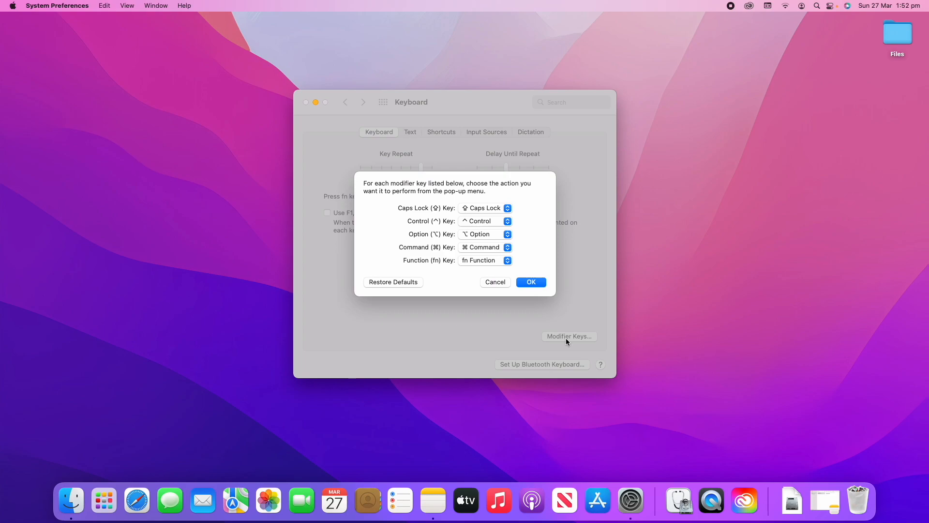
pyautogui.click(485, 208)
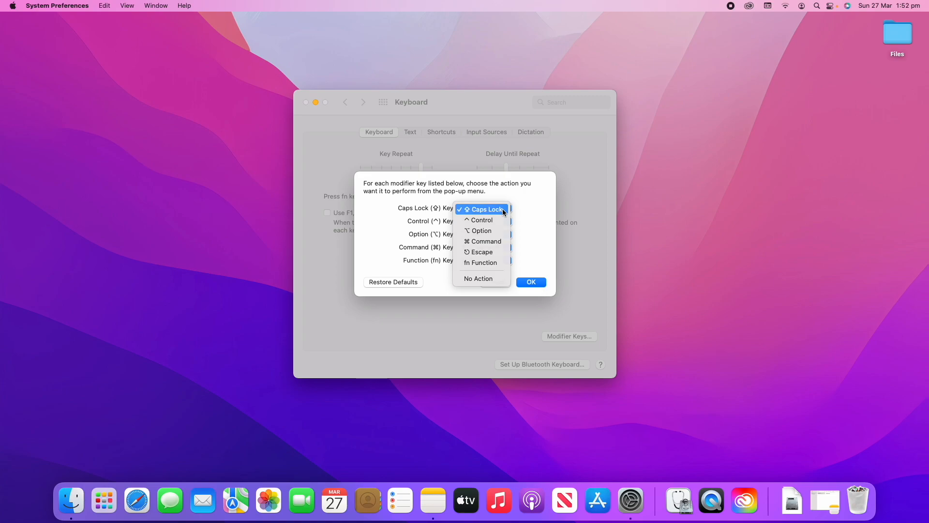
pyautogui.moveTo(480, 222)
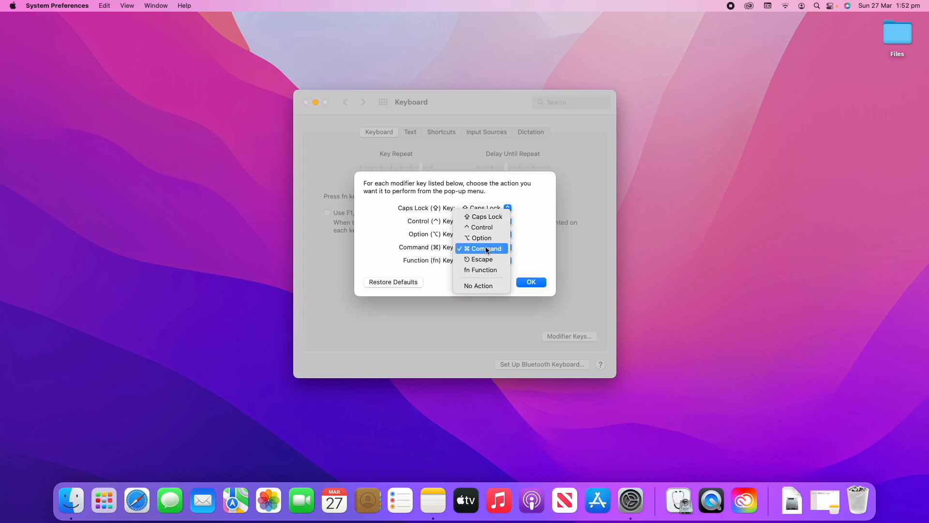
pyautogui.click(483, 248)
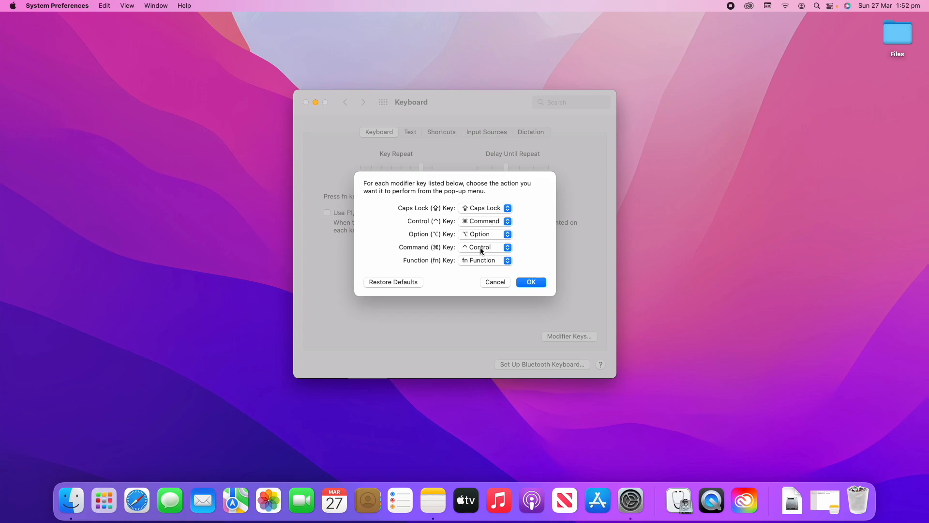
pyautogui.click(484, 221)
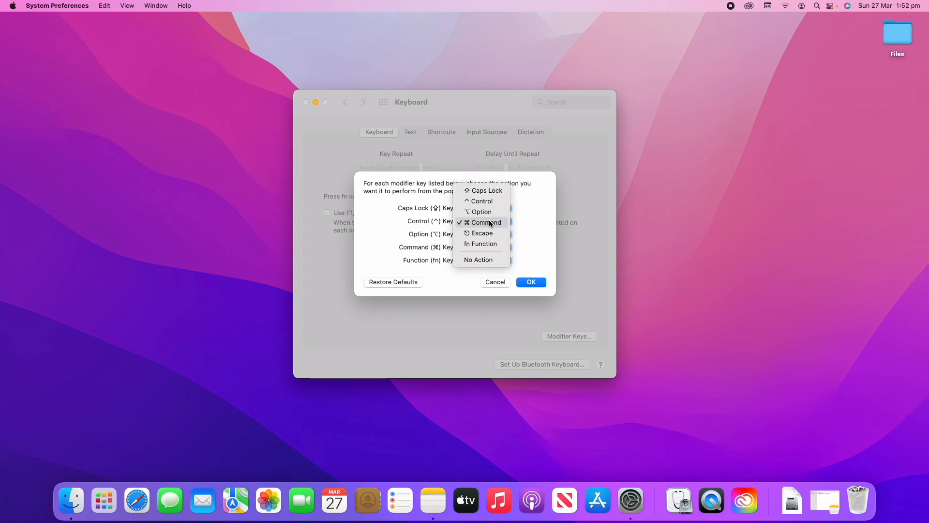
pyautogui.moveTo(481, 211)
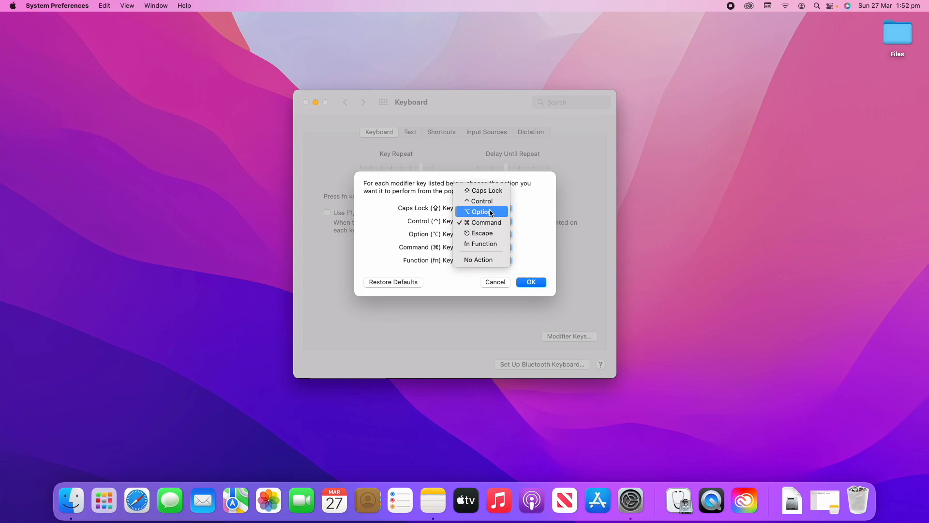
pyautogui.click(476, 211)
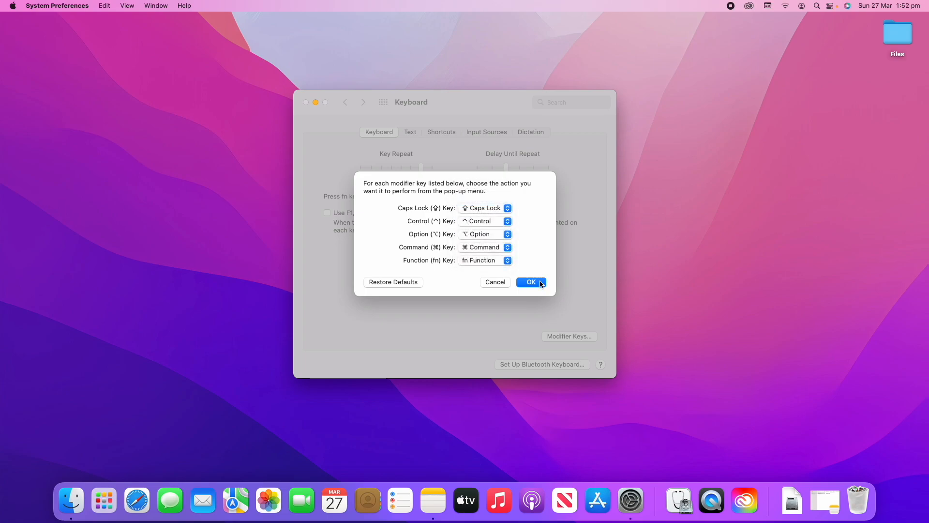
pyautogui.click(529, 282)
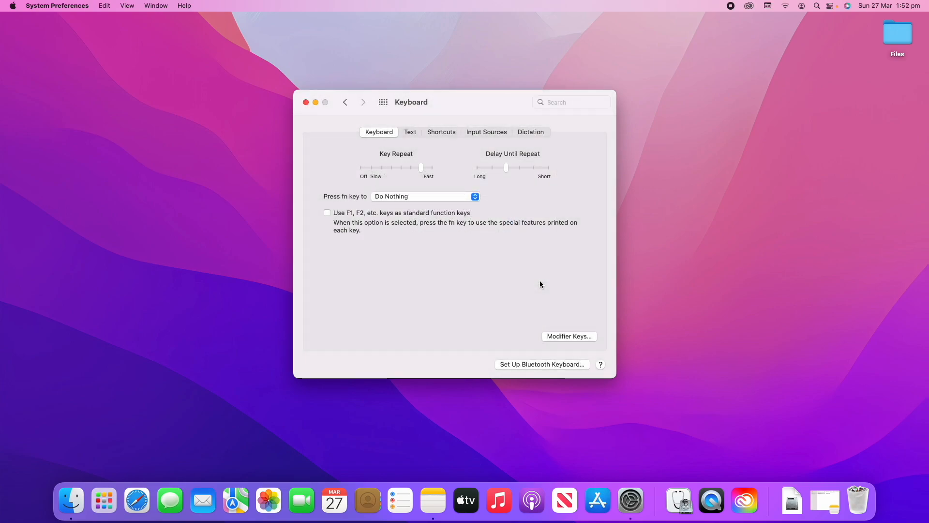